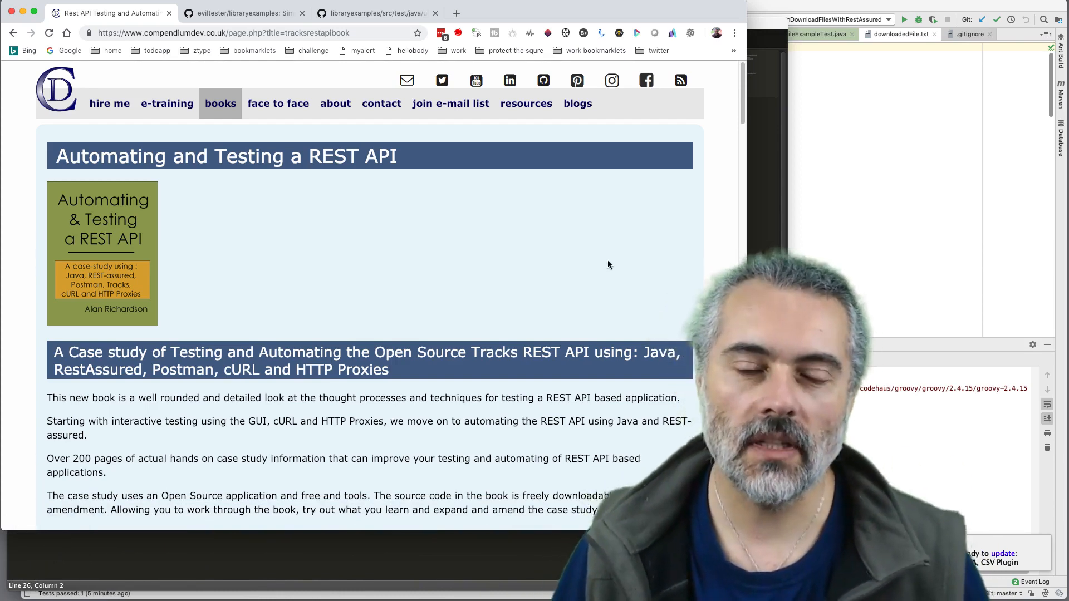
mouse_move(597, 252)
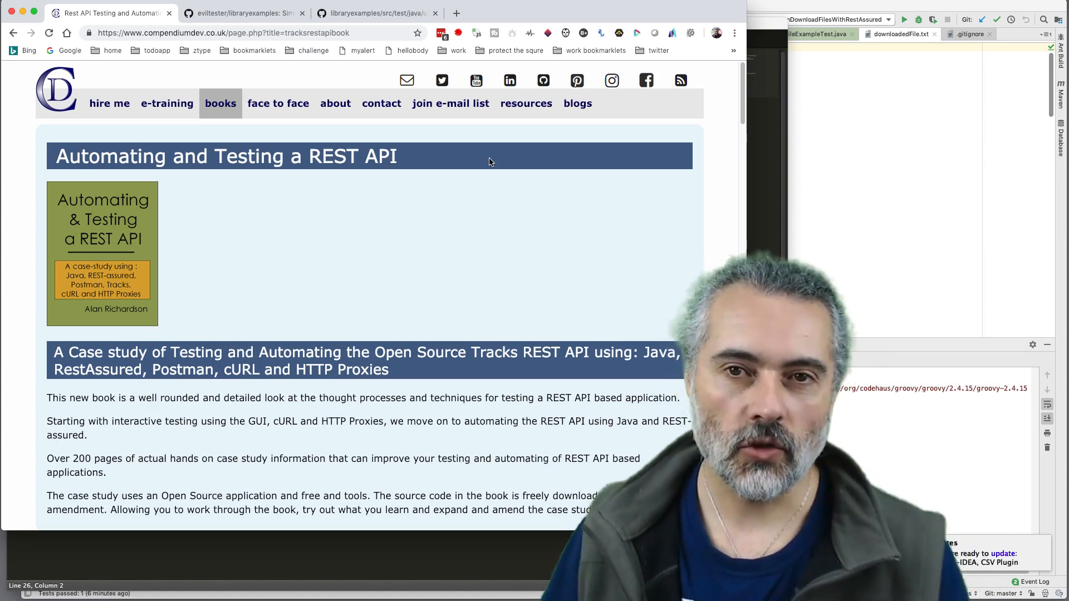
mouse_move(552, 197)
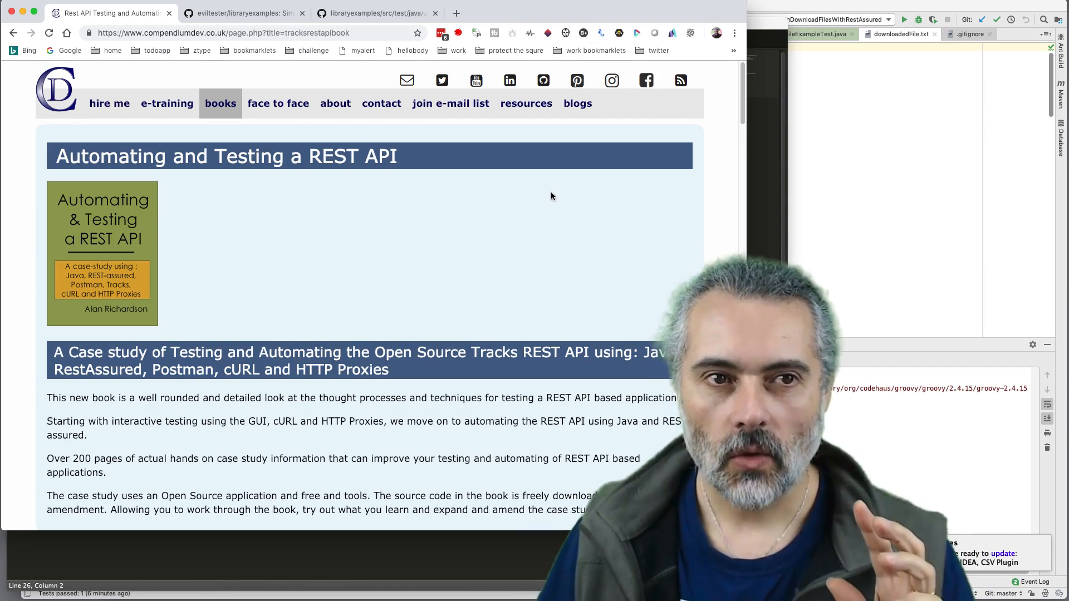
mouse_move(555, 216)
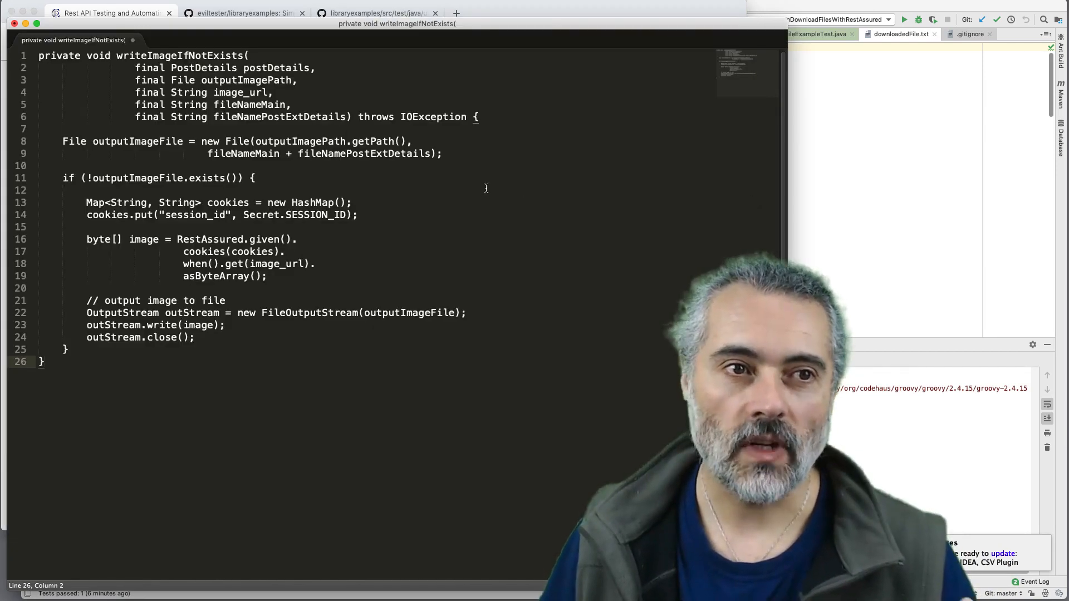
mouse_move(505, 107)
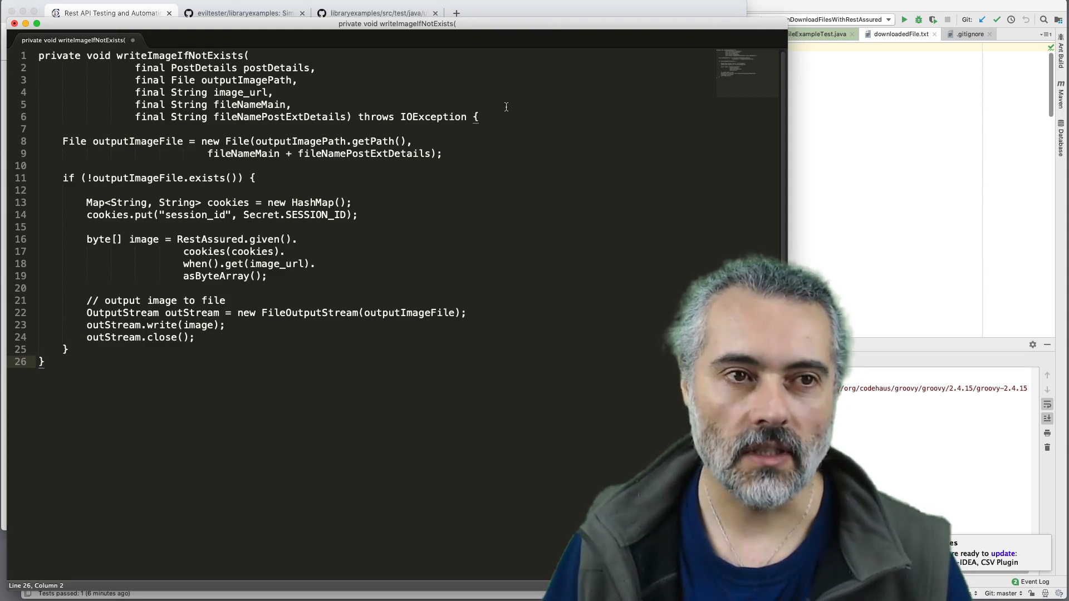
- Navigate the libraryexamples repository tree toward the test sources
click(479, 117)
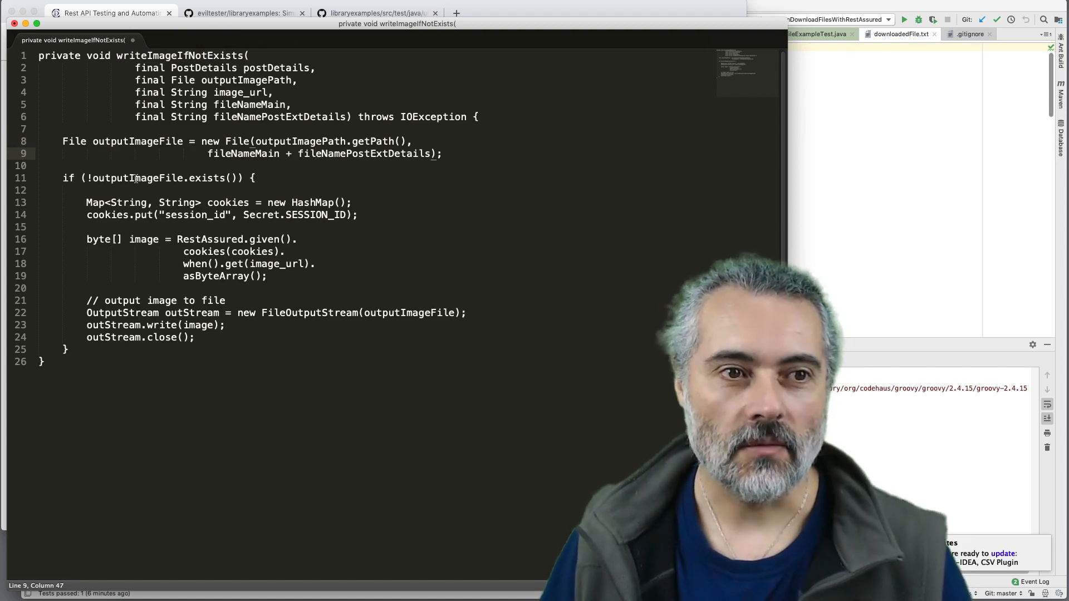
double_click(137, 142)
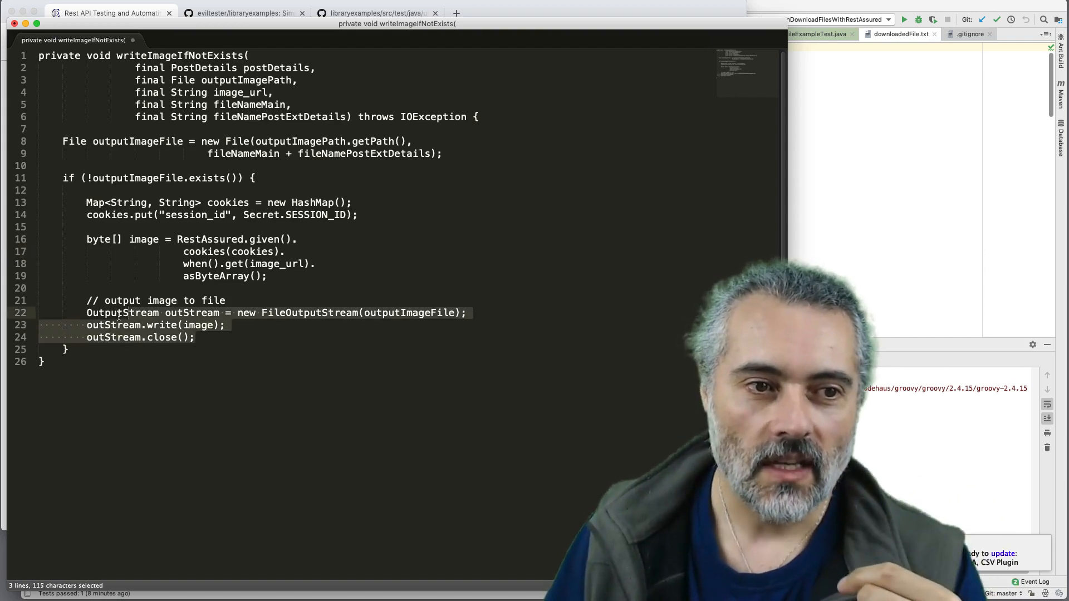
click(293, 337)
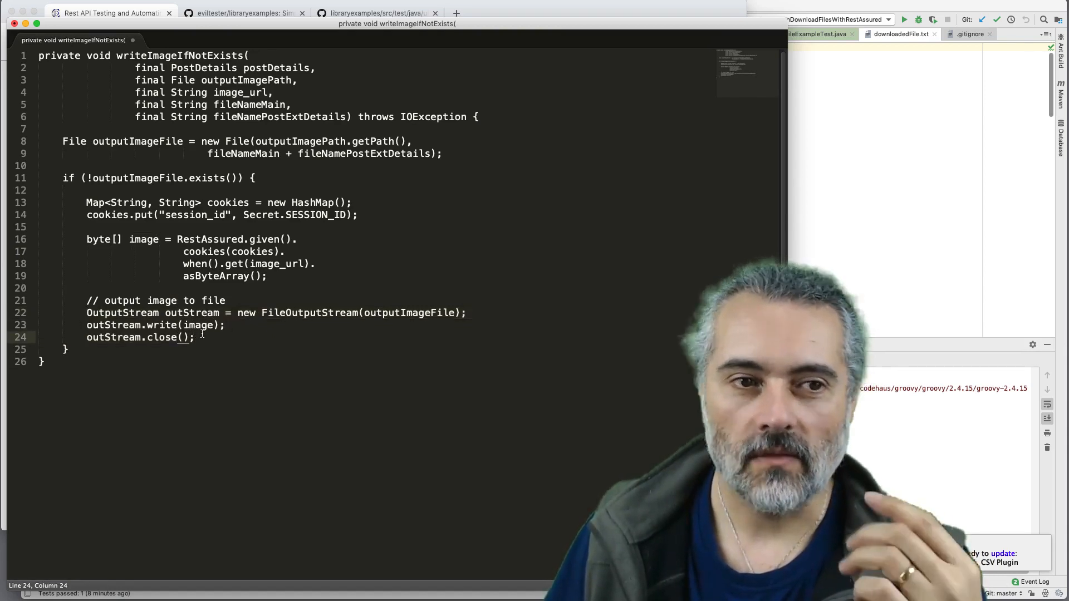
click(269, 276)
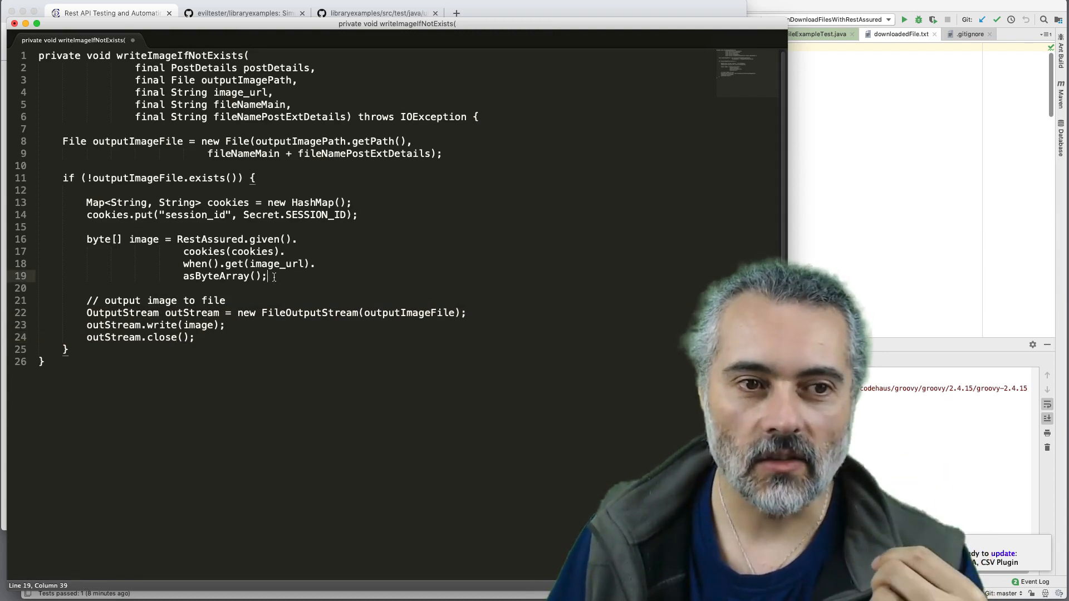
click(194, 336)
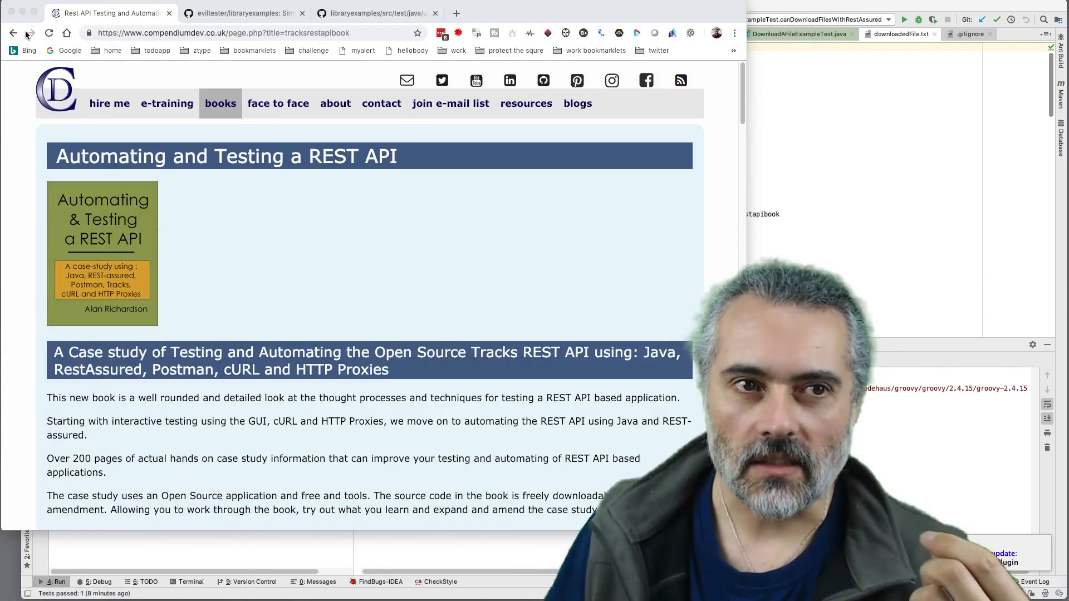
- On the GitHub page, go into the restassured folder and view DownloadAFileExampleTest.java
click(242, 13)
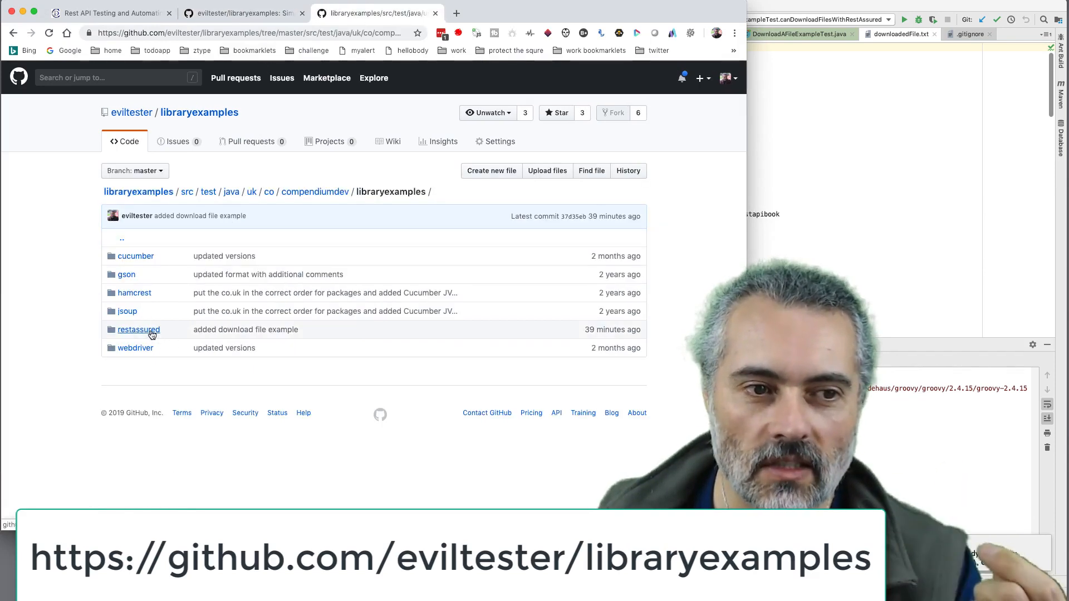
click(138, 330)
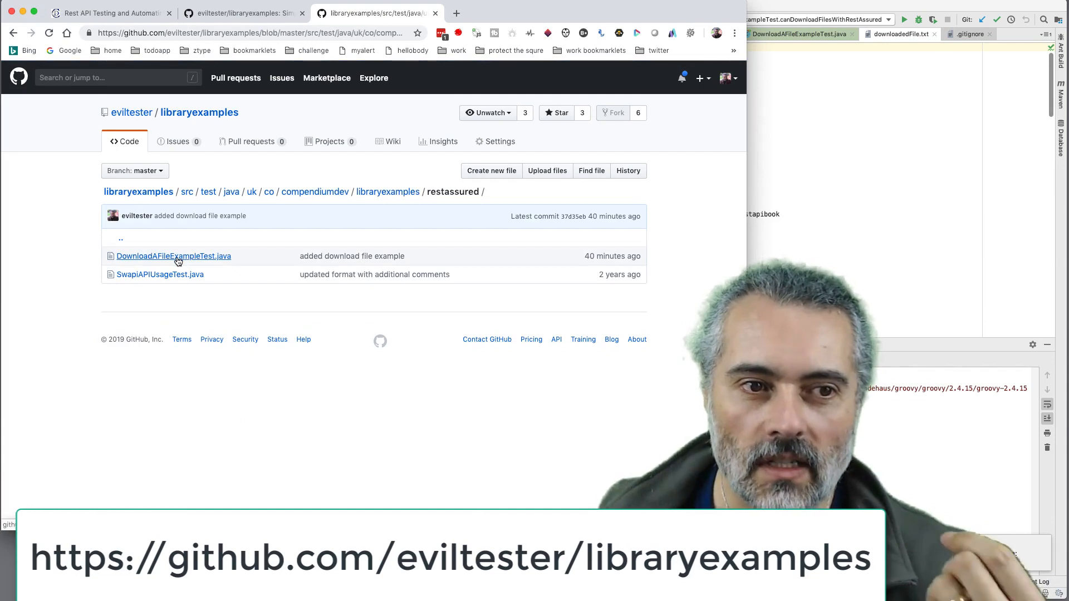
click(174, 256)
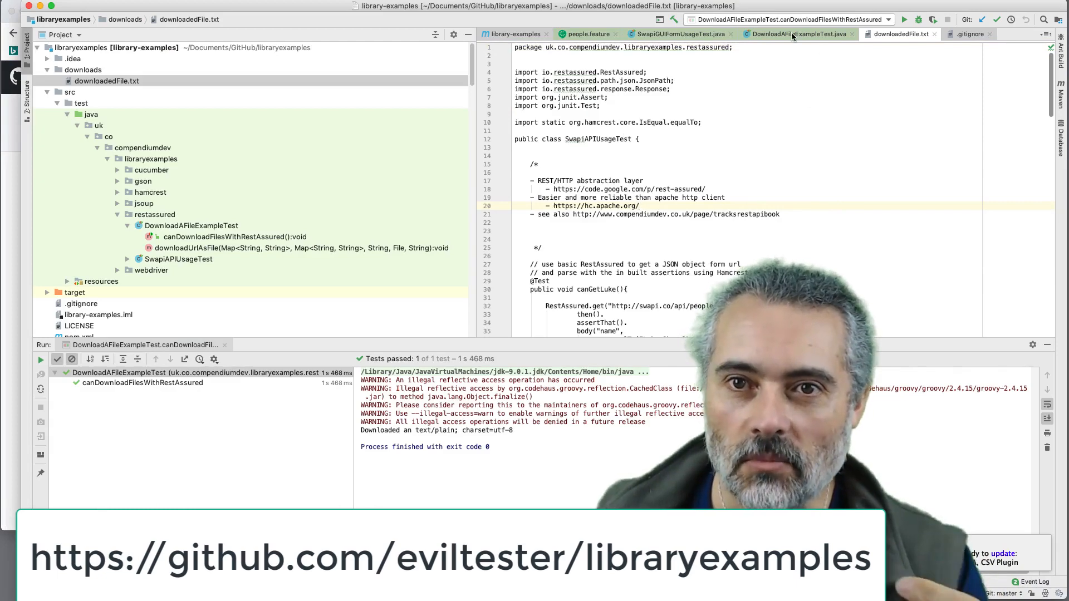
- Show DownloadAFileExampleTest and delete the downloads folder with downloadedFile.txt from the project
click(796, 34)
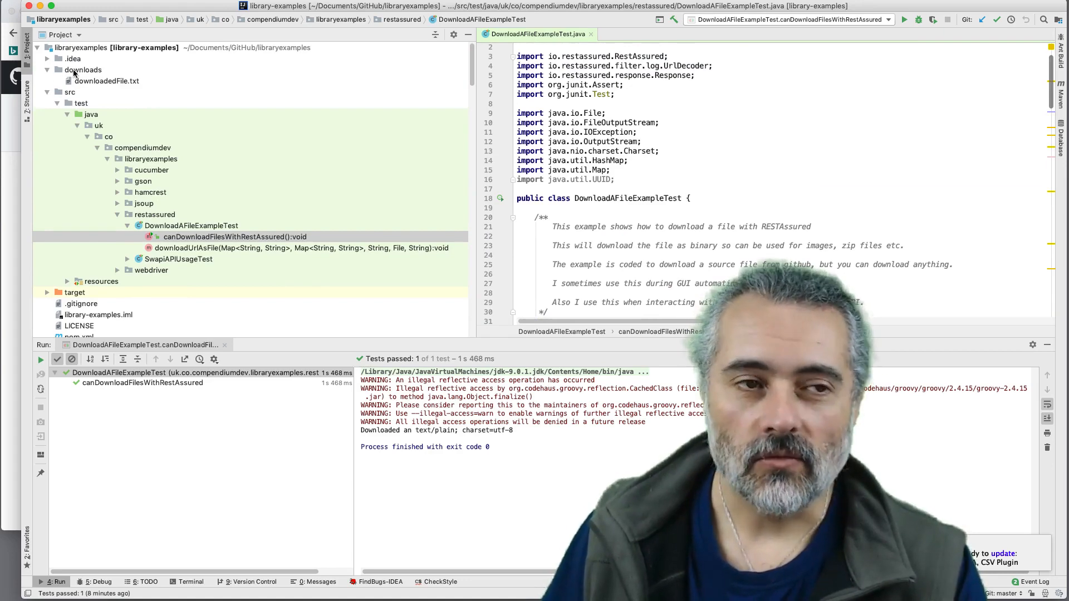
right_click(81, 69)
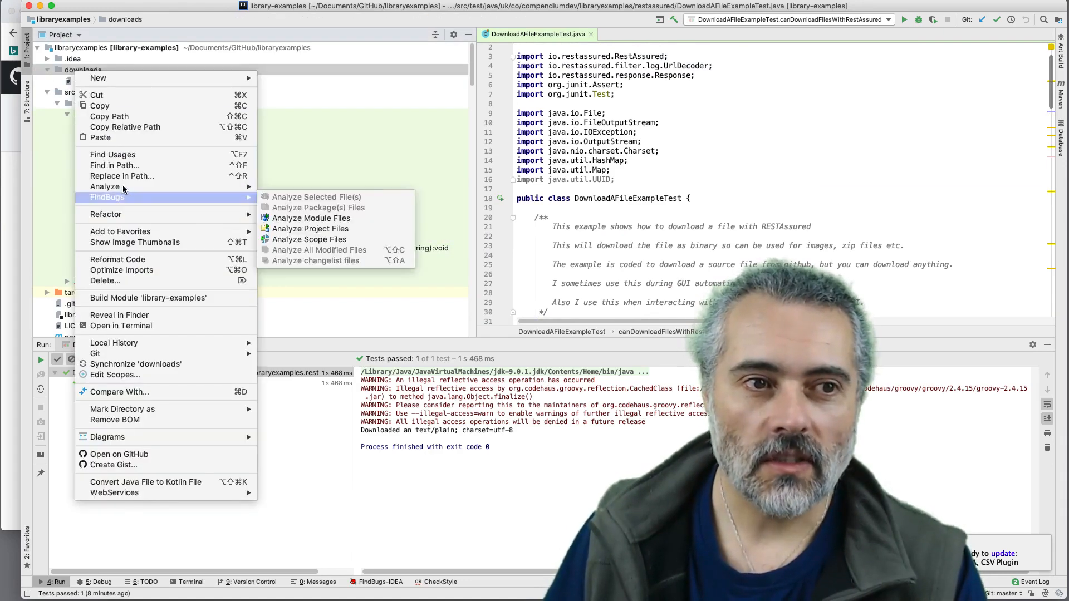
click(105, 281)
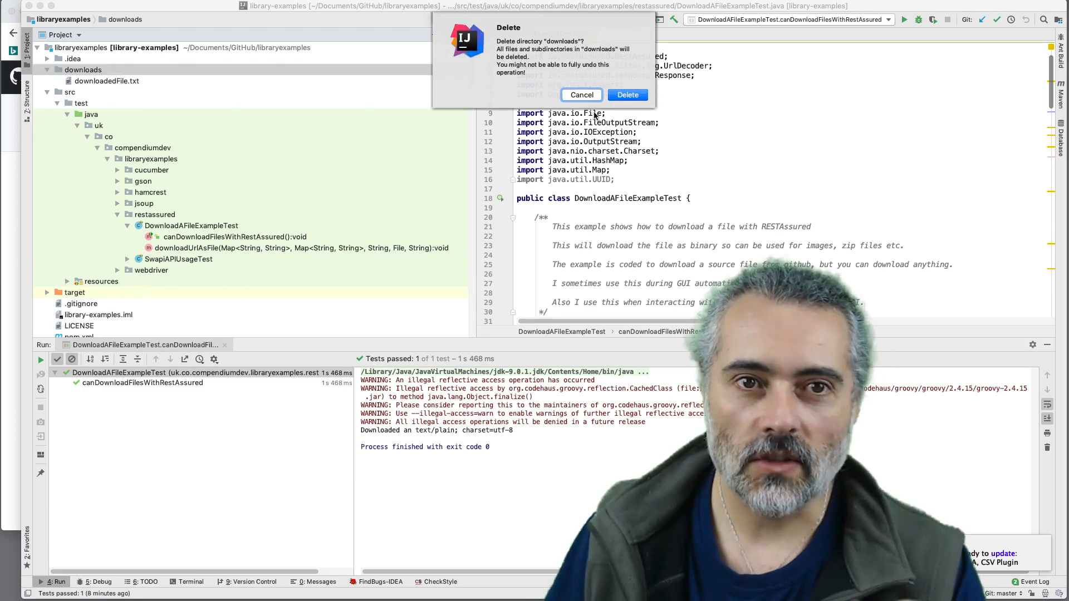
click(627, 94)
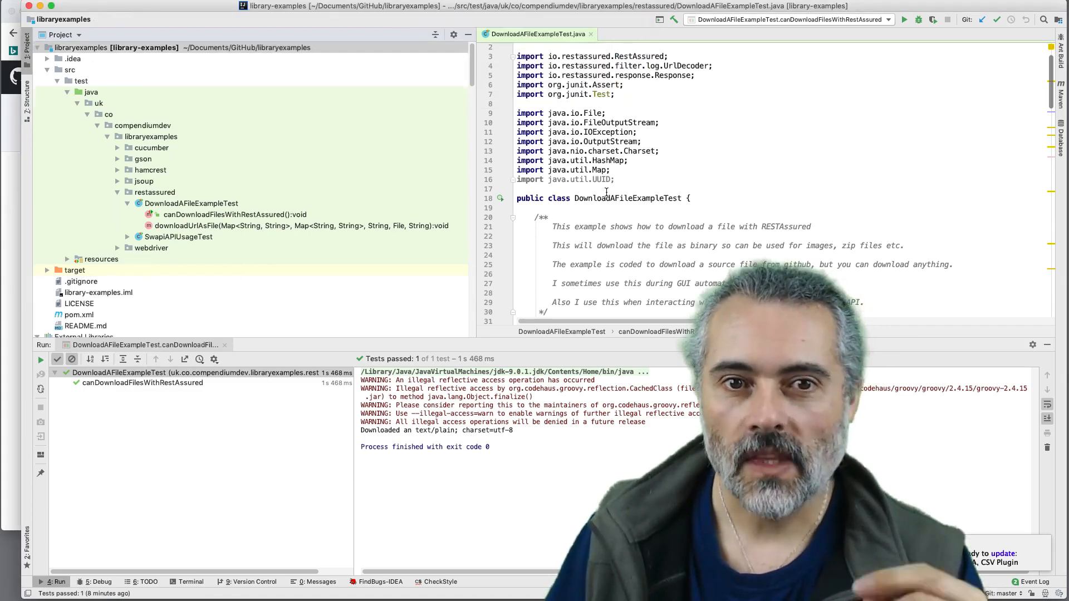
scroll(down, 3)
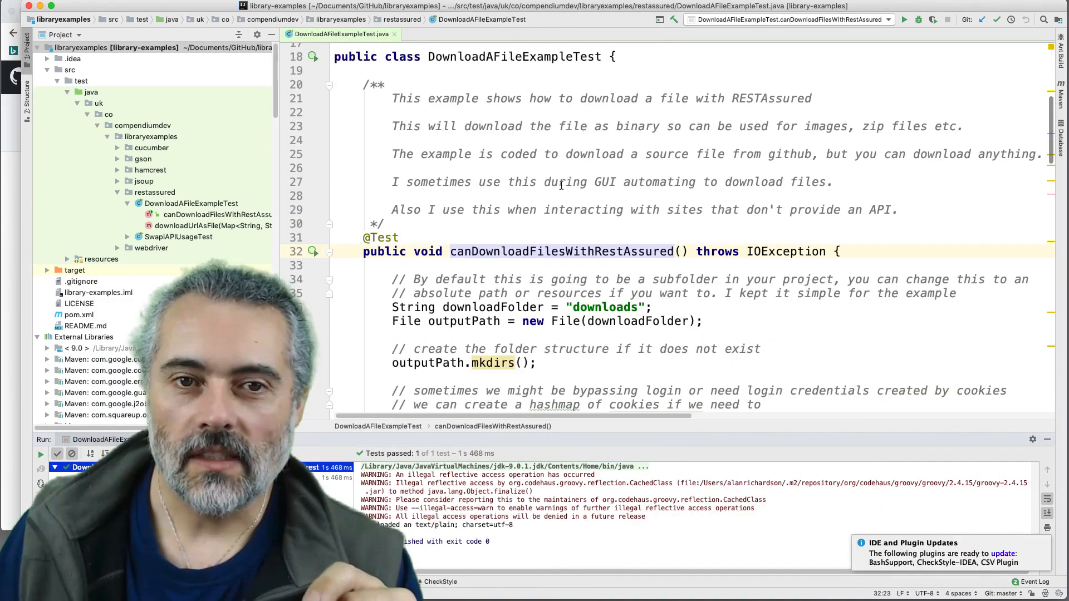
- Try appending 'textfiles' to the downloadFolder path, then revert the edit
scroll(down, 3)
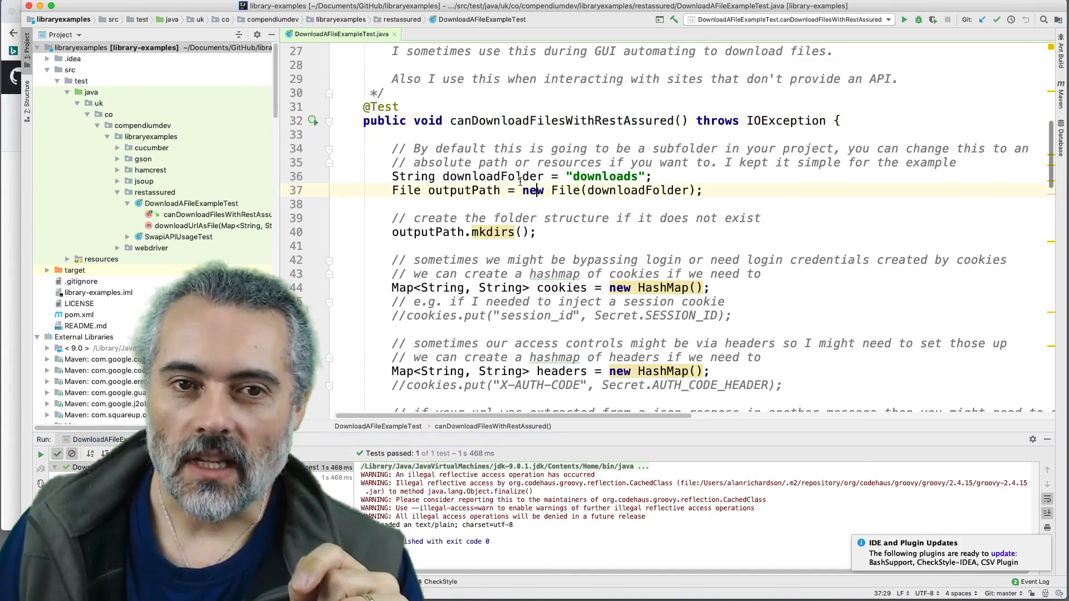
double_click(602, 177)
text(/)
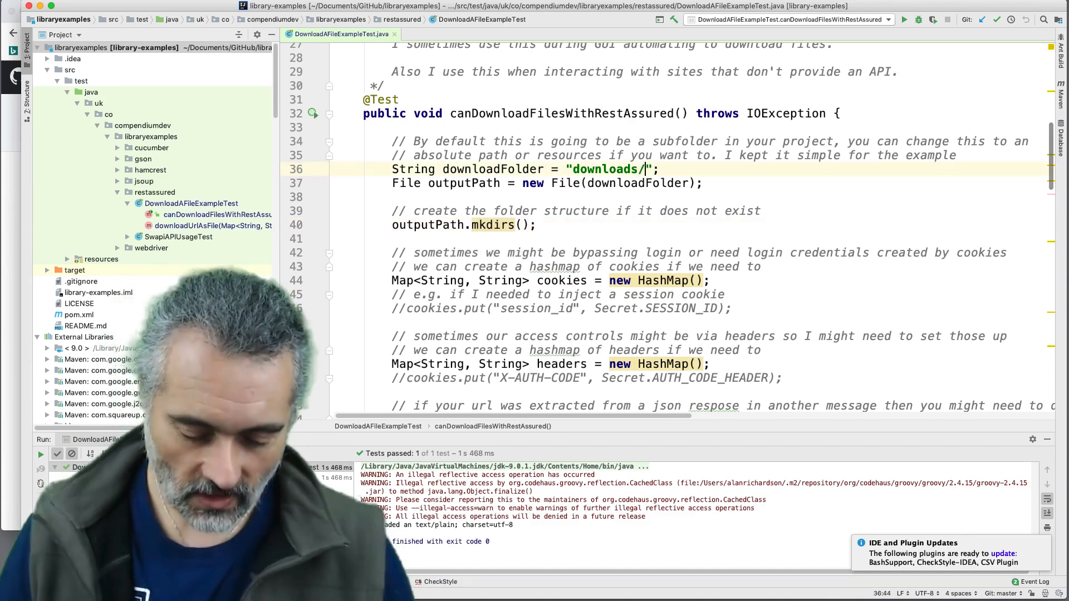
text(textfiles)
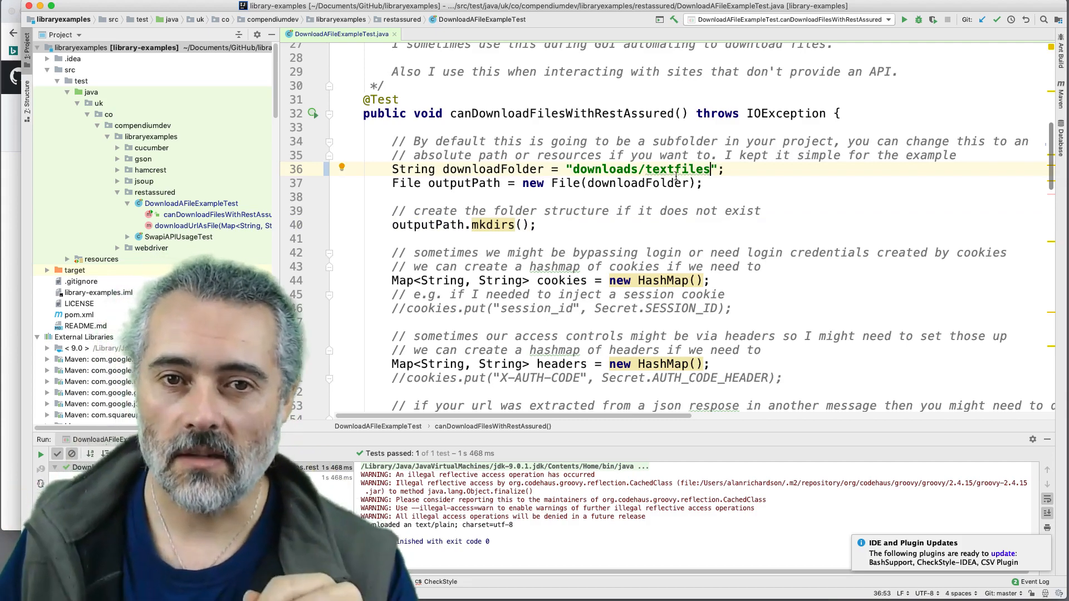
key(Backspace)
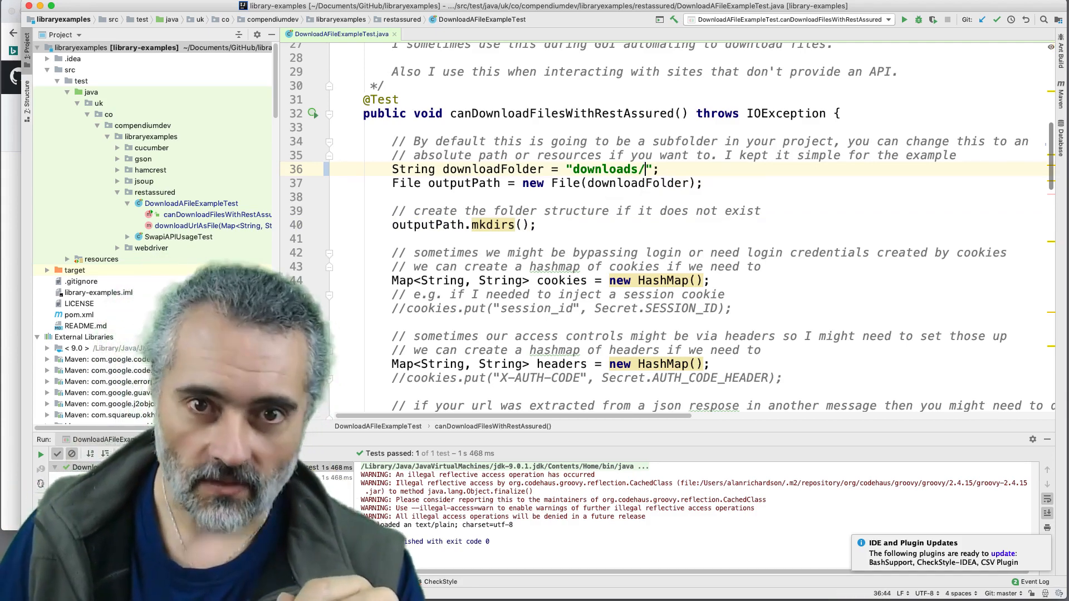
scroll(down, 3)
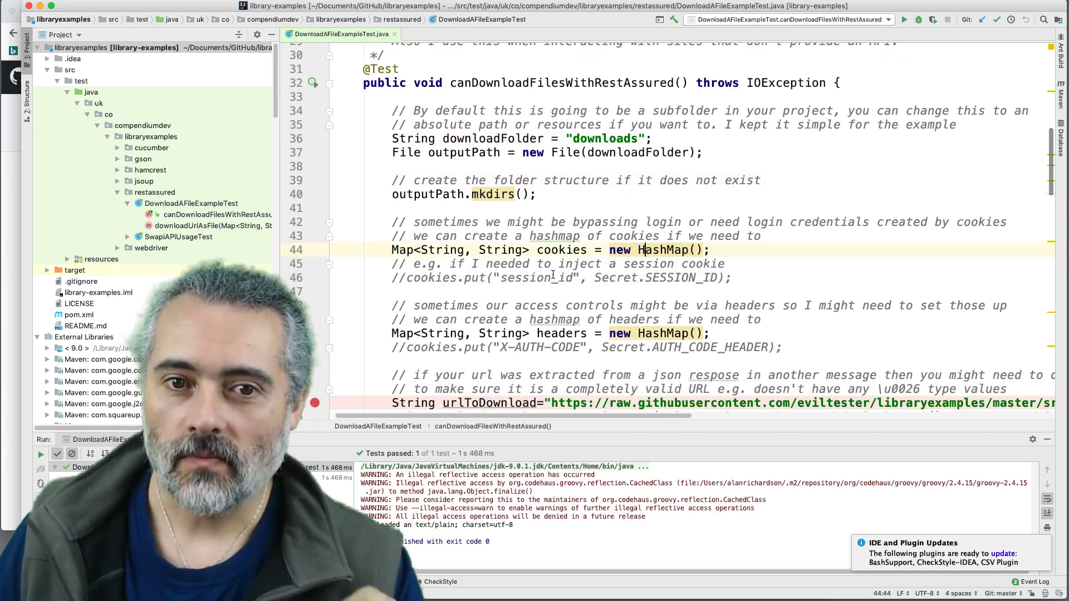
- Review the cookies, headers and urlToDownload lines with its URL decoding step
click(563, 333)
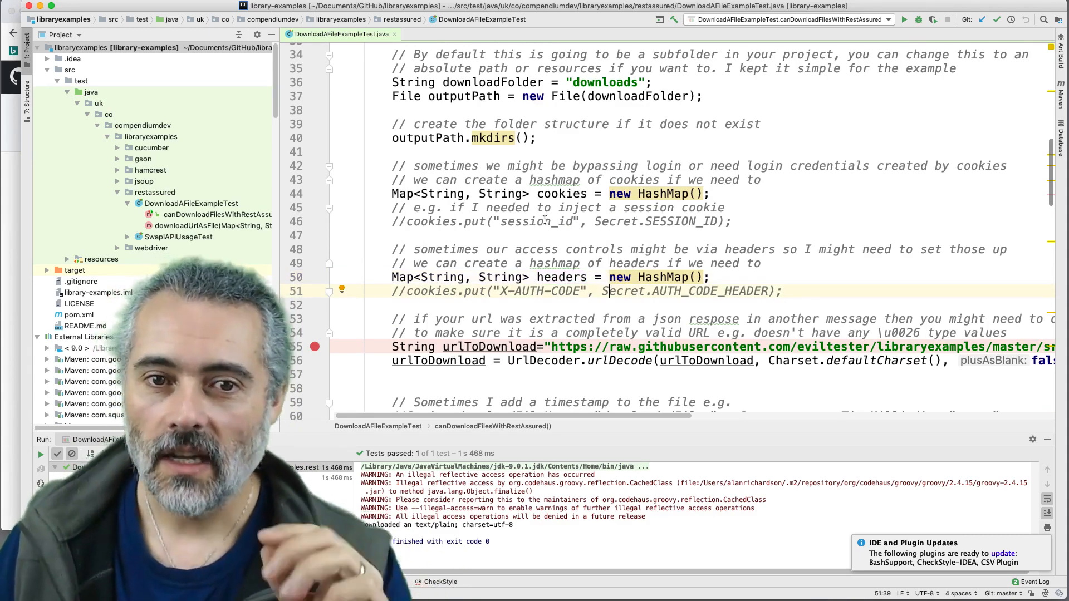
scroll(up, 3)
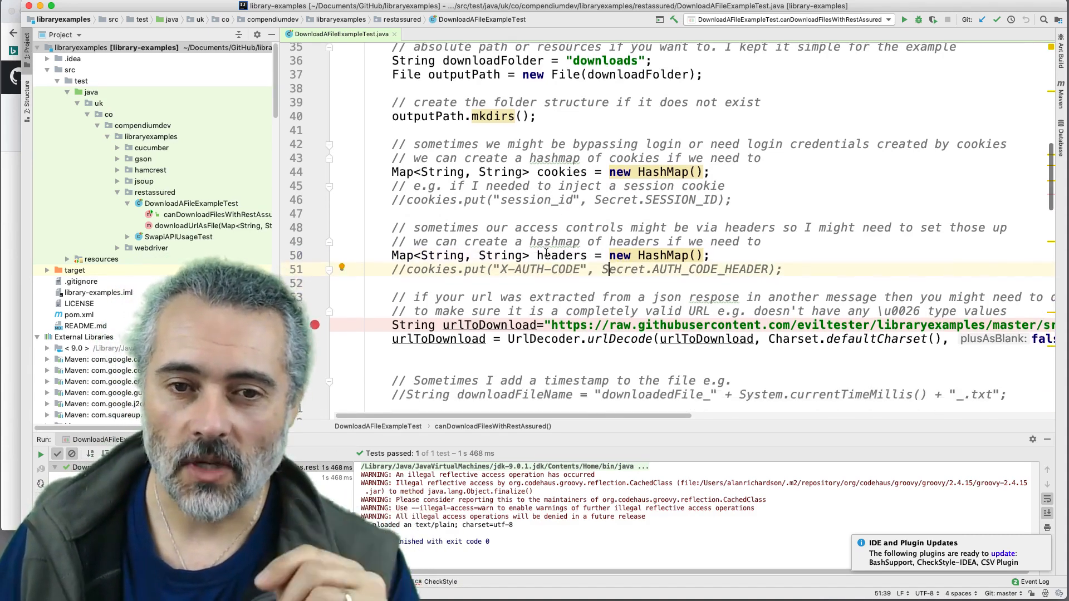
scroll(down, 3)
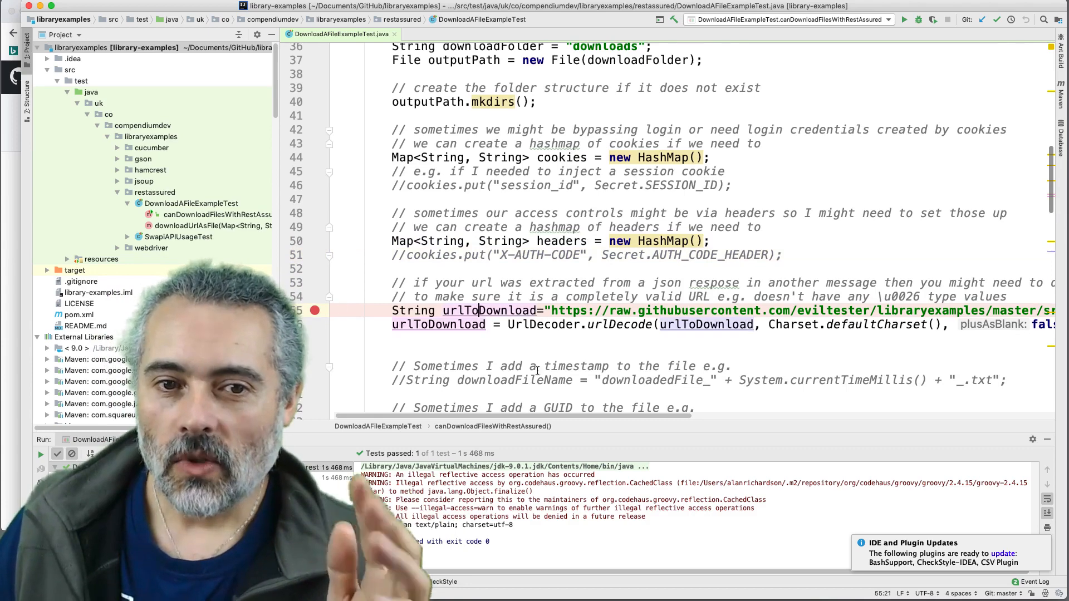
scroll(right, 3)
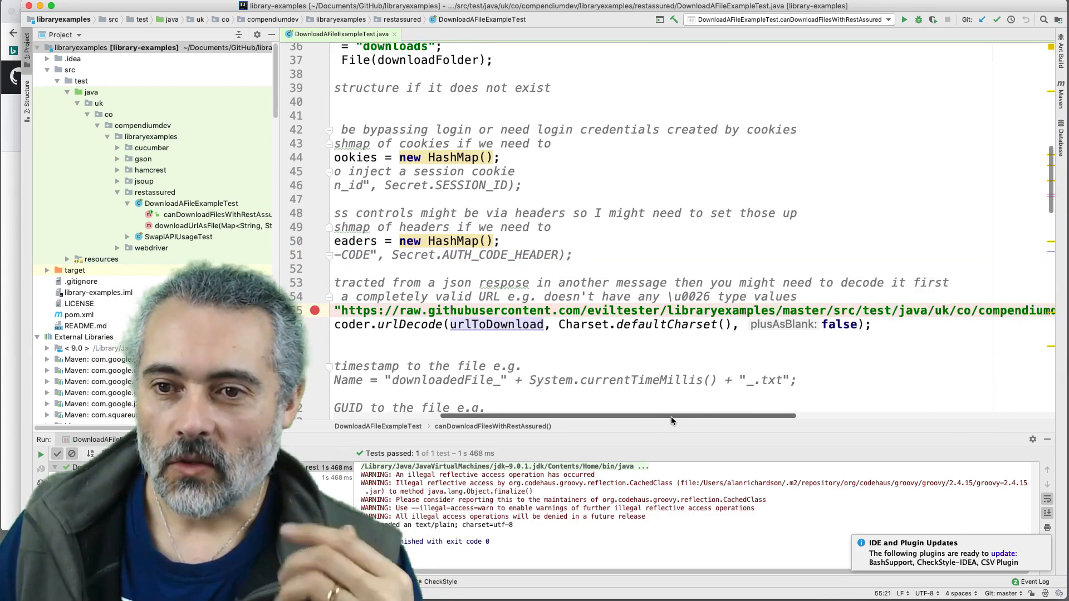
scroll(left, 3)
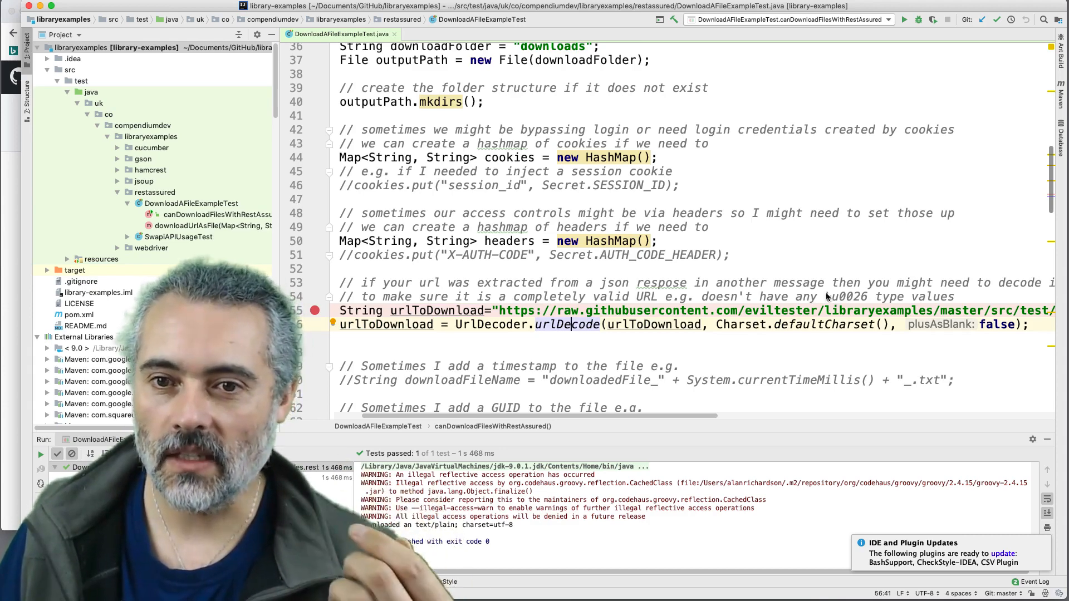
double_click(845, 296)
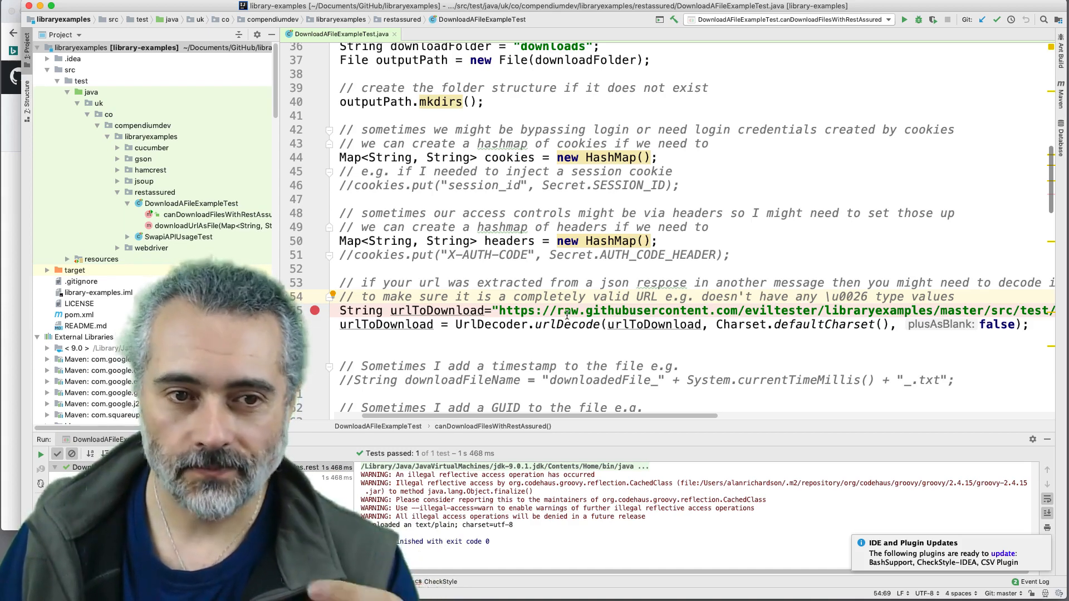
- Point out the downloaded file name and the downloadUrlAsFile method call in the test
scroll(down, 3)
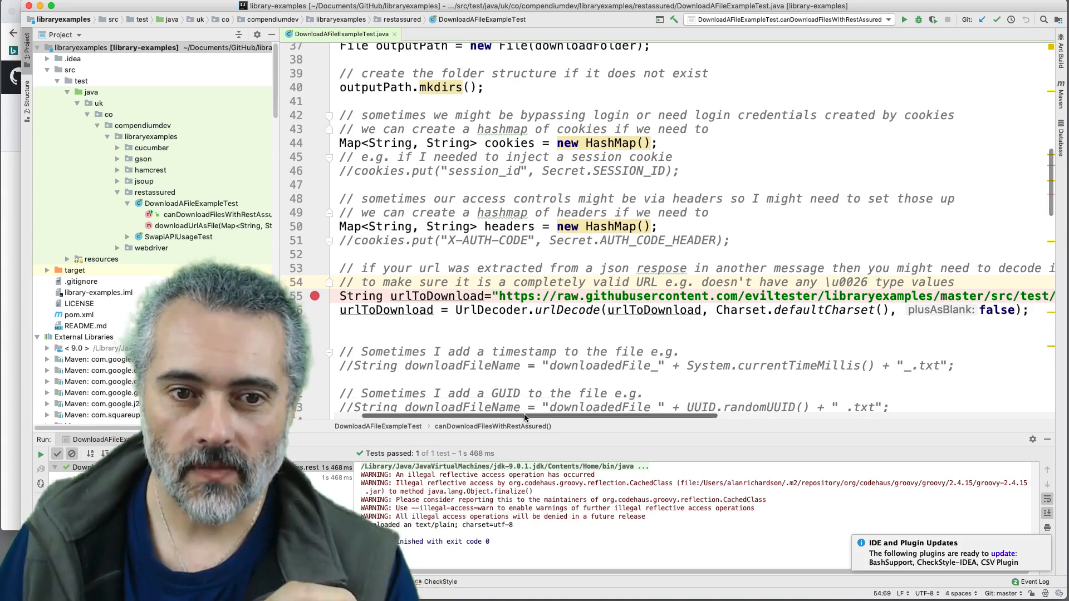
scroll(down, 3)
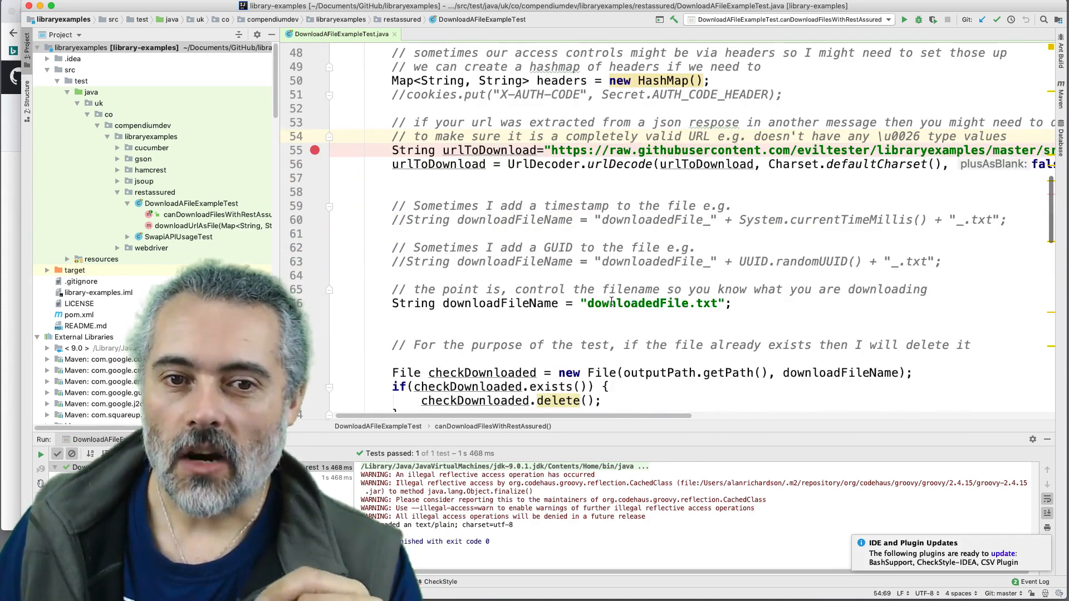
double_click(636, 303)
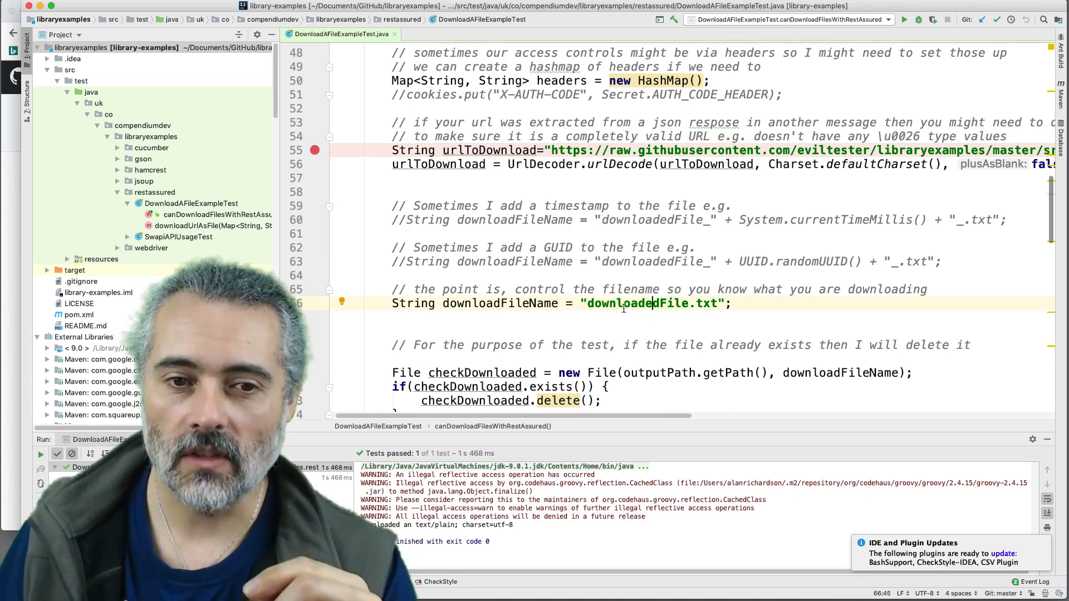
scroll(down, 3)
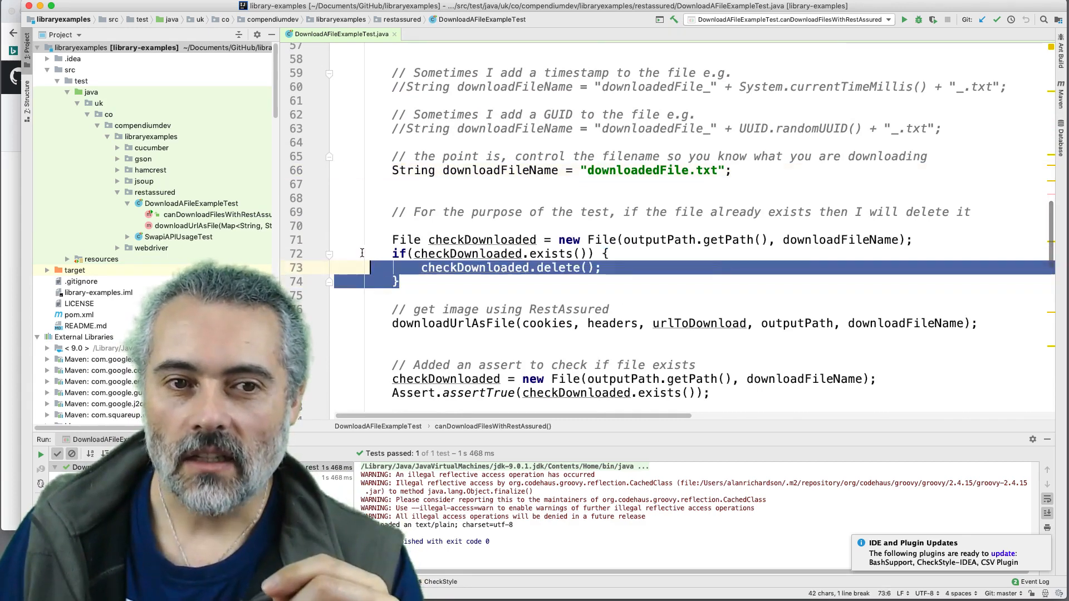
click(601, 267)
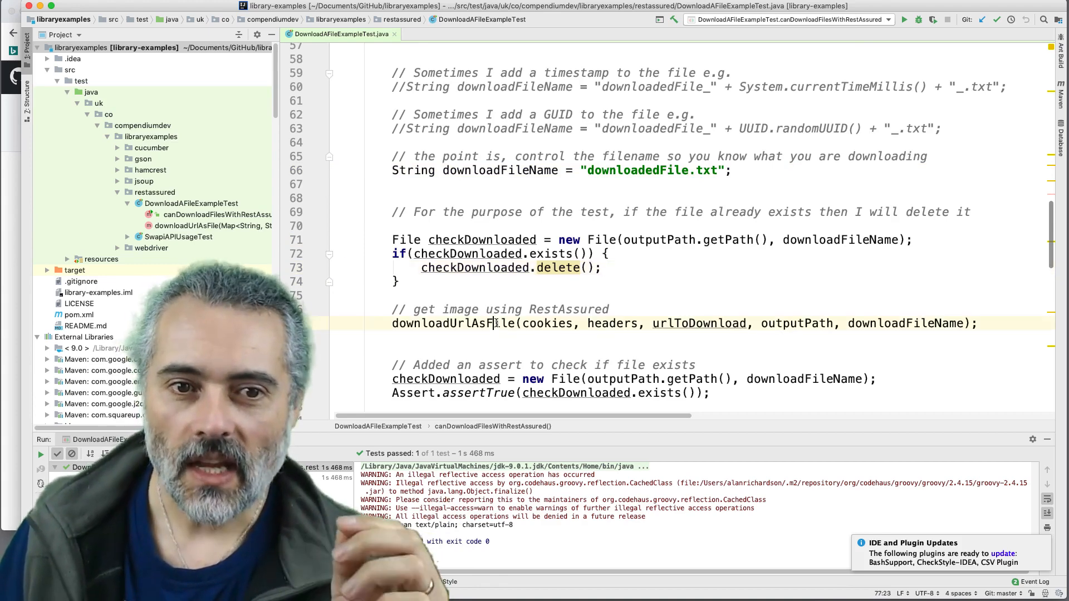
double_click(453, 323)
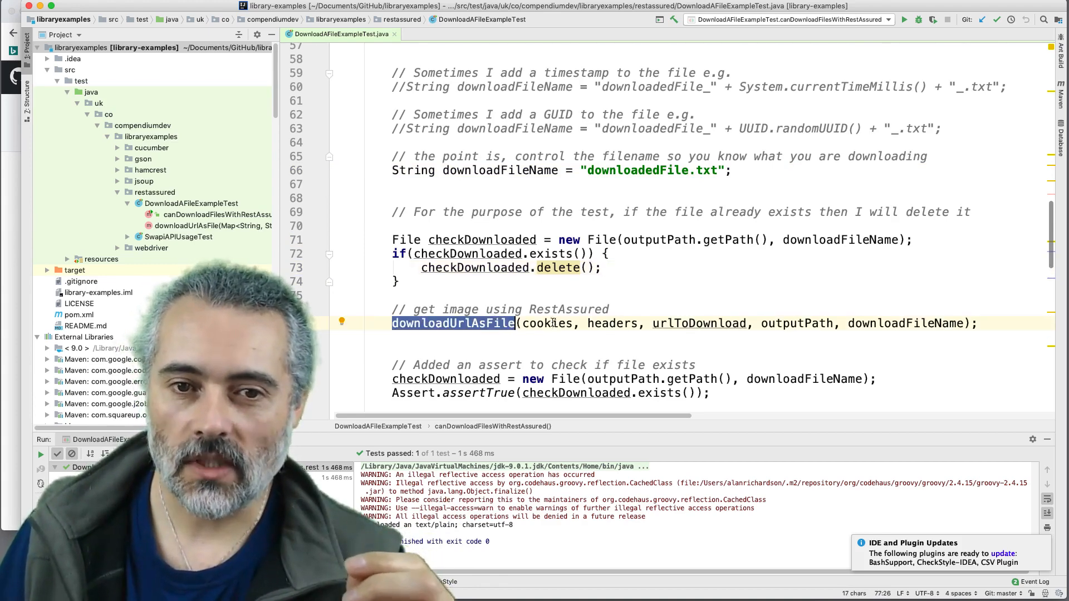
- Set a breakpoint at the folder-creation line 40 and debug the download test
scroll(up, 3)
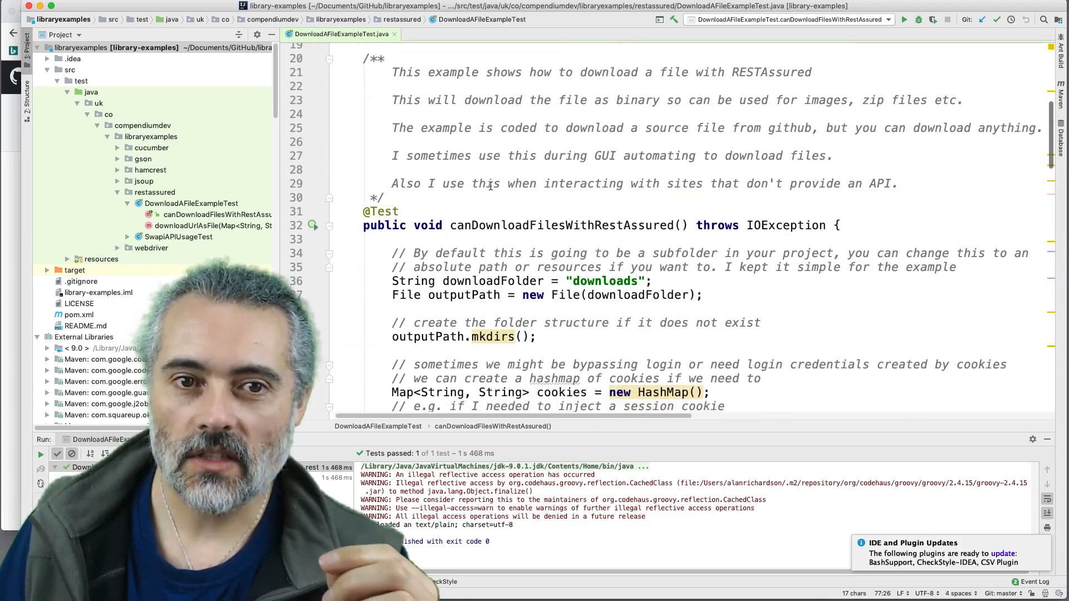
scroll(down, 3)
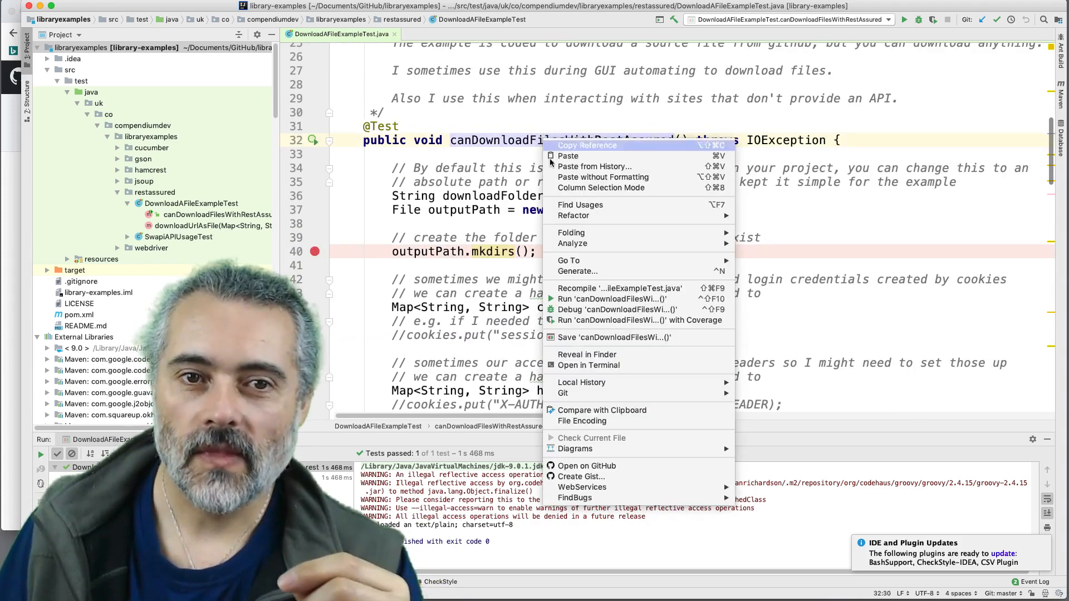
click(615, 309)
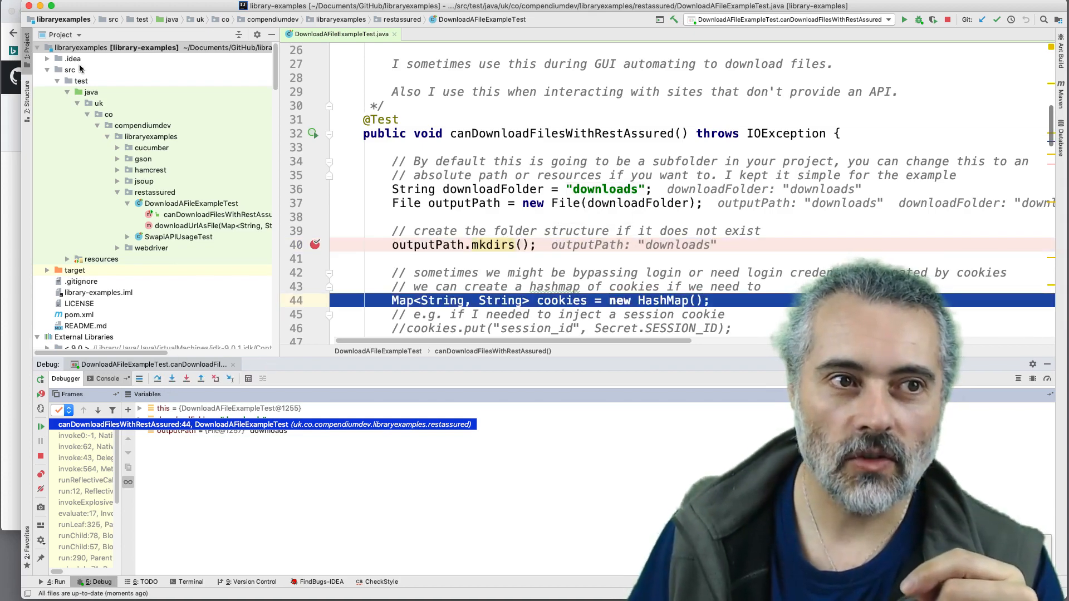
- Reveal the project in Finder to see the new downloads folder, then return to the paused debugger
right_click(81, 48)
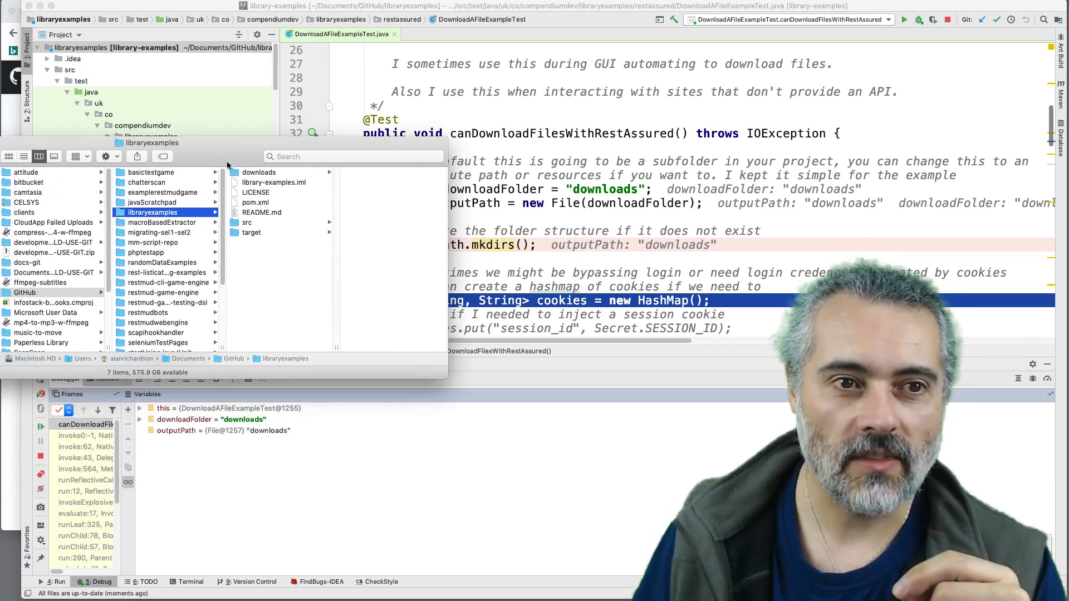
click(259, 172)
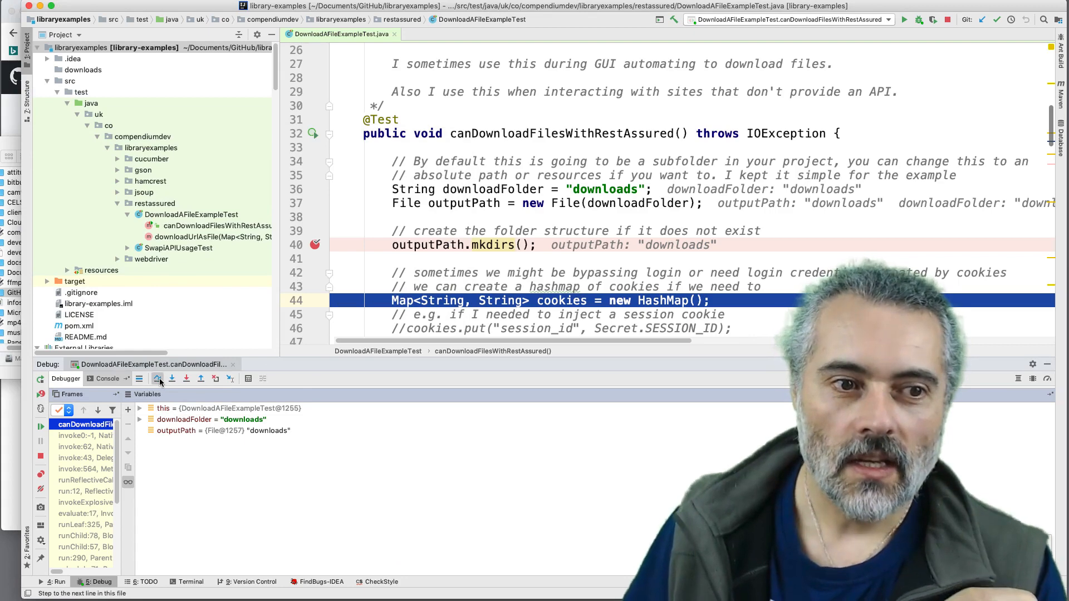
- Step over to urlToDownload and evaluate UrlDecoder.urlDecode to show the raw GitHub SwapiAPIUsageTest.java link
click(157, 378)
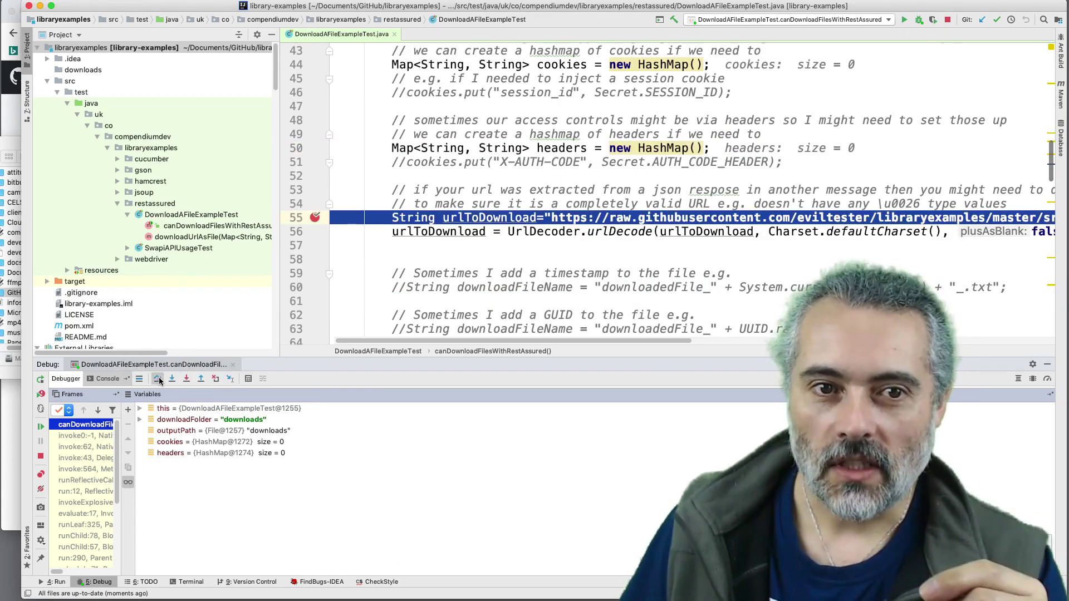
click(157, 378)
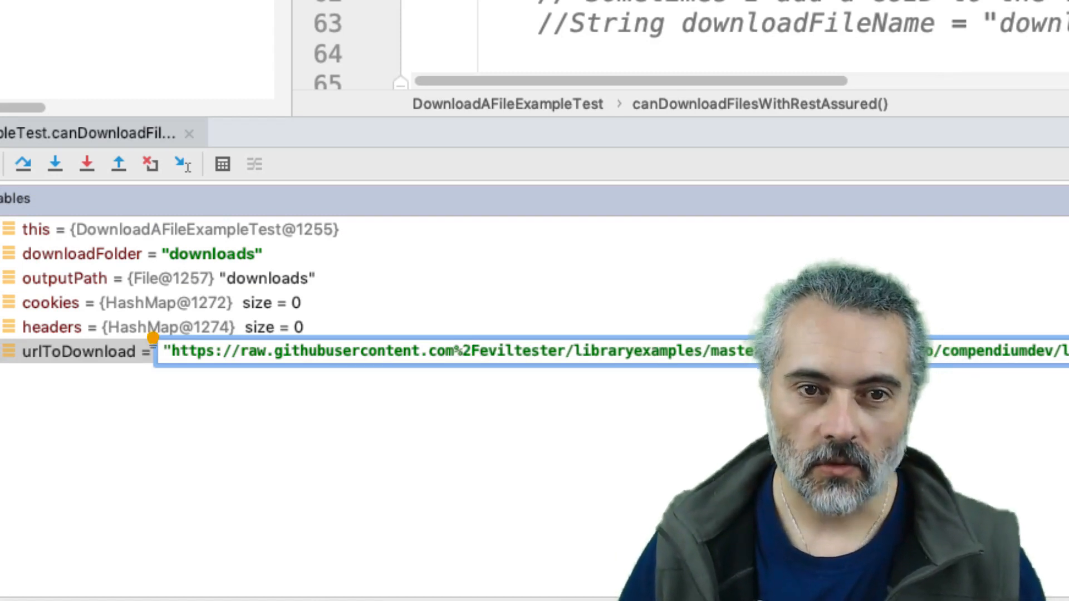
click(75, 351)
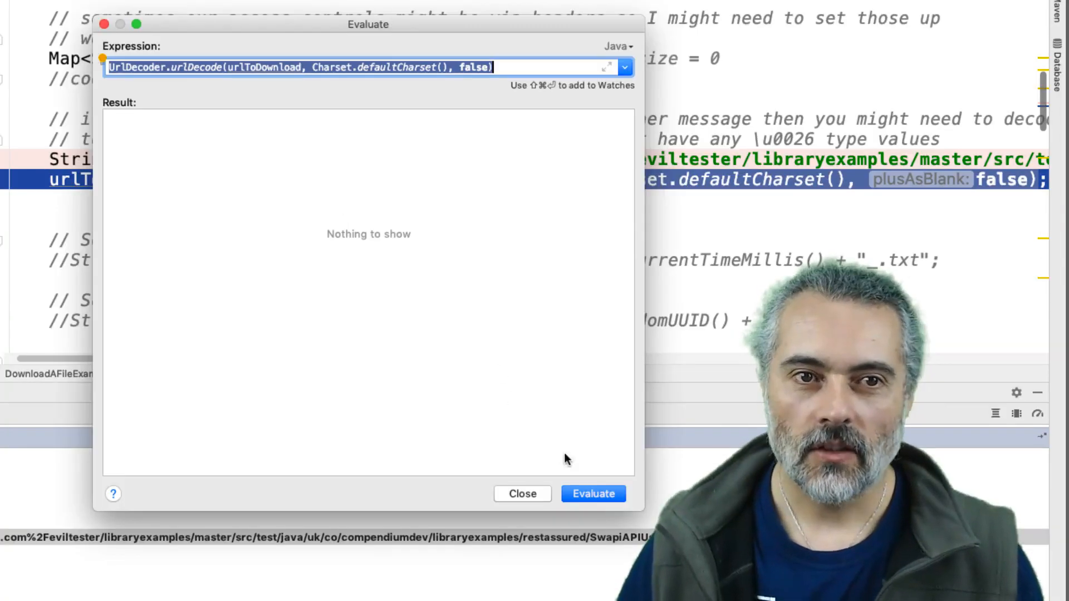
click(593, 493)
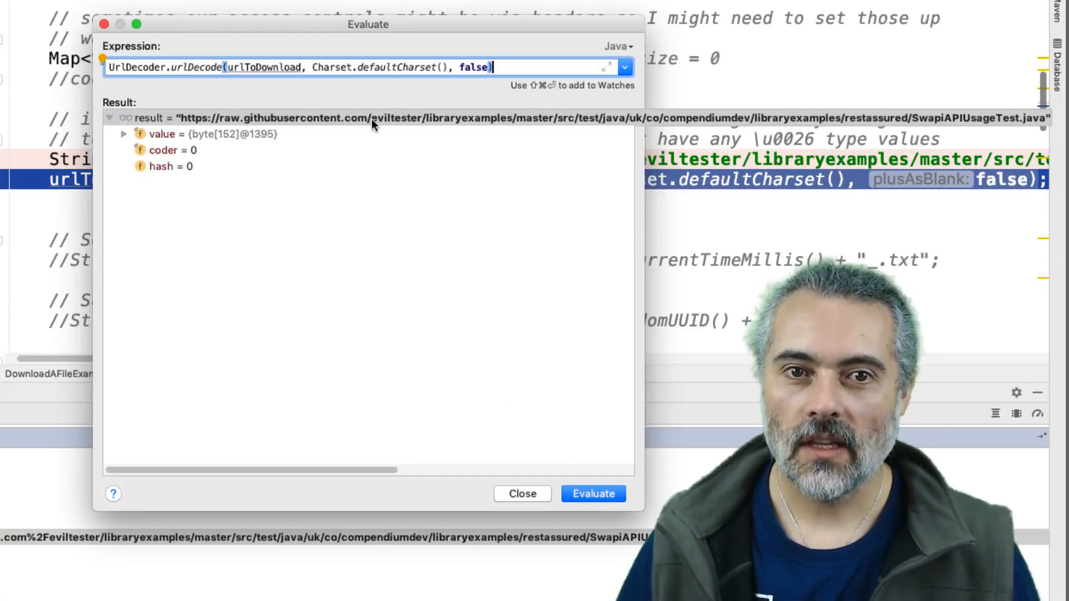
mouse_move(489, 361)
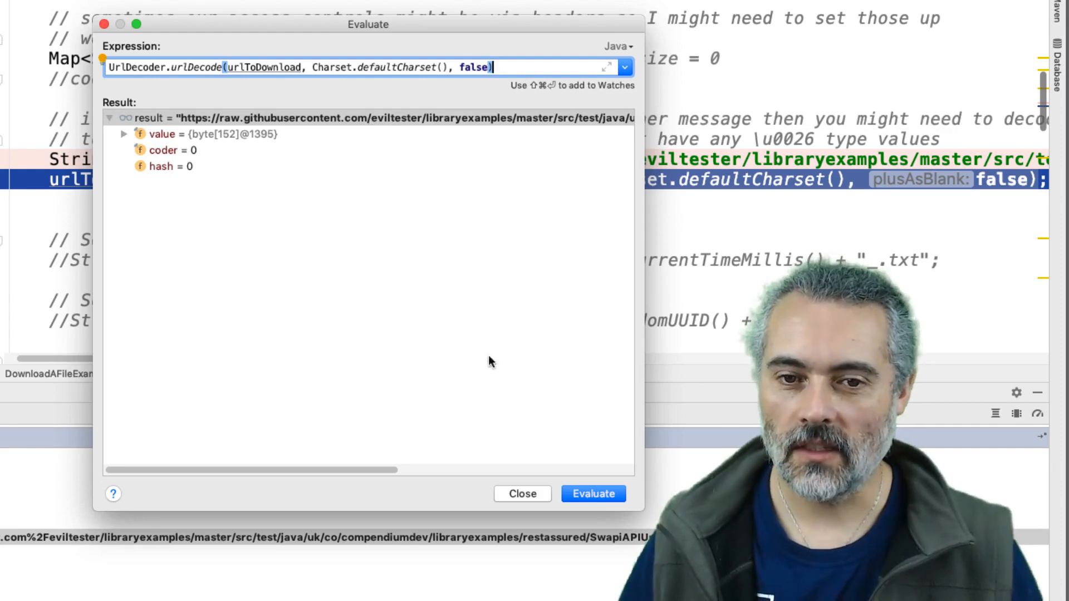
click(523, 493)
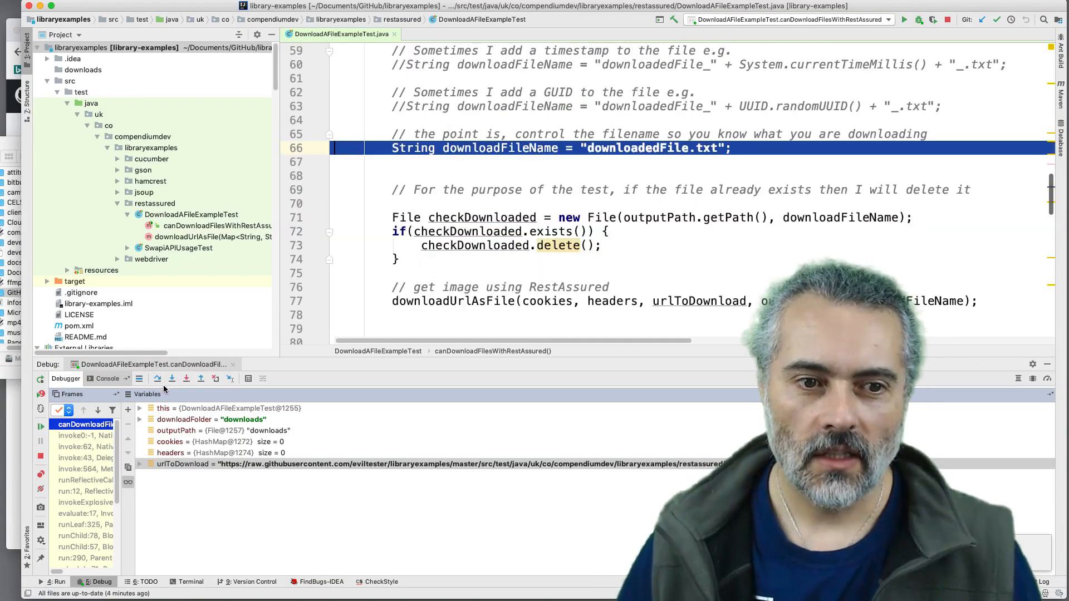
- Step over the file name, delete-if-exists check and the file download call
scroll(up, 3)
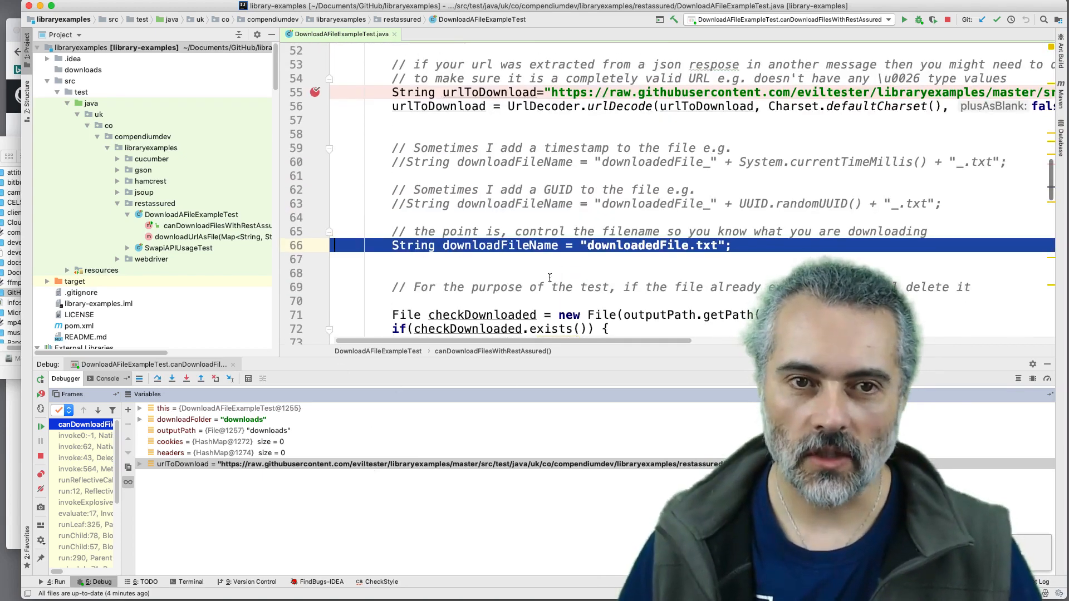
click(157, 378)
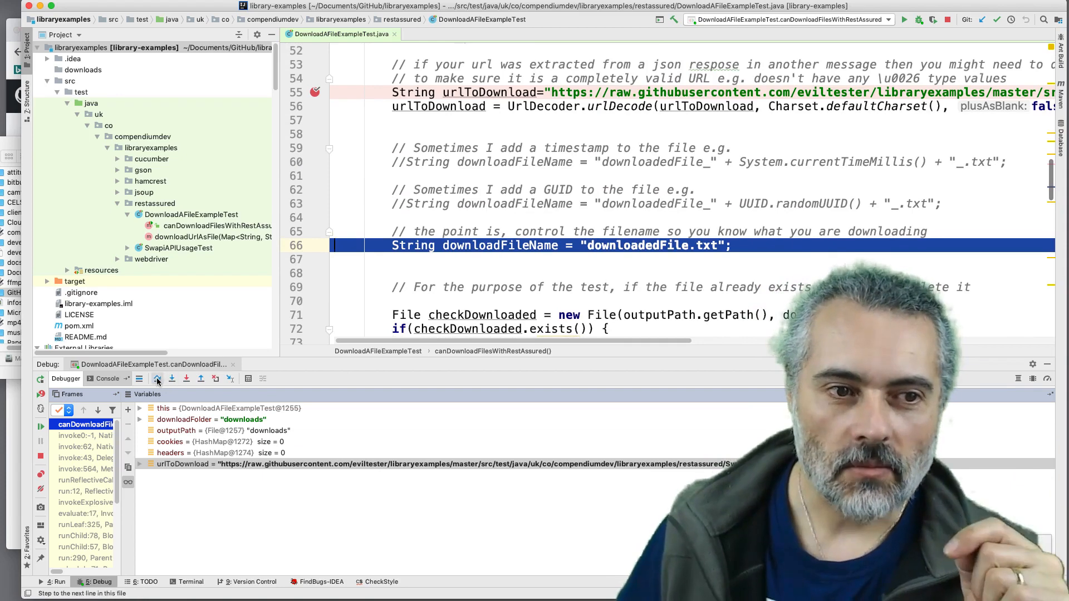
click(157, 379)
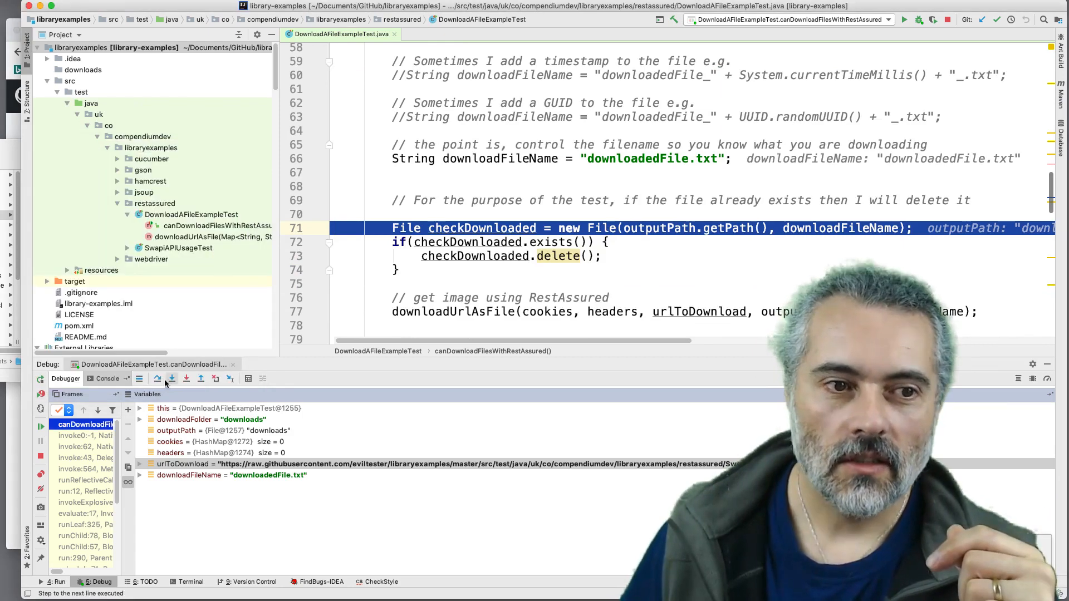
click(156, 378)
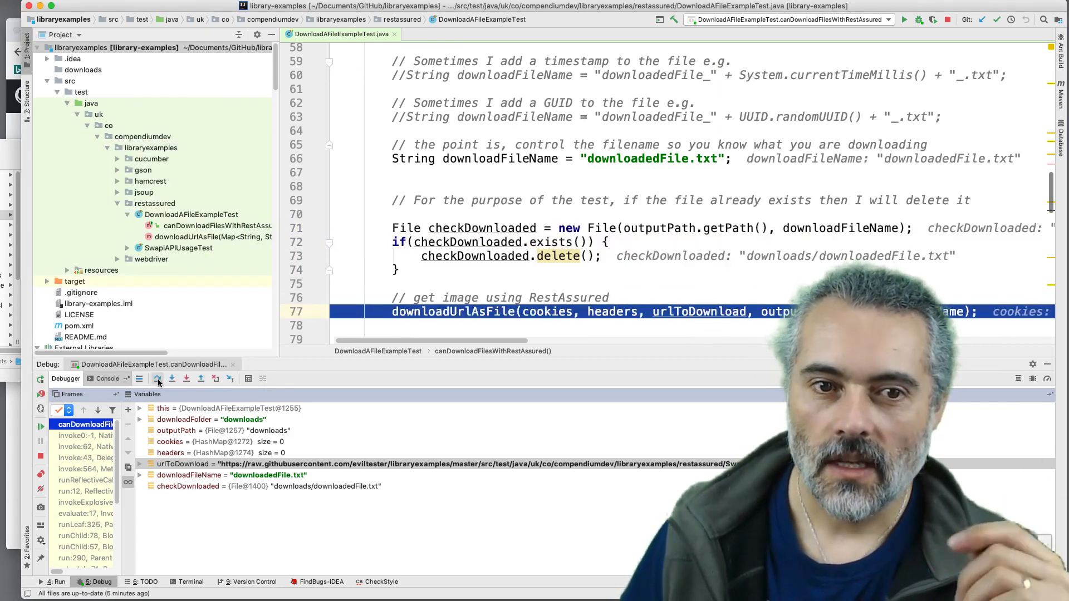
mouse_move(158, 378)
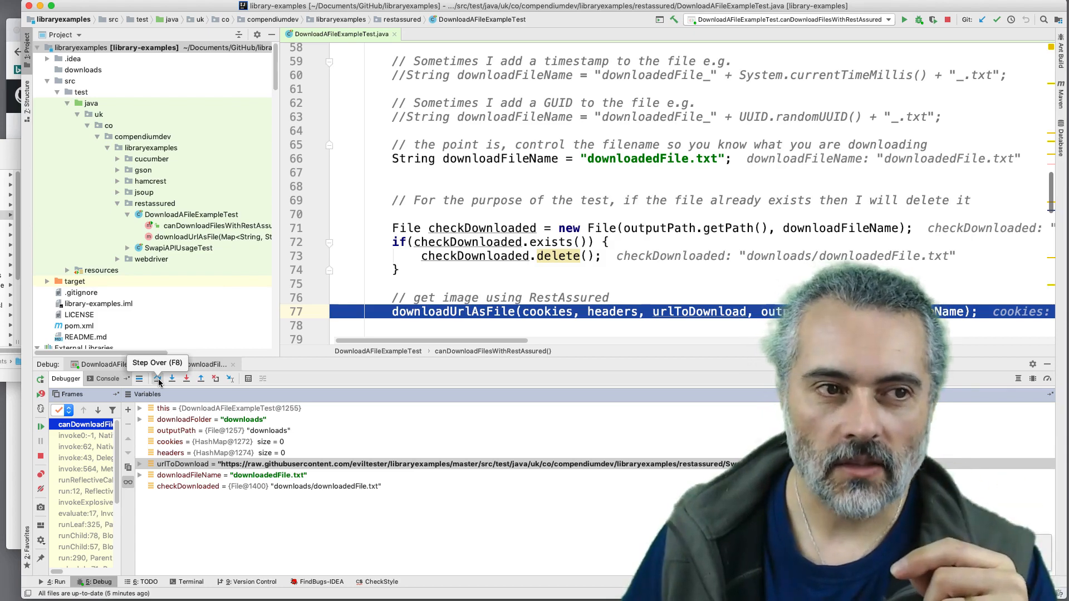
click(156, 378)
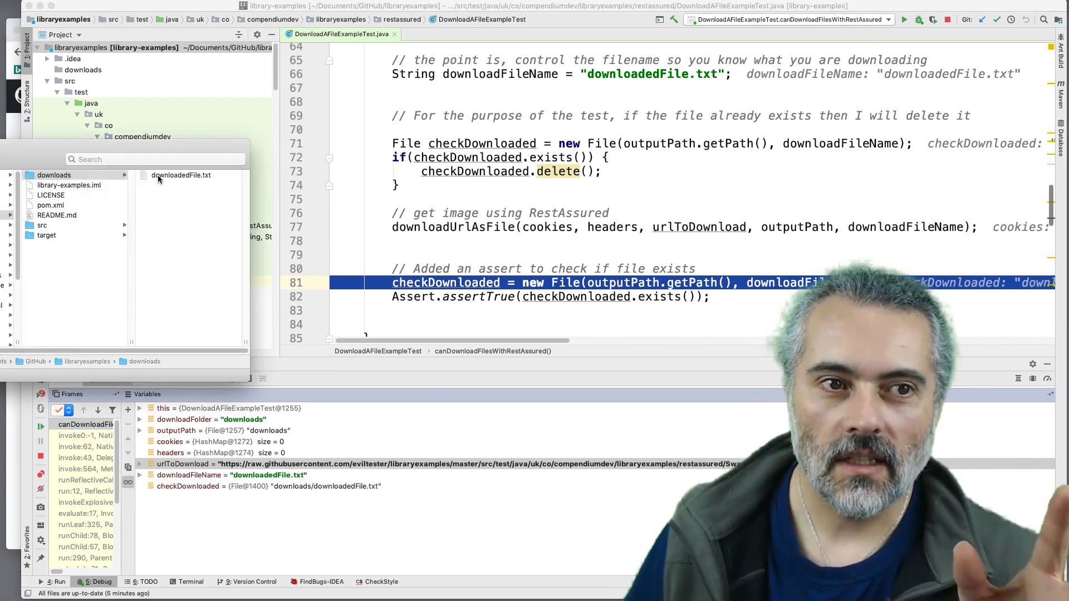
- Preview downloadedFile.txt in the downloads folder, then return to the debug session
click(181, 175)
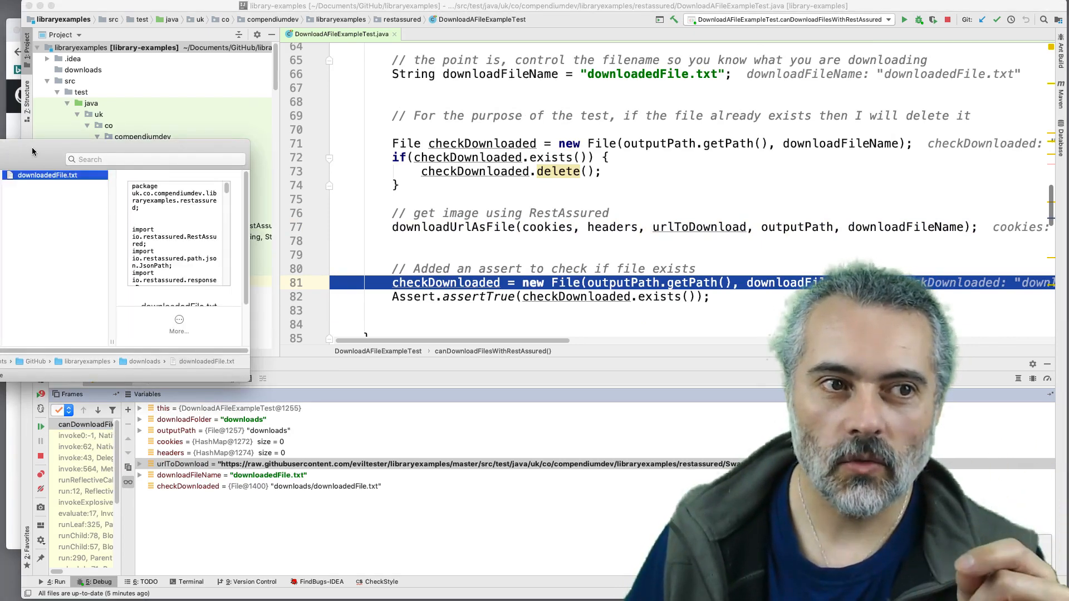
click(420, 321)
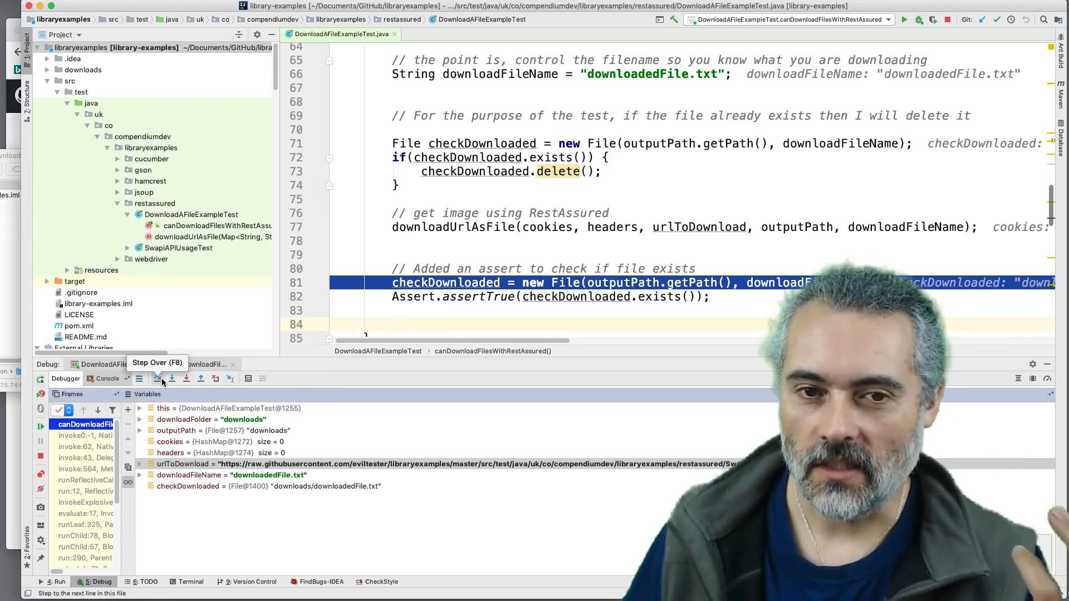
- Let the test finish passing, then delete the downloads folder from the project again
click(157, 379)
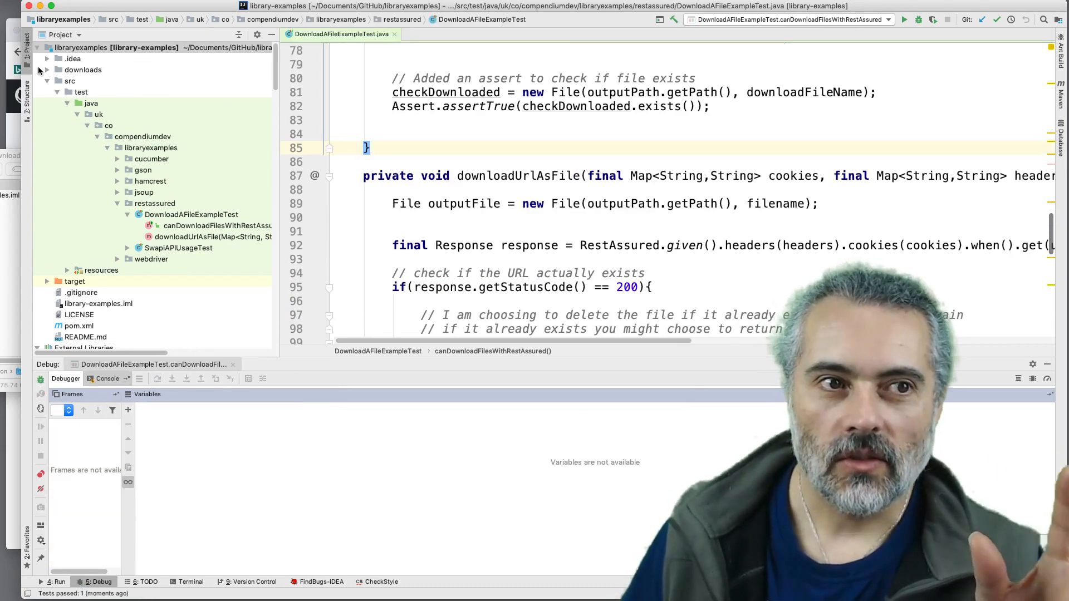
click(82, 69)
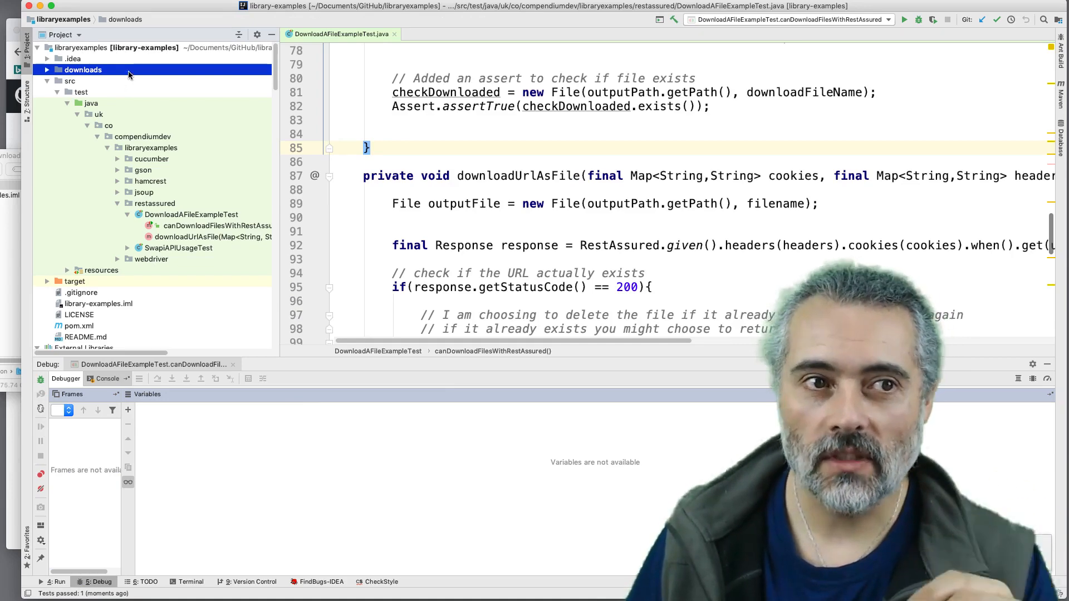
right_click(82, 69)
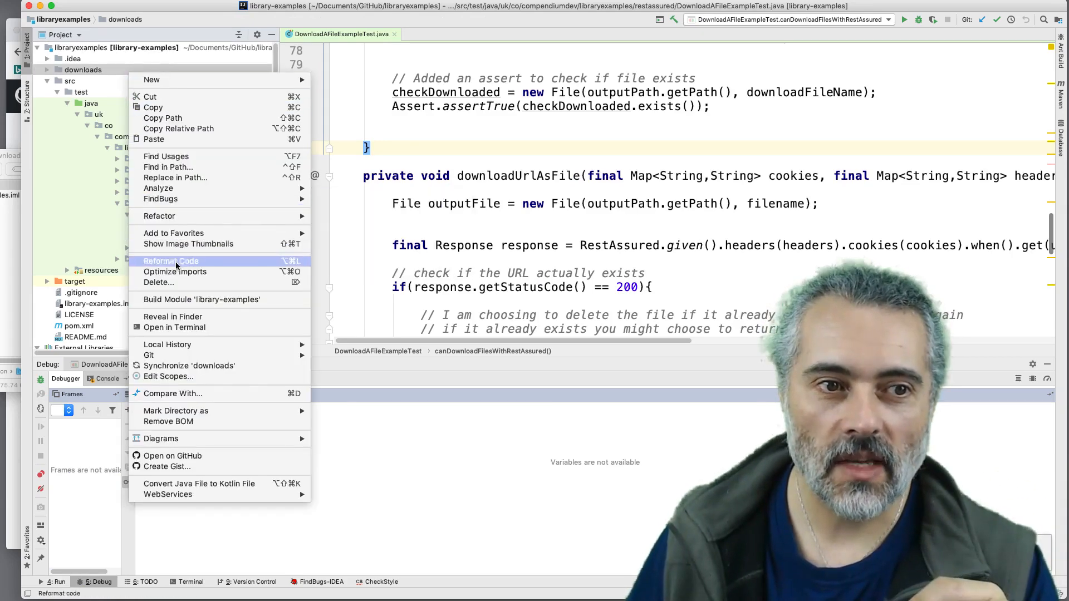
click(158, 282)
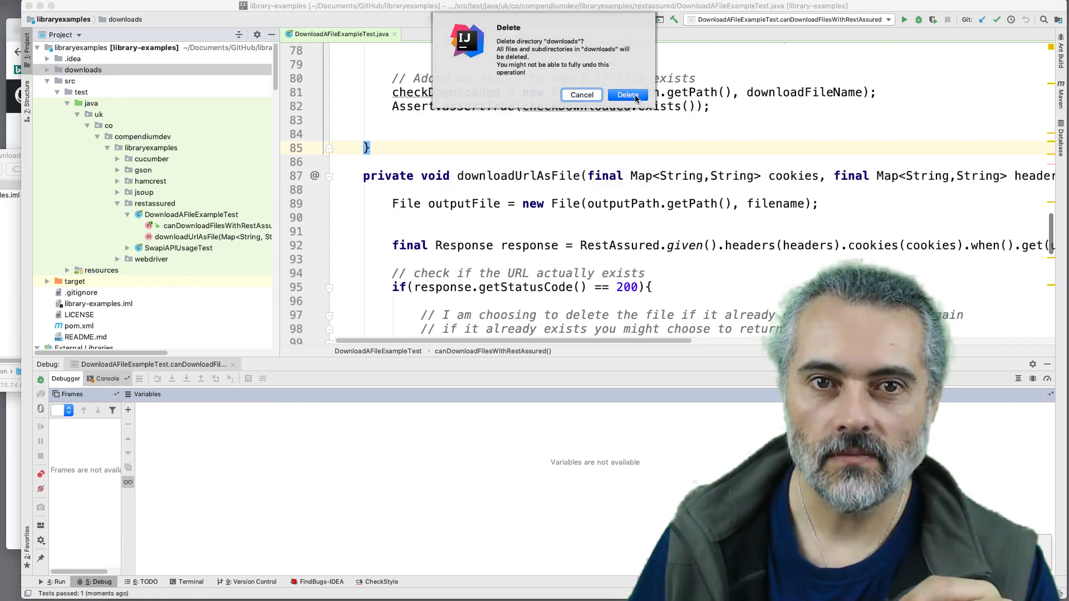
click(626, 95)
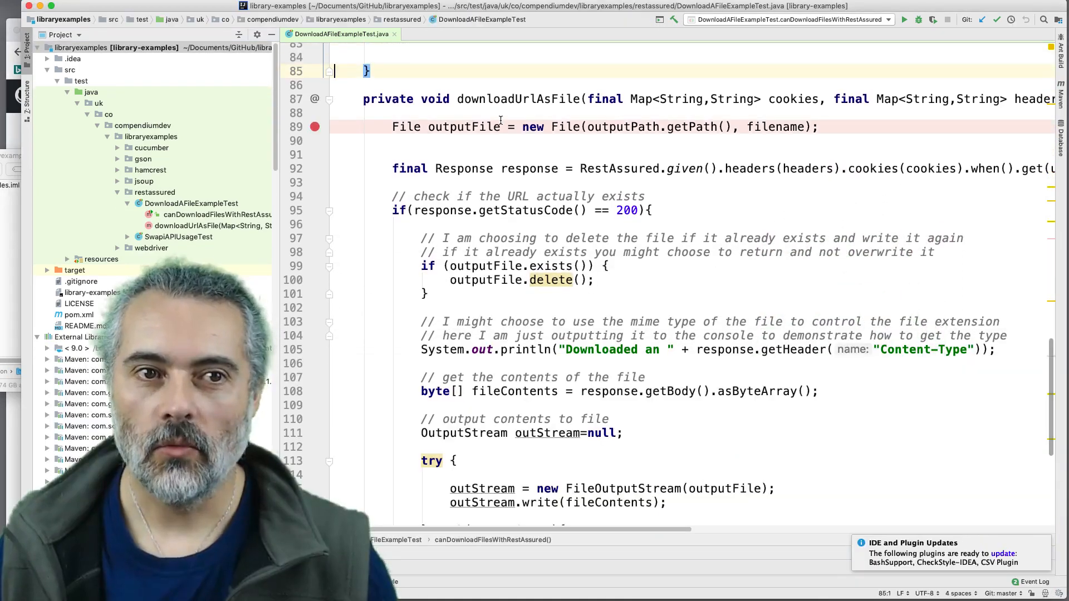
- Debug to the line 89 breakpoint and step over so outputFile resolves to downloads/downloadedFile.txt
scroll(up, 3)
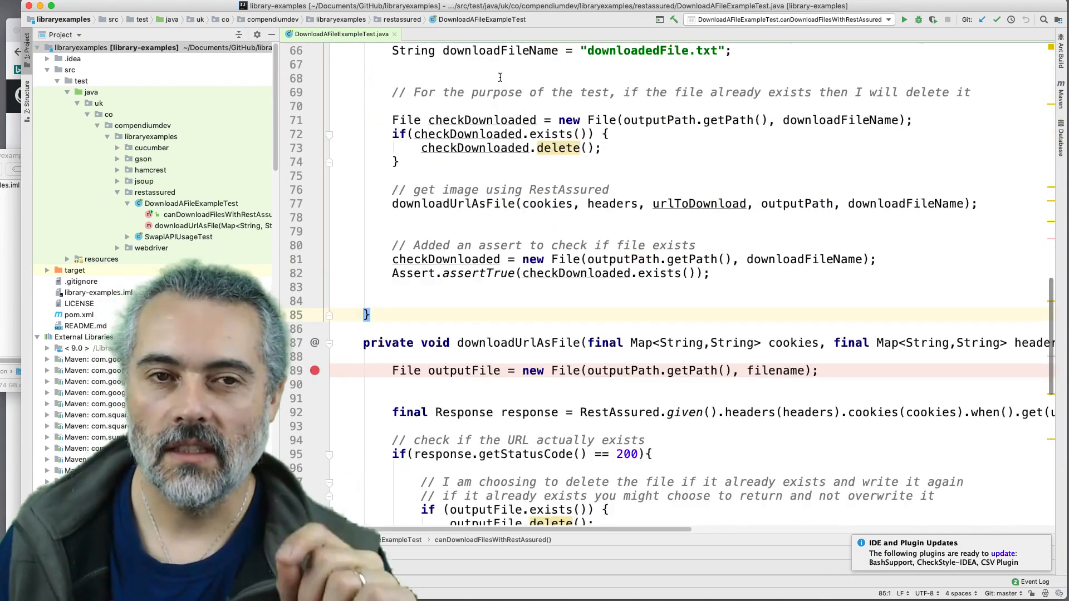
scroll(up, 3)
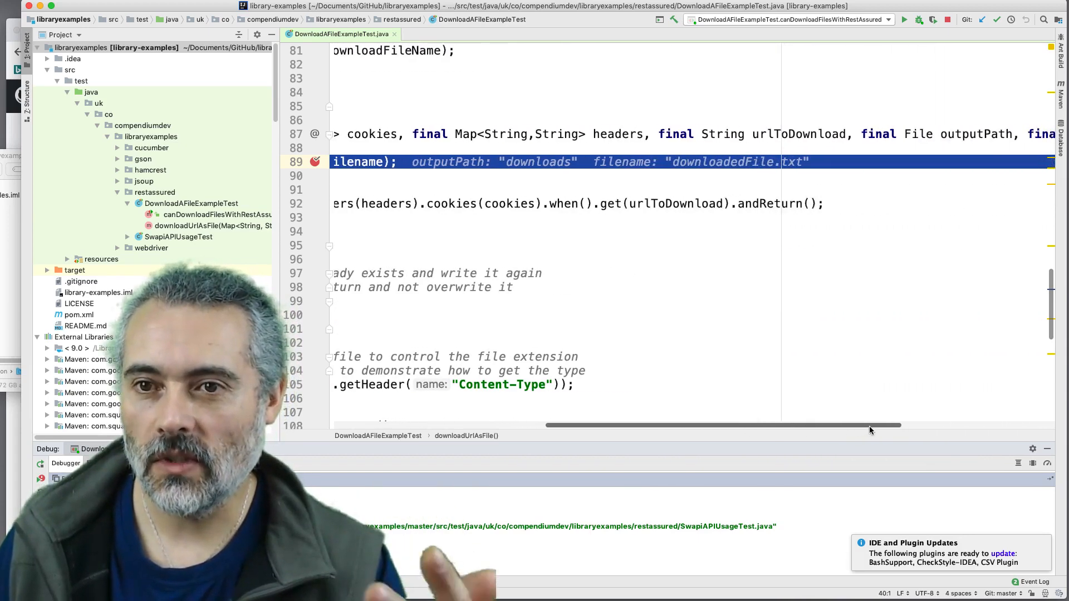
scroll(right, 3)
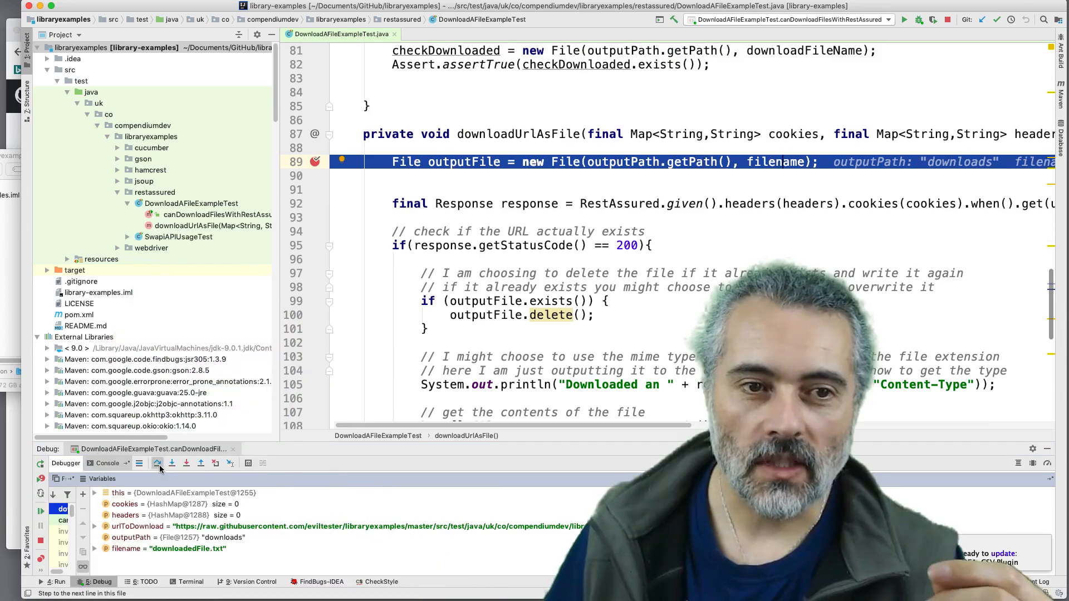
click(156, 464)
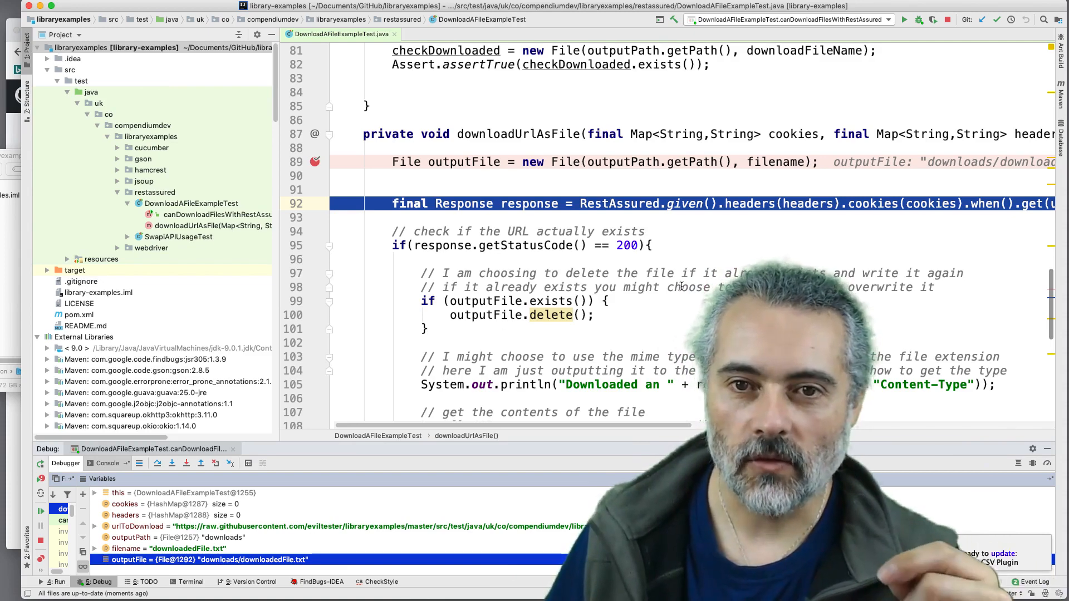
scroll(right, 3)
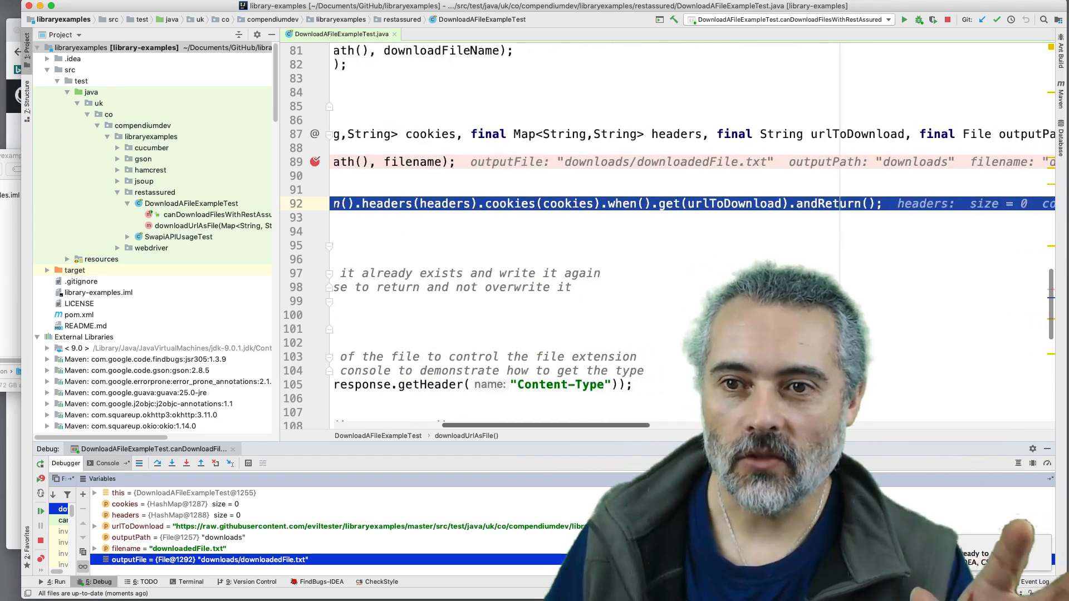
scroll(left, 3)
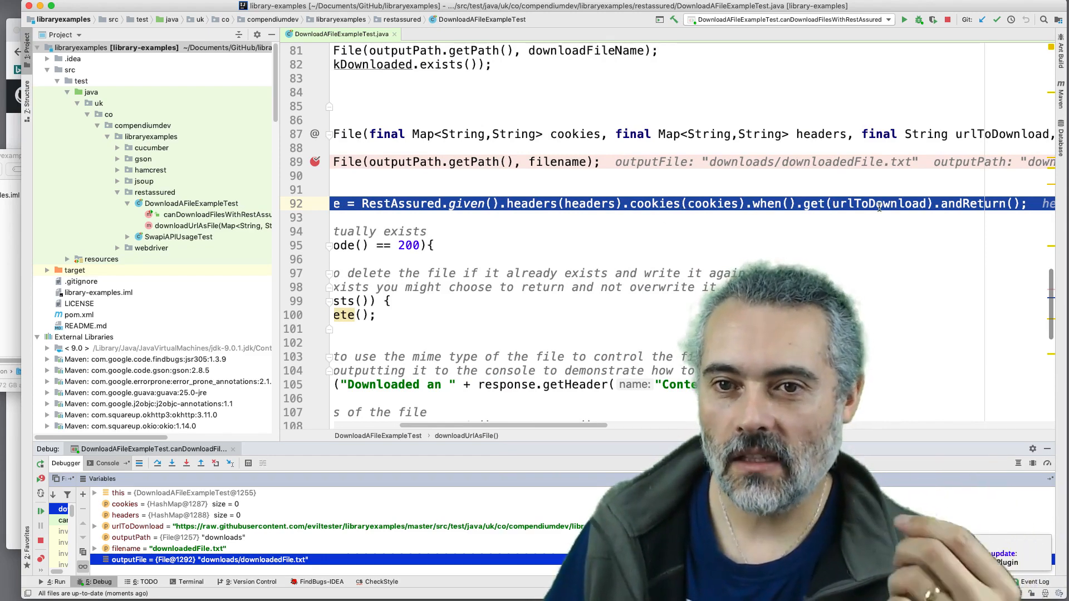
mouse_move(878, 203)
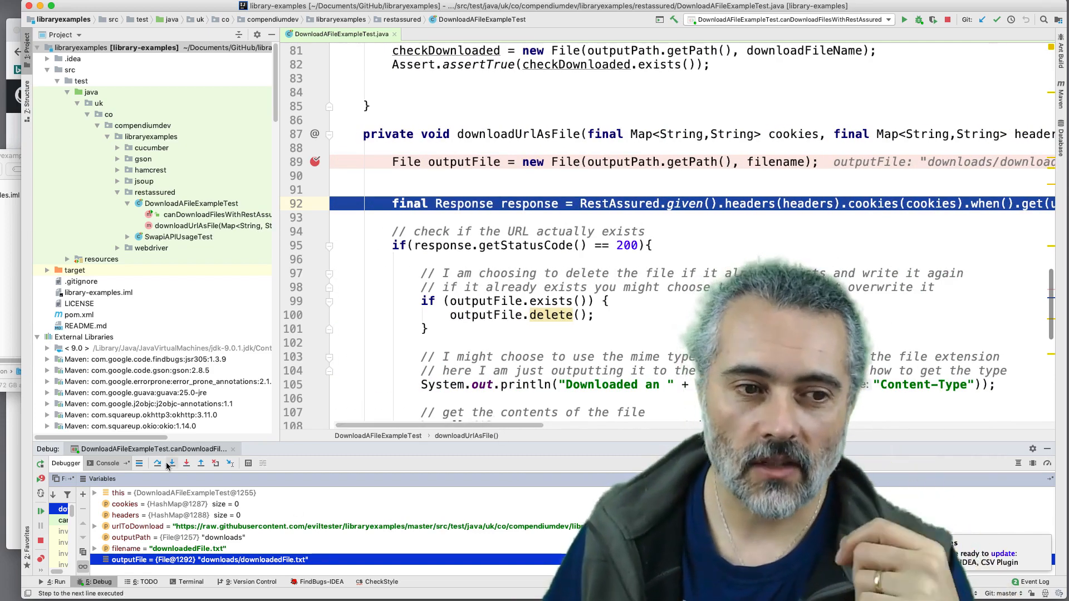
- Step over the RestAssured request, status code check and existing-file check to the Content-Type print at line 105
click(169, 463)
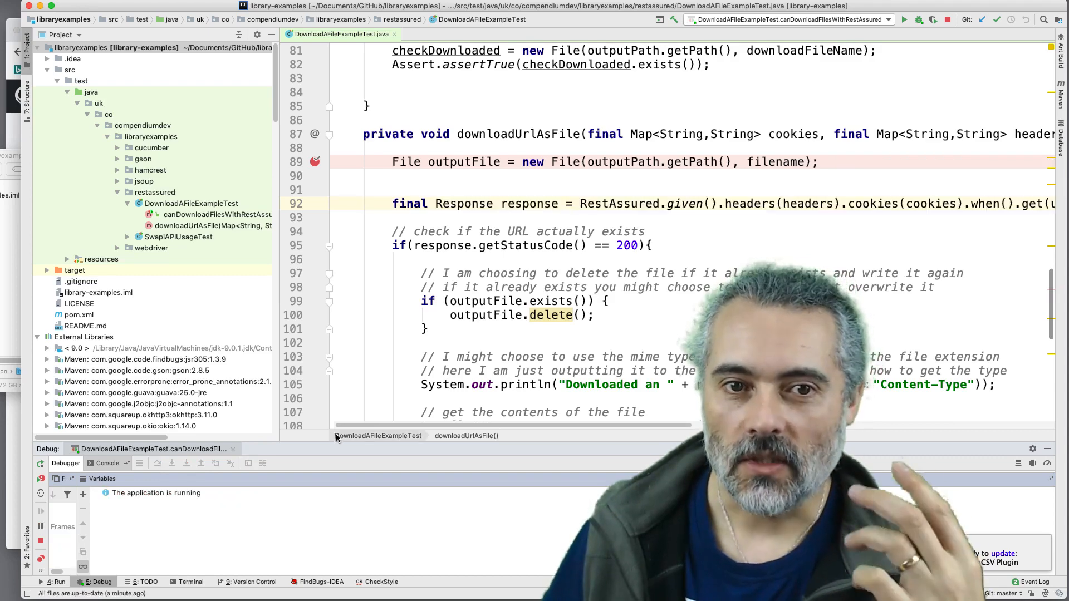
click(186, 463)
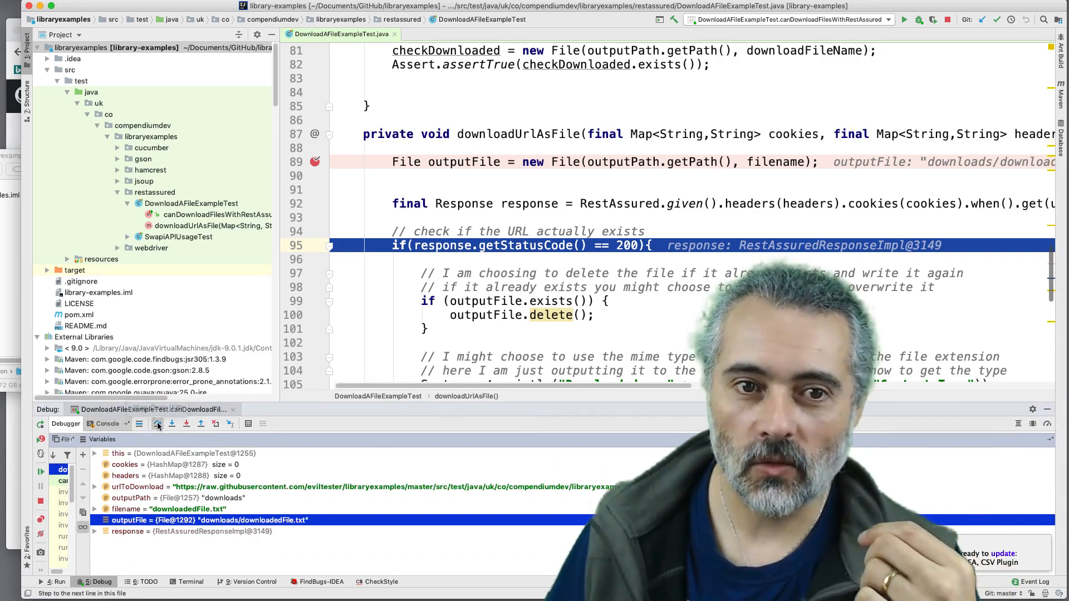
click(157, 423)
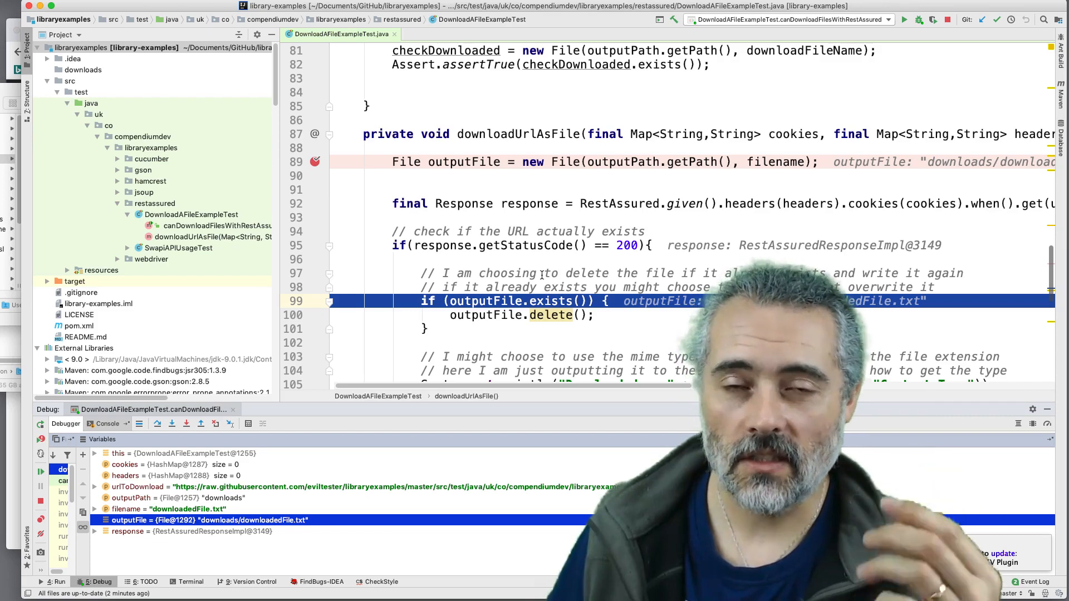
mouse_move(507, 391)
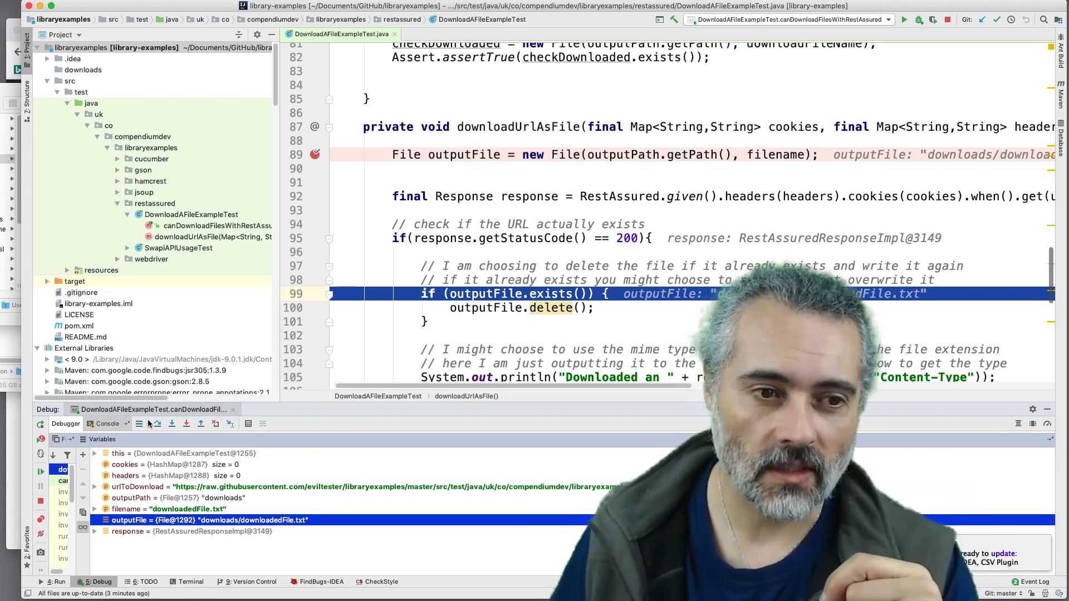
click(156, 424)
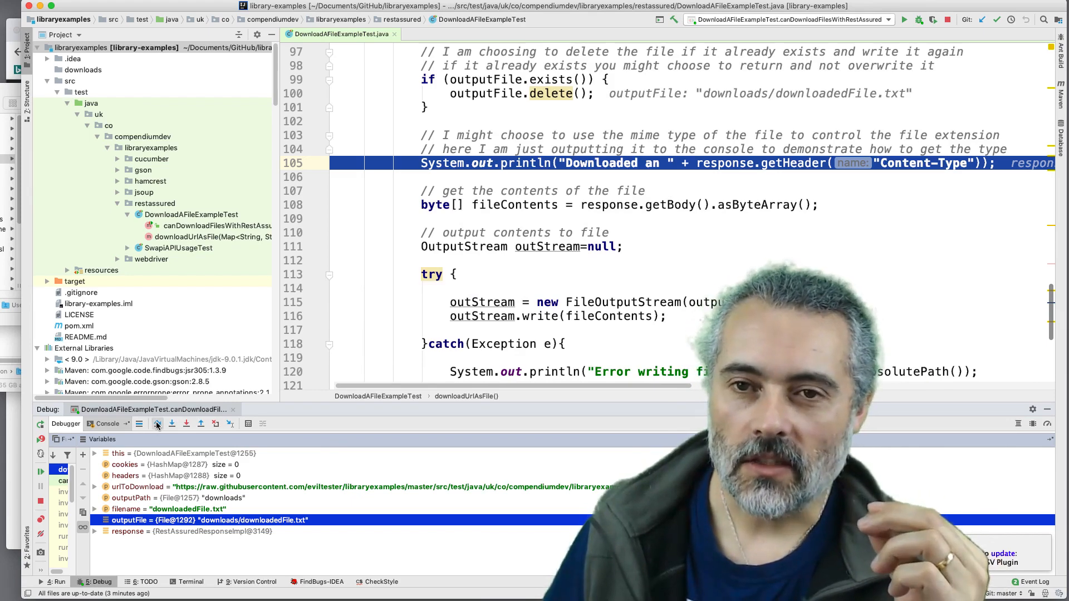
mouse_move(157, 424)
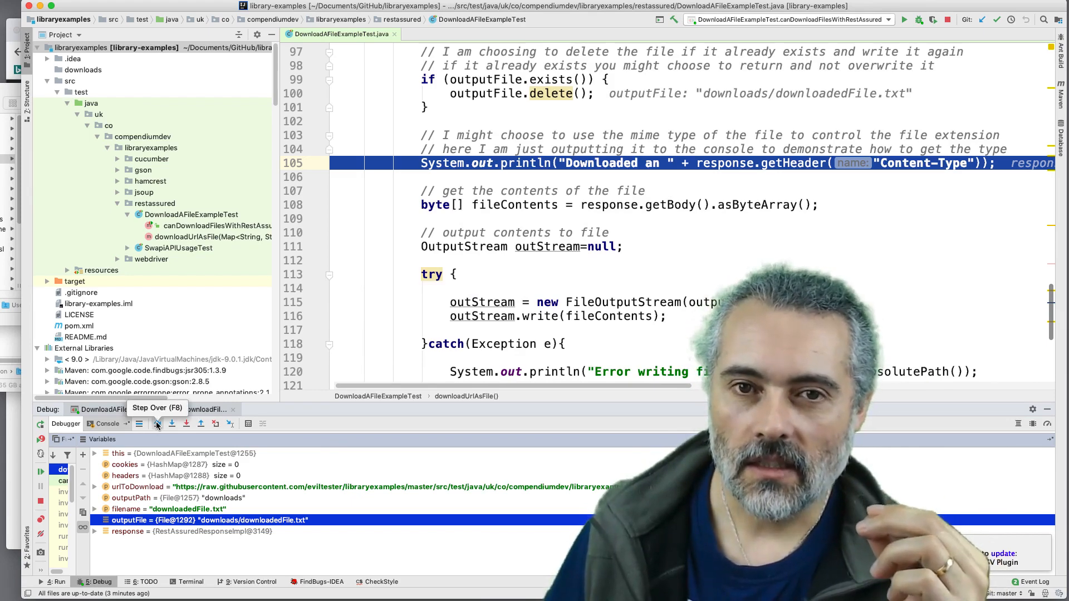
click(157, 423)
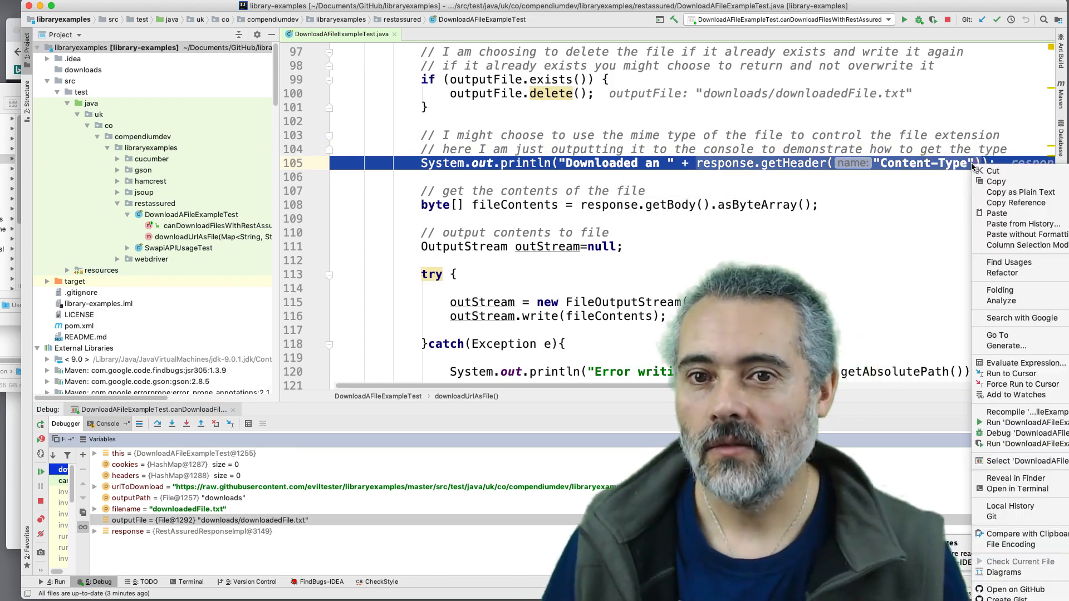
click(1026, 363)
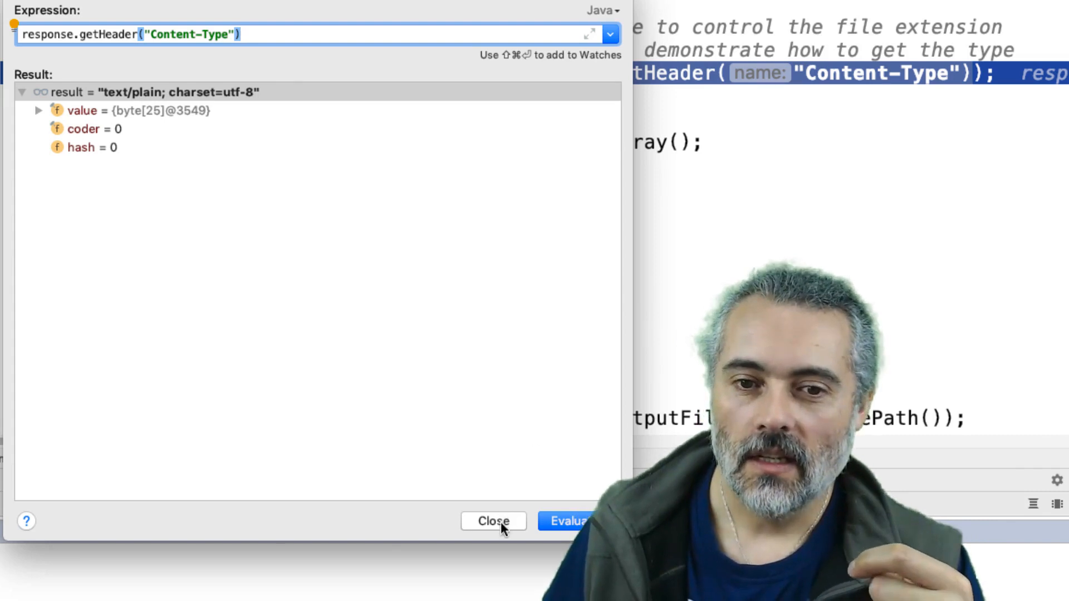
click(493, 521)
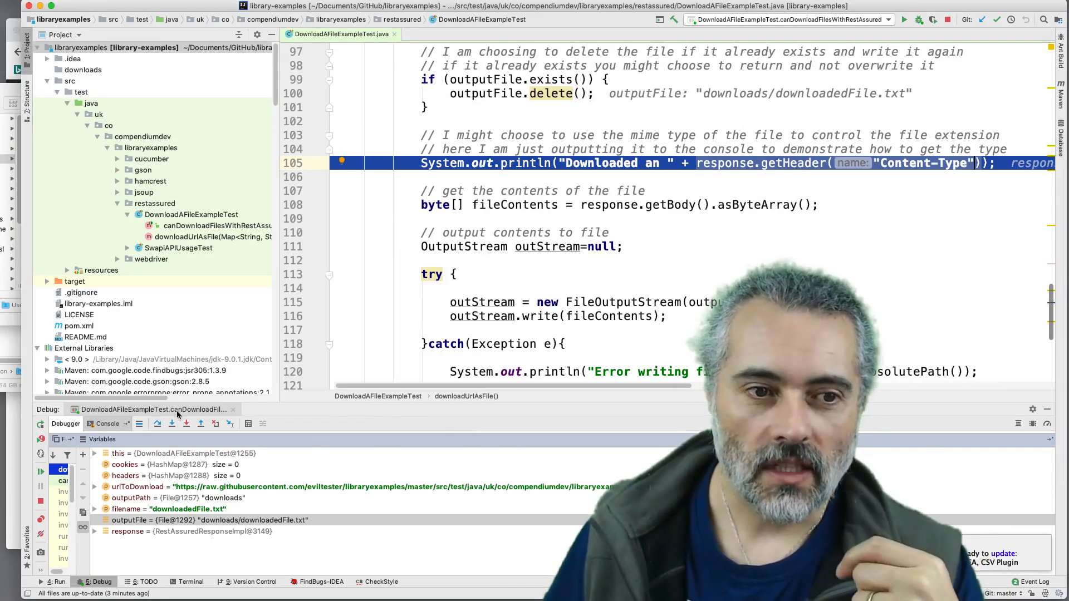
- Step over reading the body bytes, writing and closing the output stream, then resume so the test passes
click(157, 423)
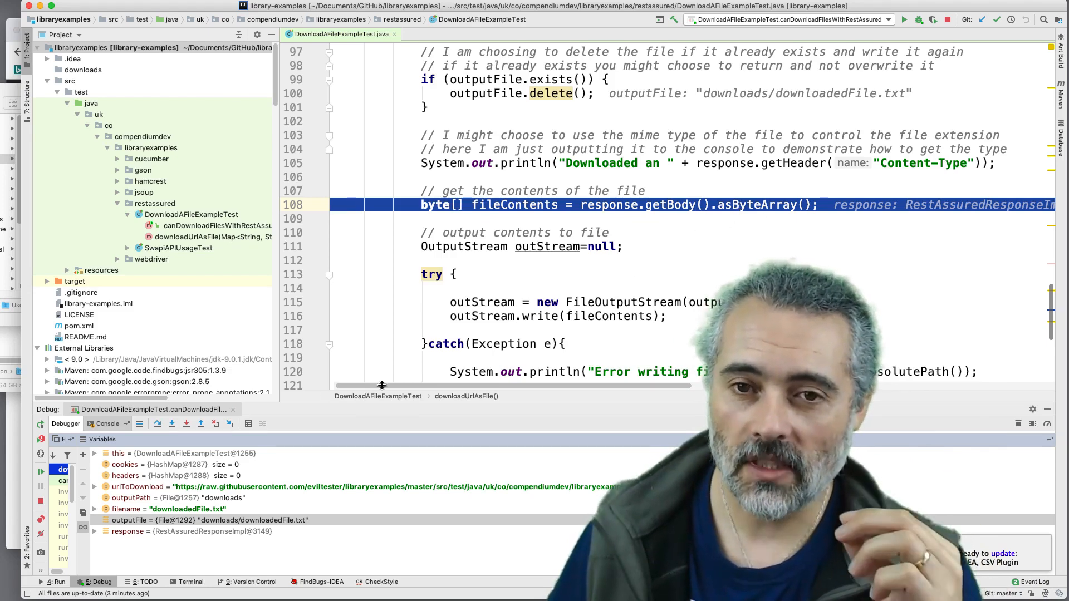
click(157, 424)
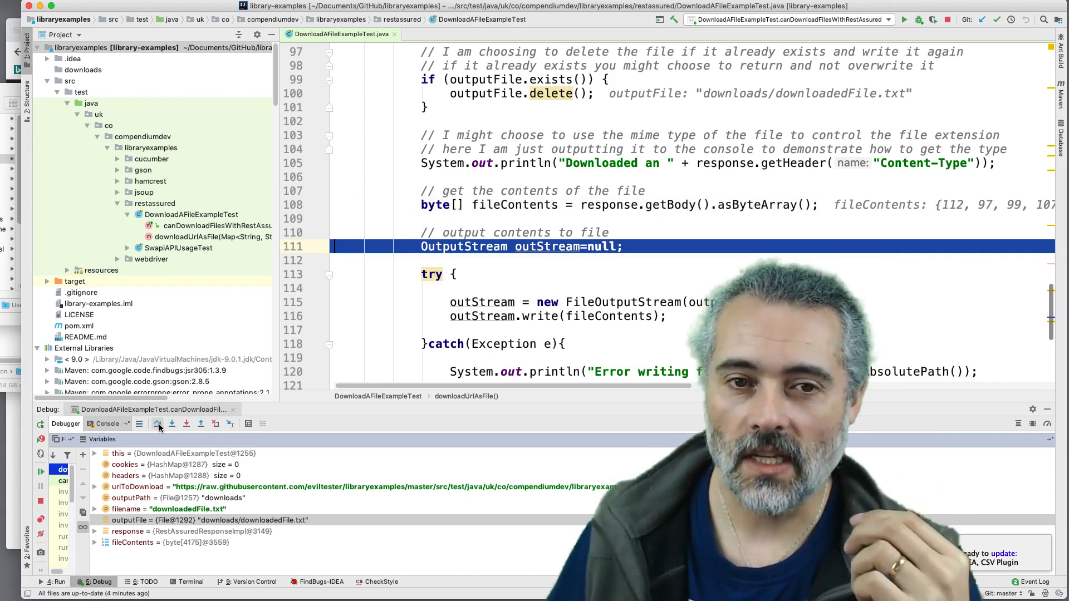
click(157, 424)
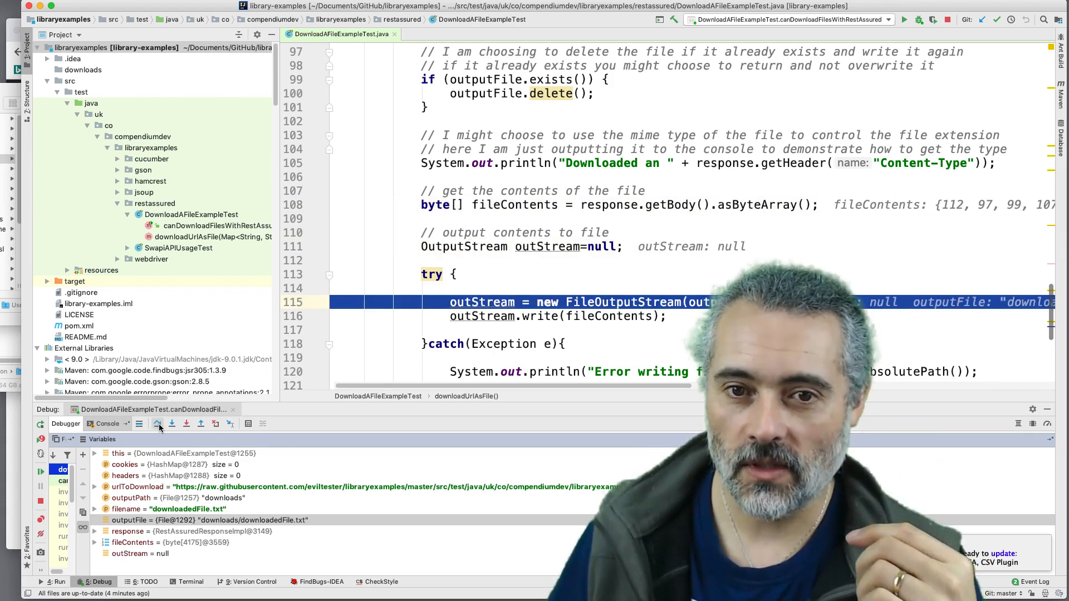
click(157, 423)
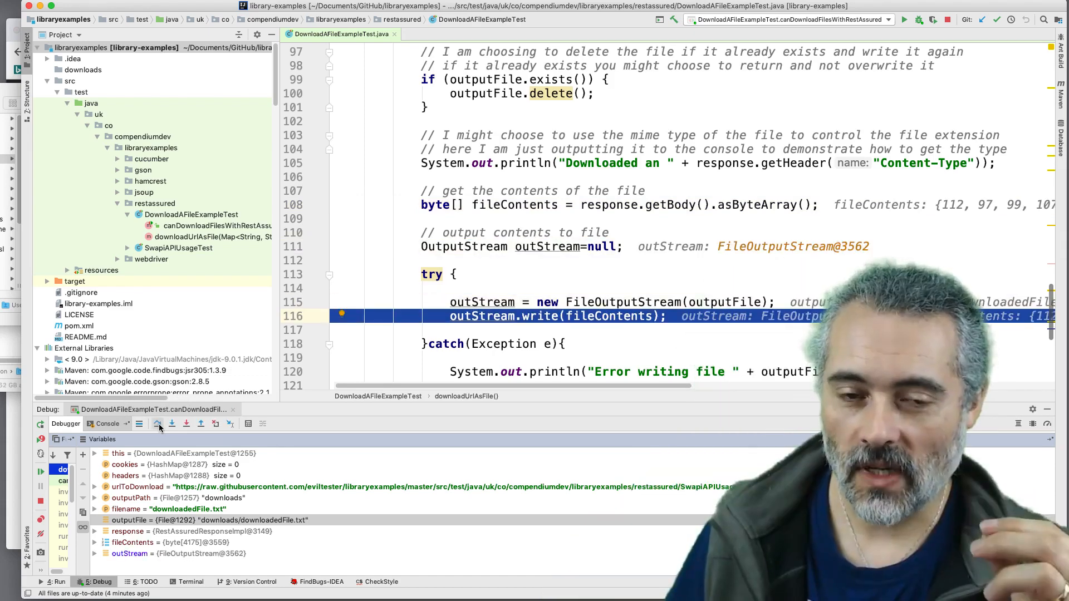
click(157, 423)
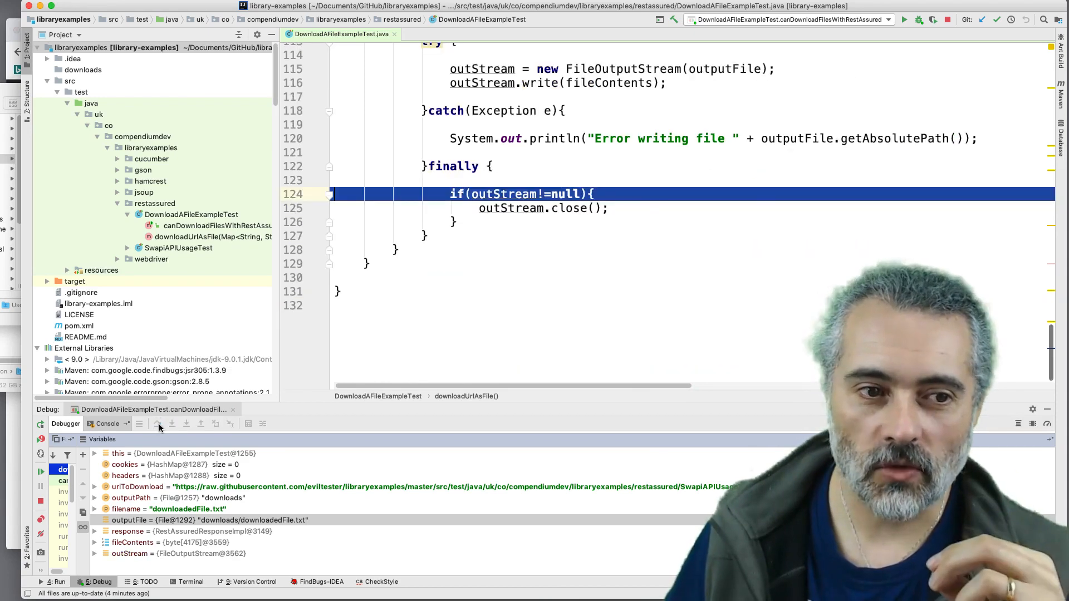
click(172, 424)
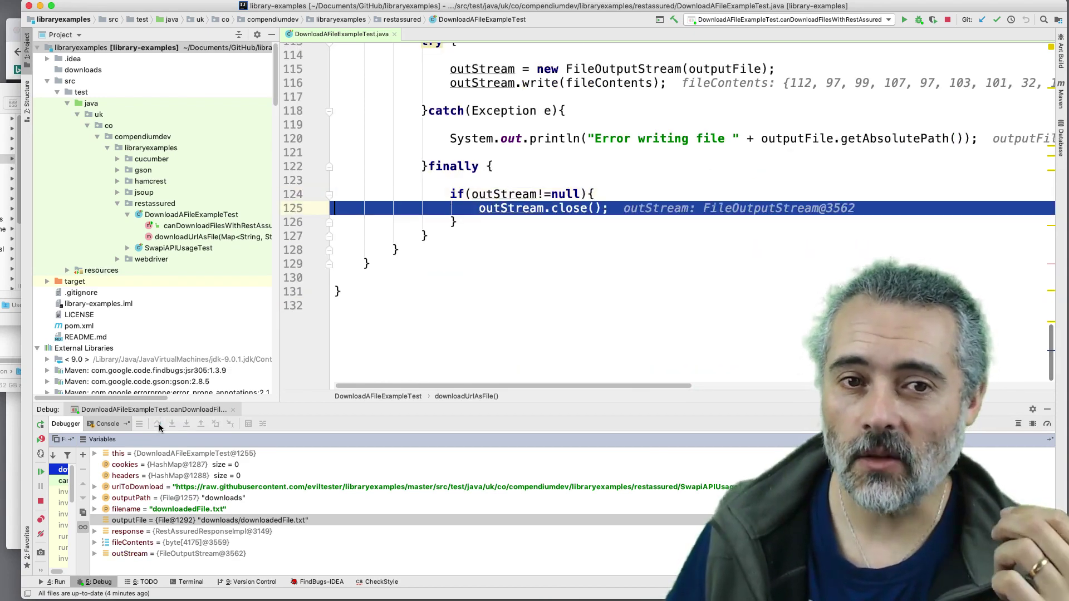
click(157, 424)
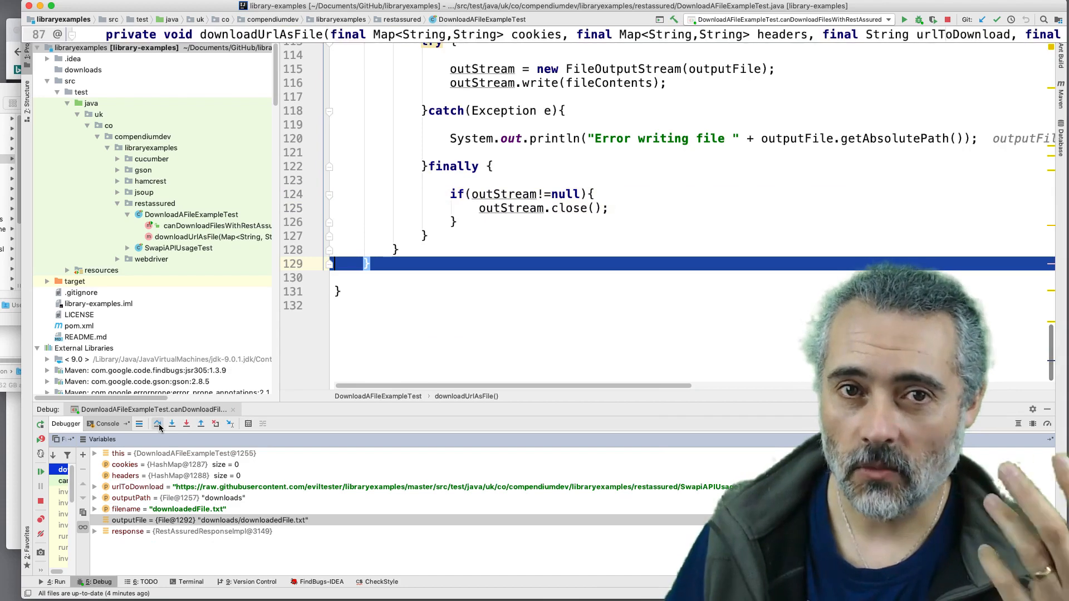
click(158, 424)
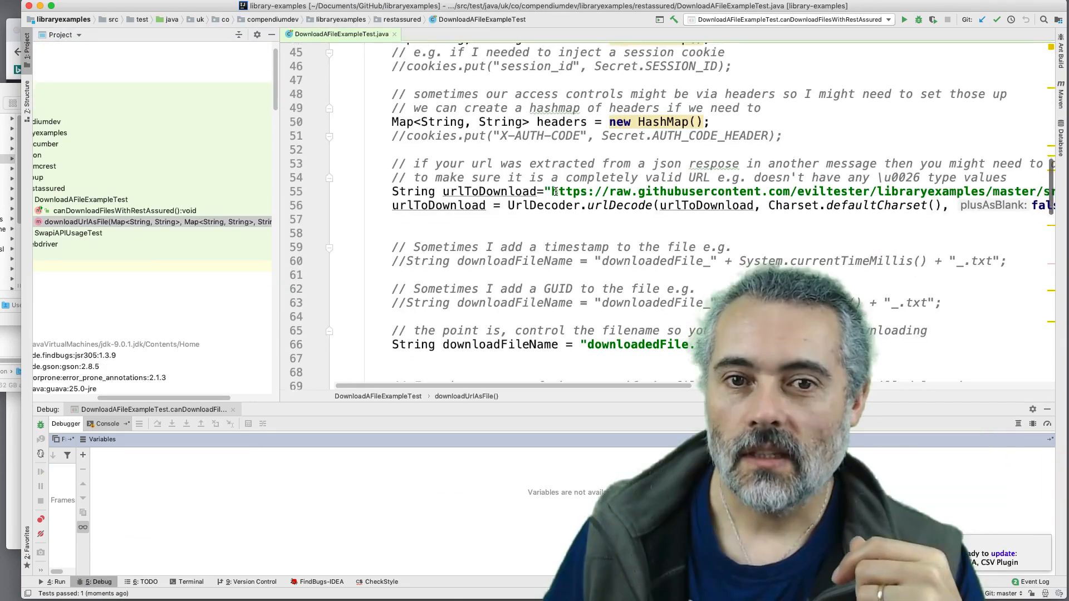
- Copy the image address of the GitHub profile avatar in the page header
scroll(down, 3)
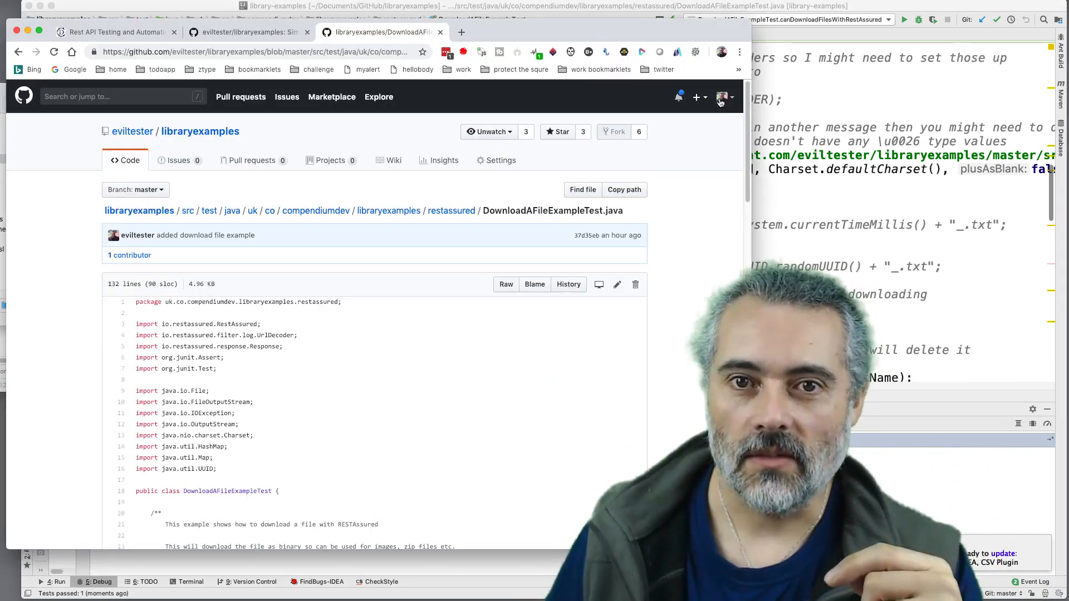
right_click(722, 97)
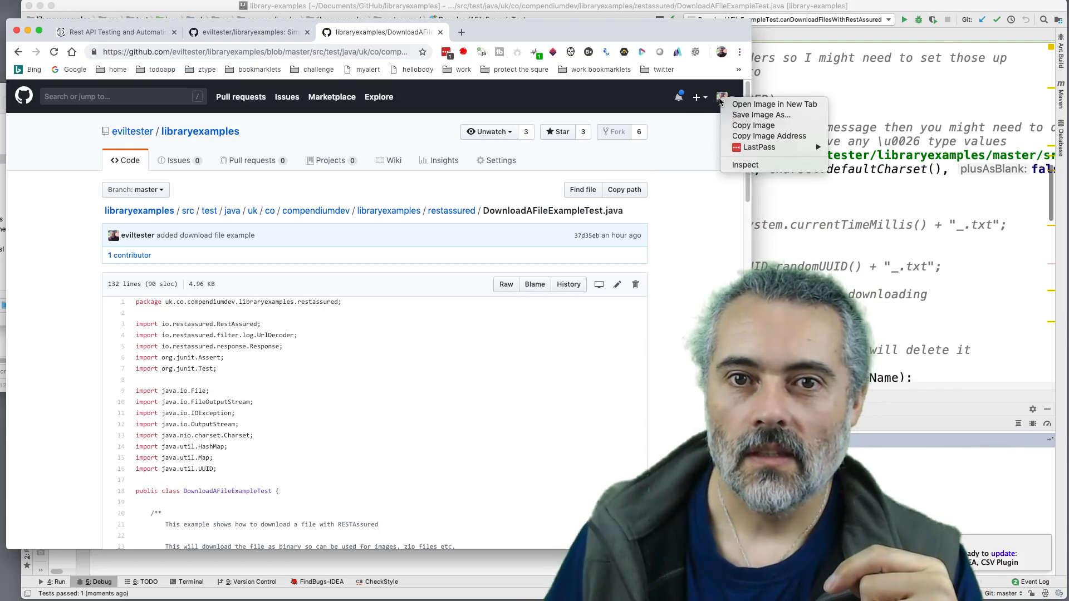
mouse_move(754, 126)
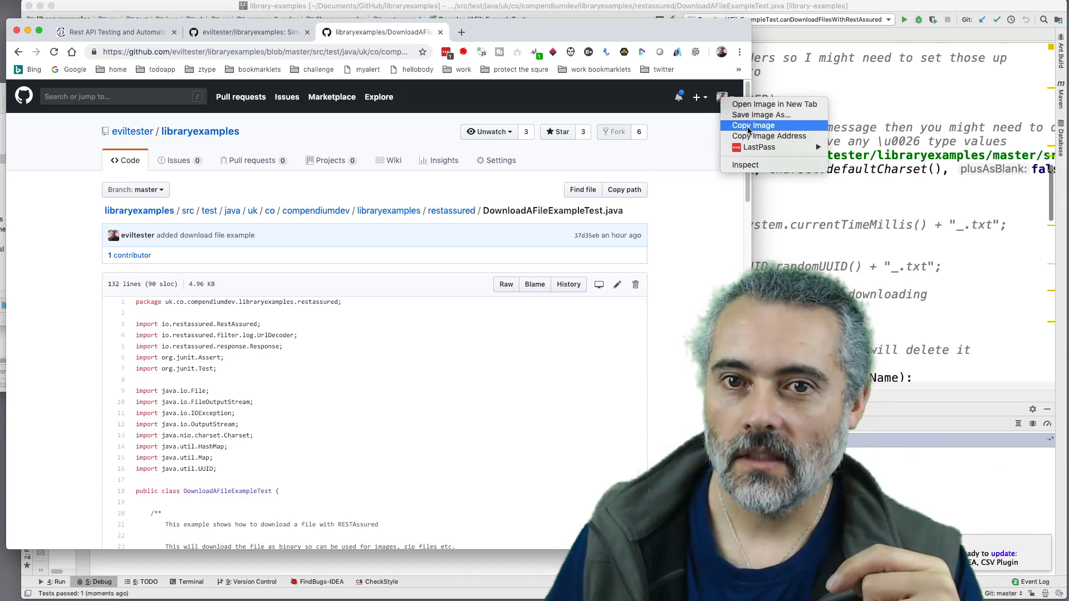
click(774, 104)
text(String urlToDownload)
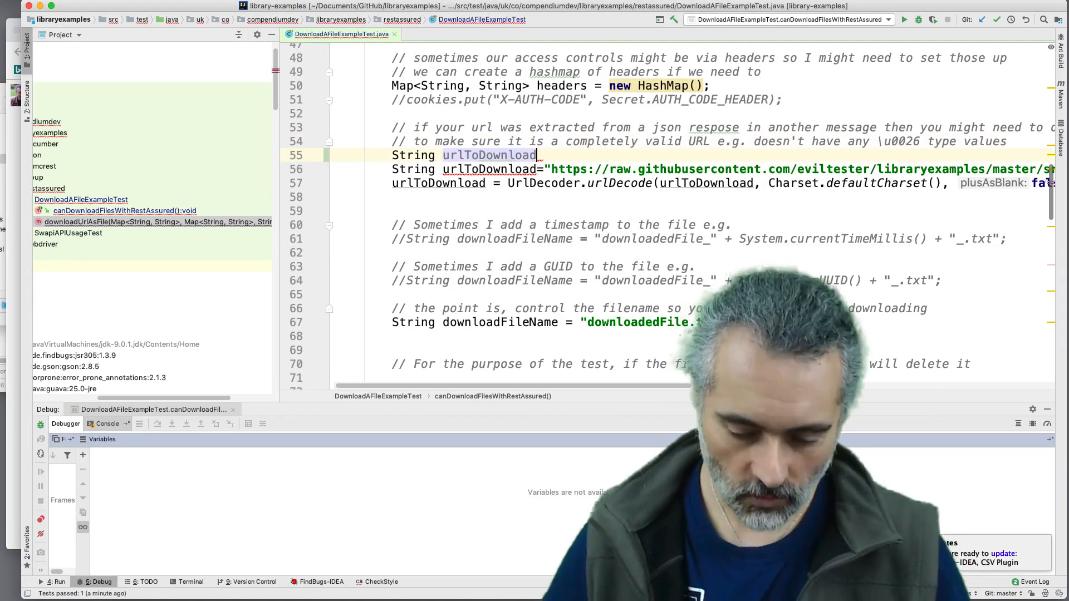
- Point urlToDownload at the avatars3.githubusercontent.com image and name the output downloadedFile.png
text(="https://avatars3.githubusercontent.com/u/2621217?s=40&v=4";)
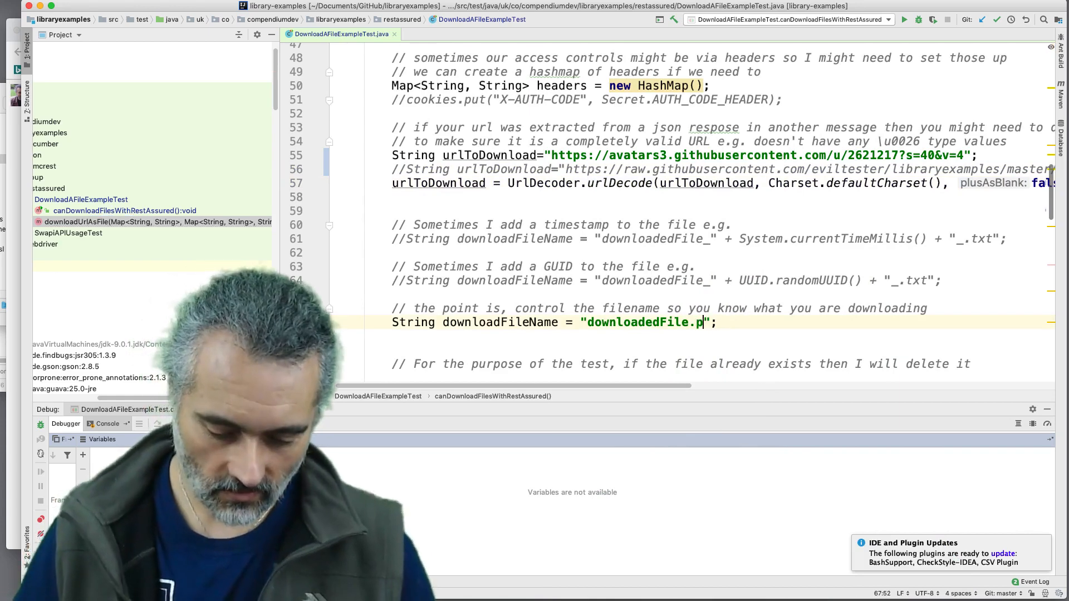
text(ng)
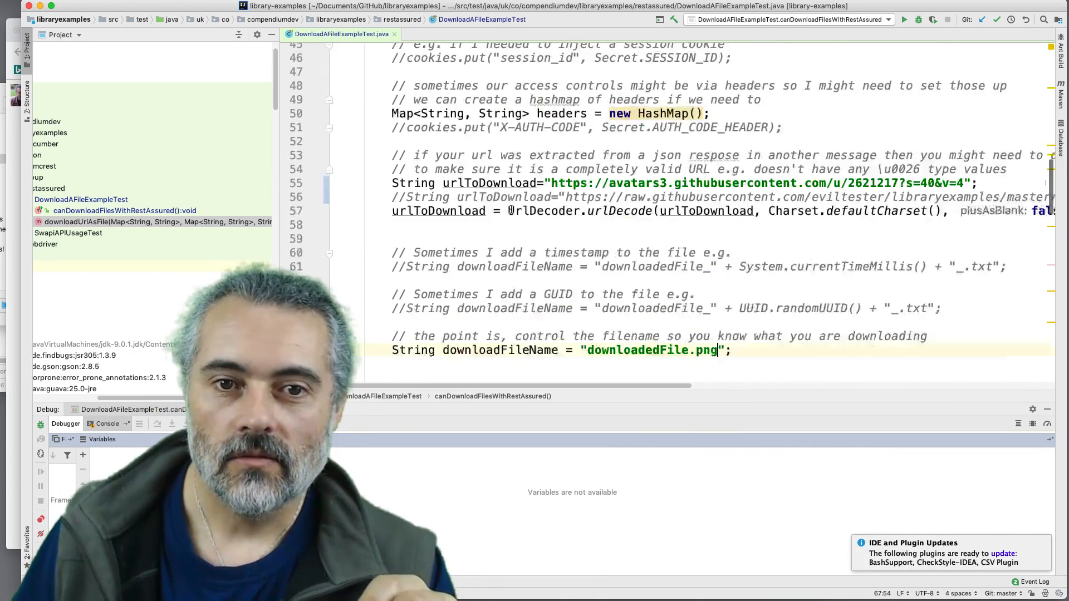
scroll(down, 3)
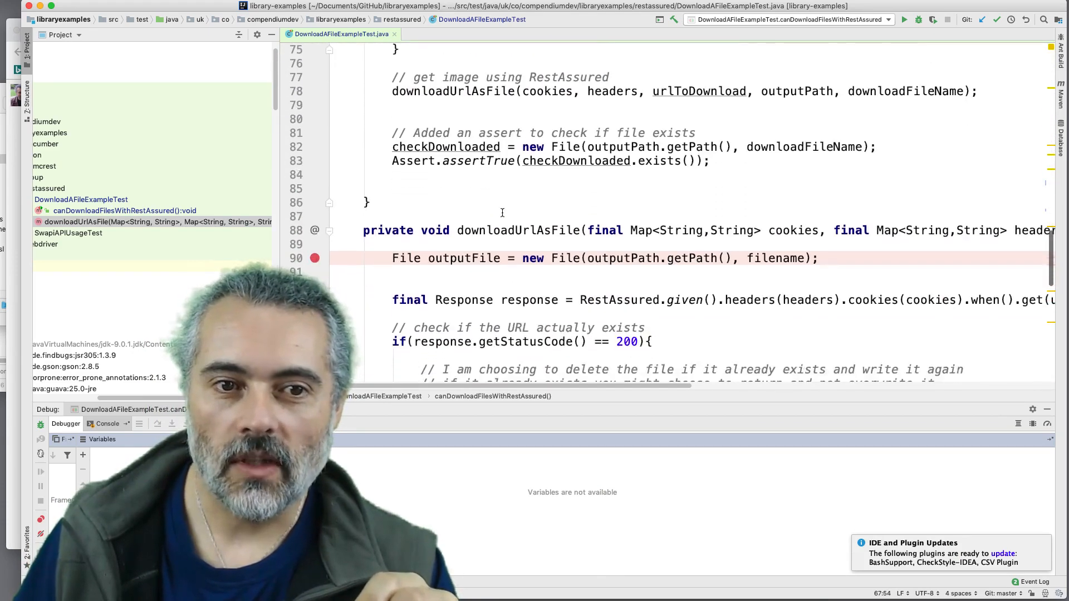
scroll(down, 3)
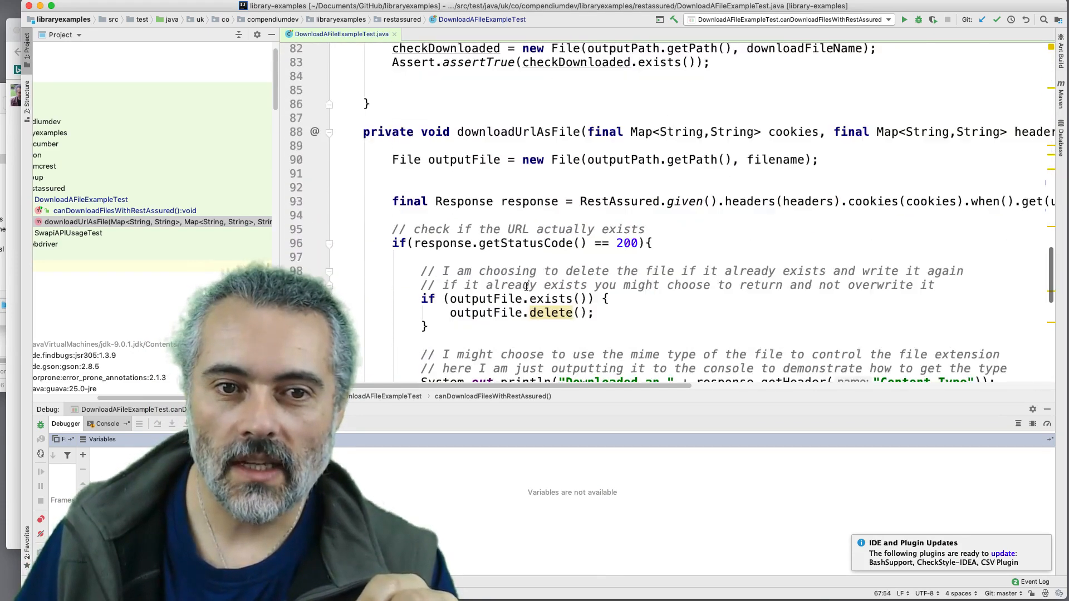
scroll(down, 3)
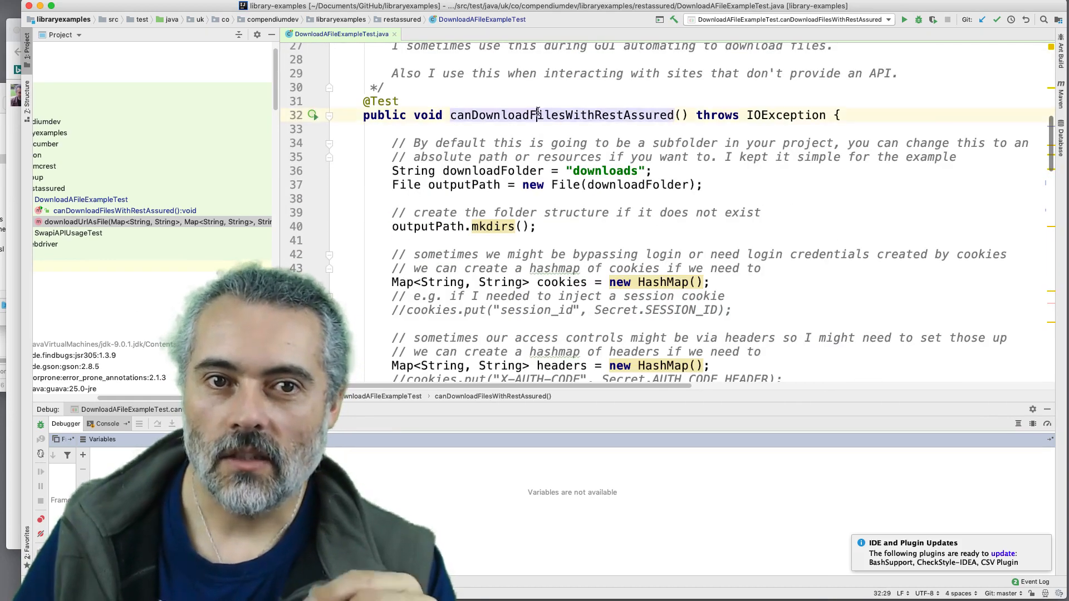
- Debug canDownloadFilesWithRestAssured, inspect the URL and output-path variables at the breakpoint, then resume to completion
right_click(539, 115)
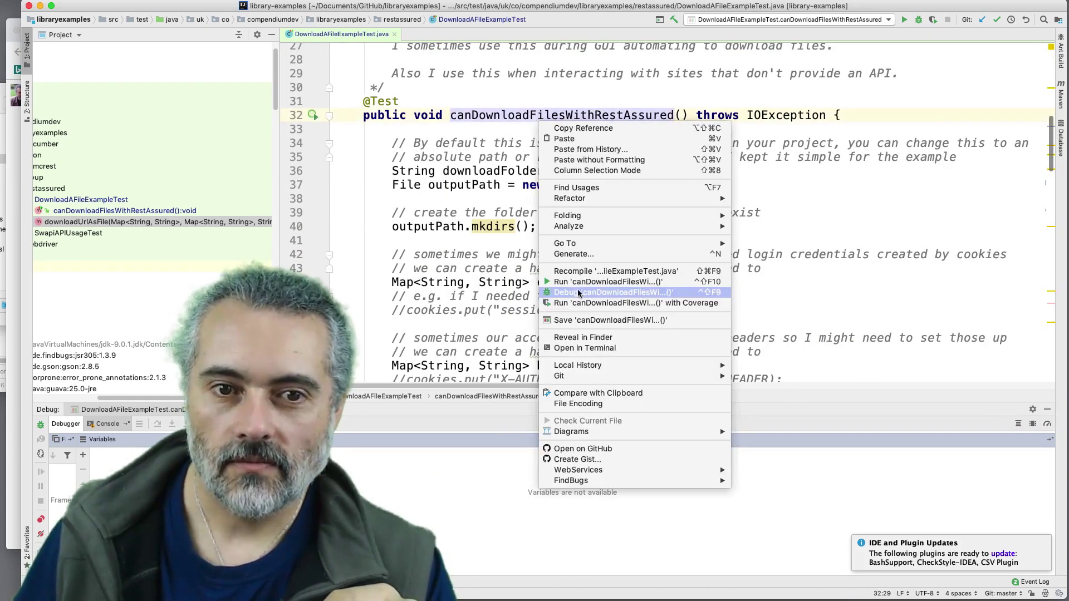
click(615, 292)
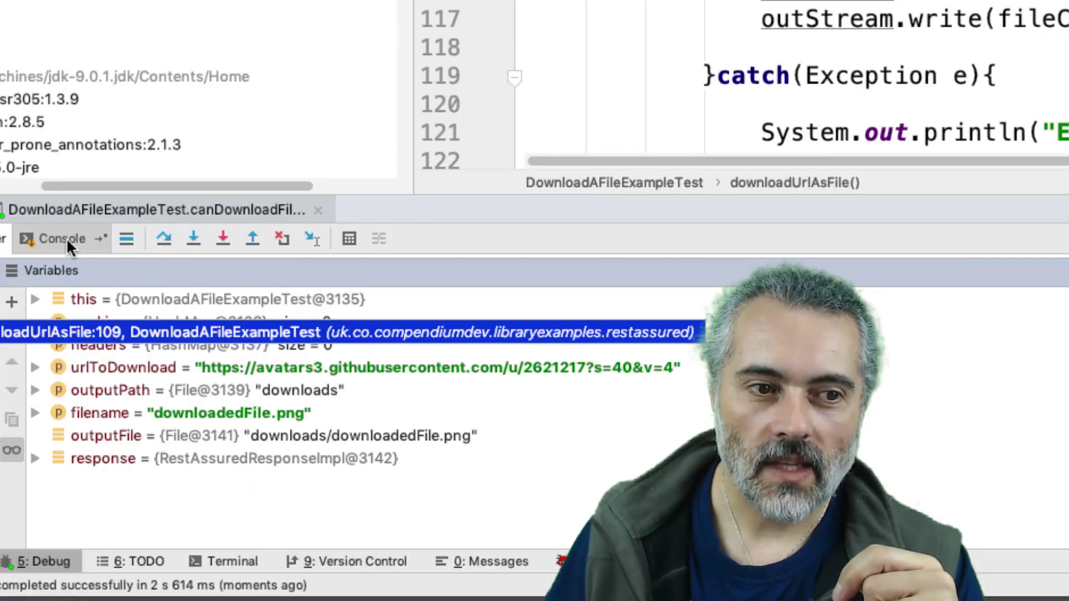
click(62, 239)
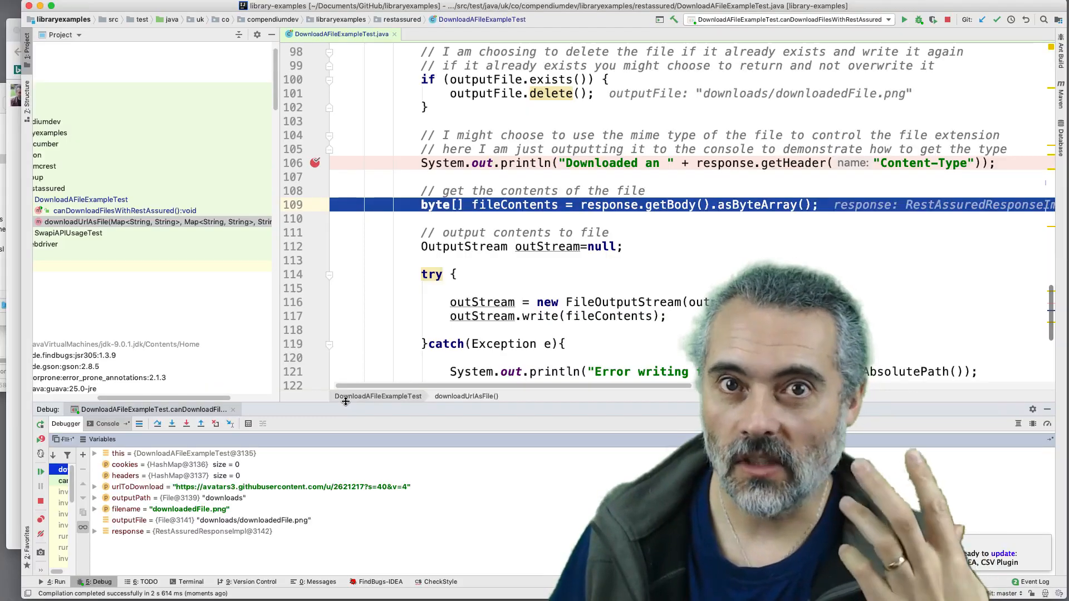
click(157, 423)
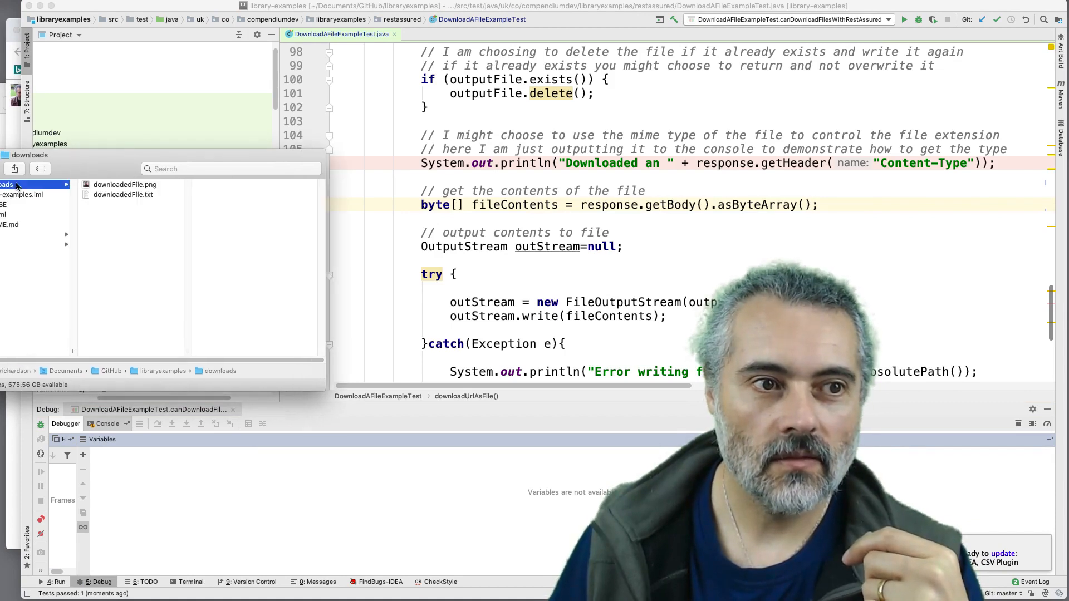
- Check the project's downloads folder lists both downloadedFile.png and downloadedFile.txt
click(126, 184)
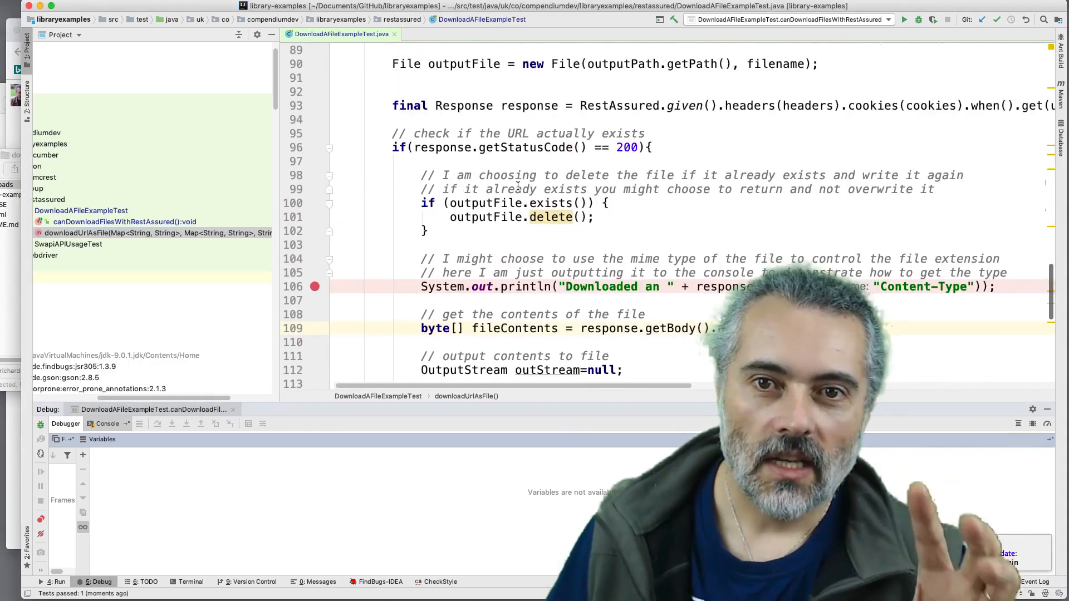
scroll(up, 3)
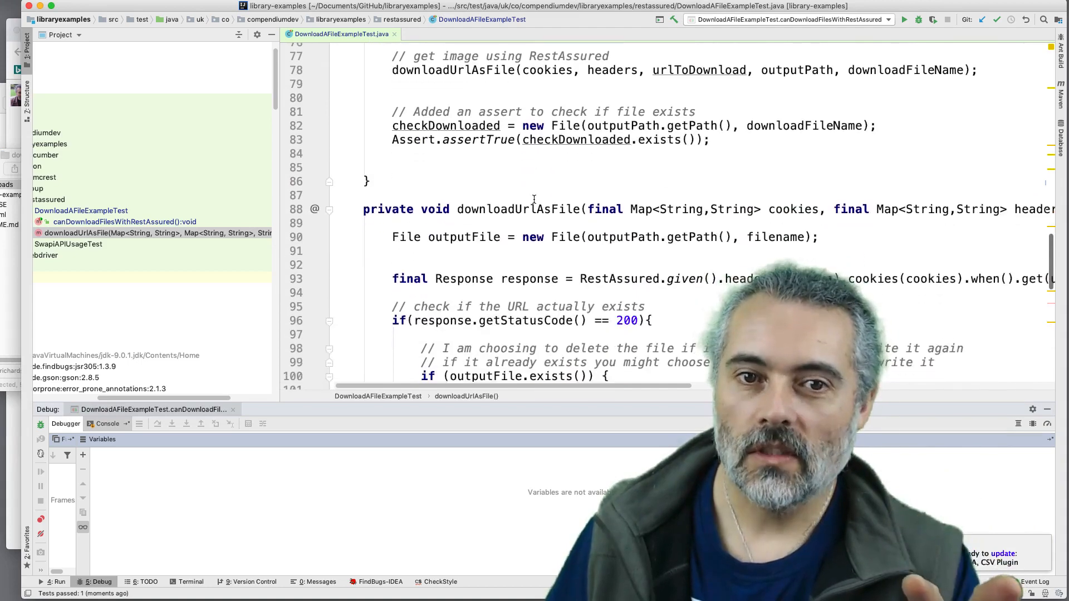
scroll(up, 3)
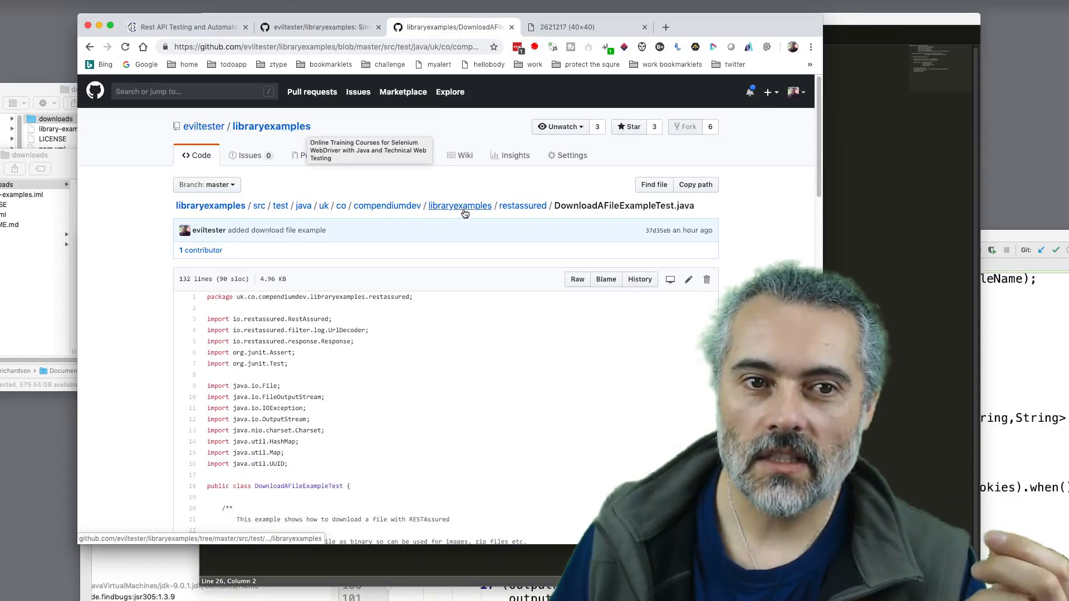
click(523, 205)
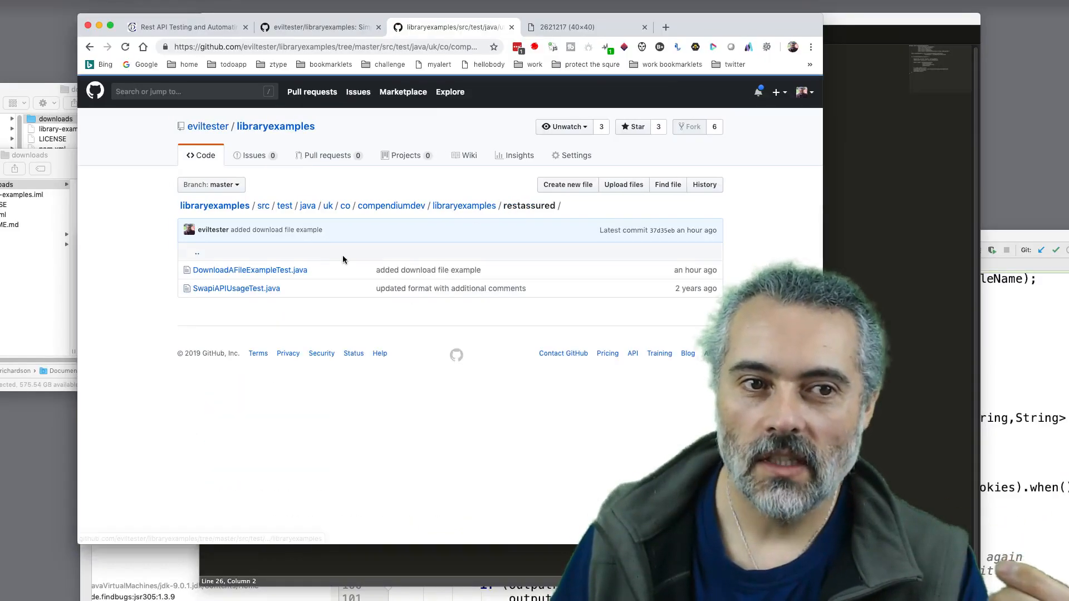
click(250, 270)
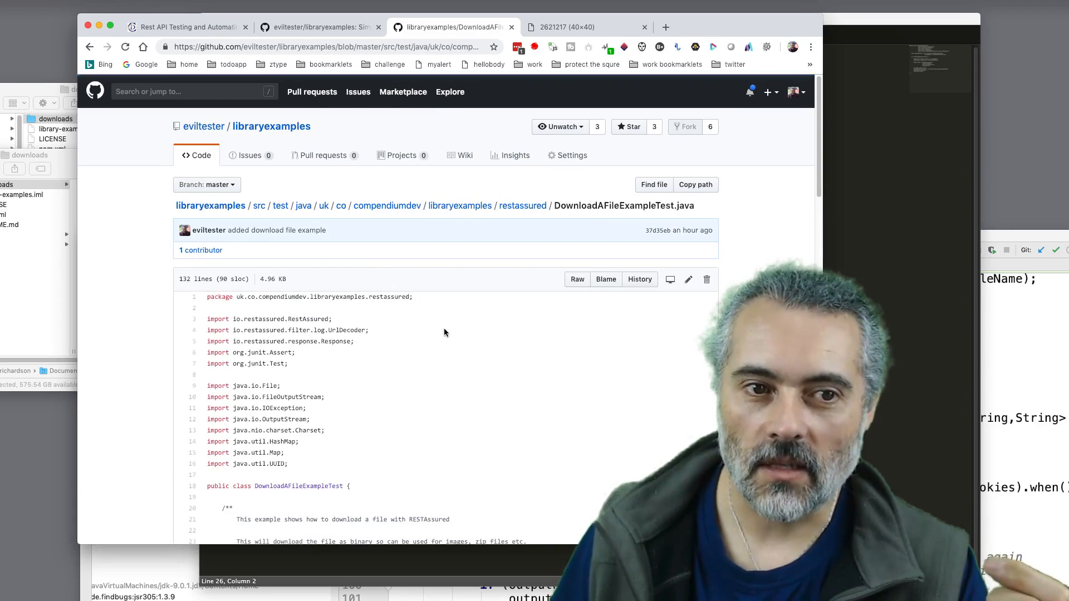
scroll(down, 3)
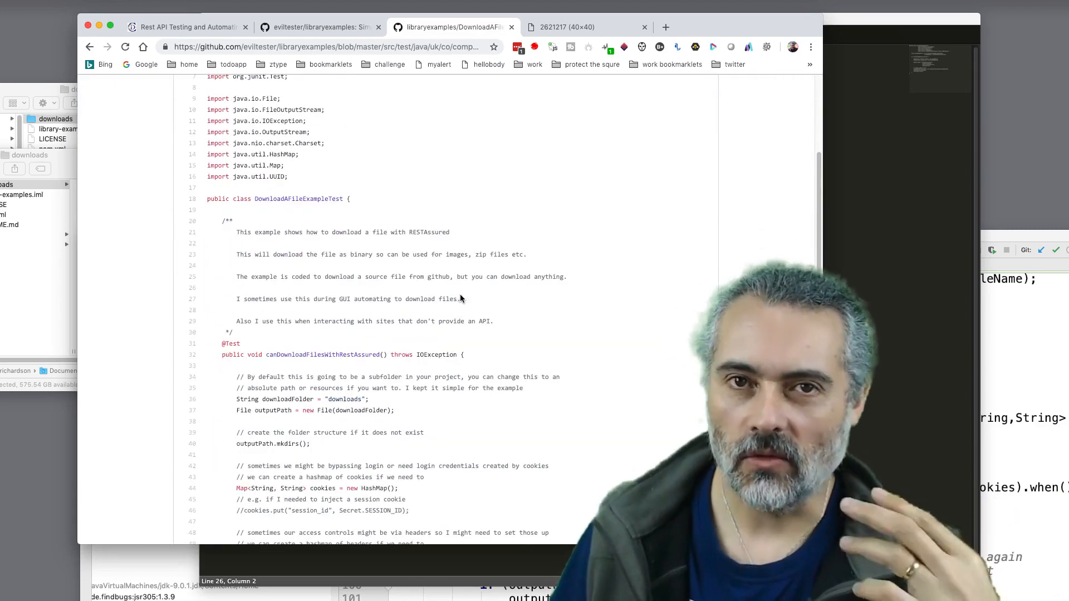
scroll(down, 3)
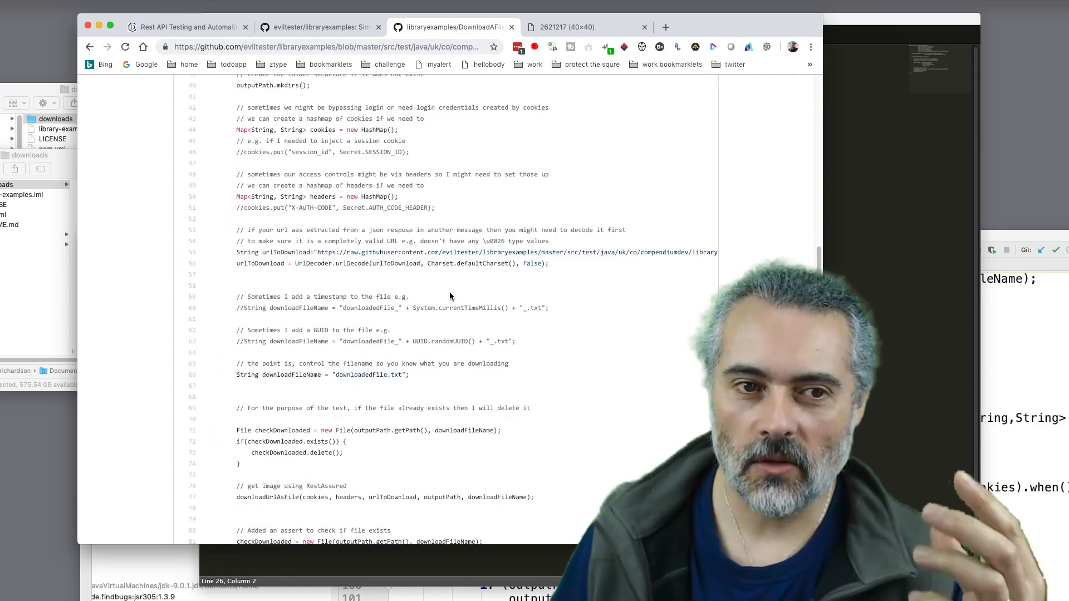
scroll(down, 3)
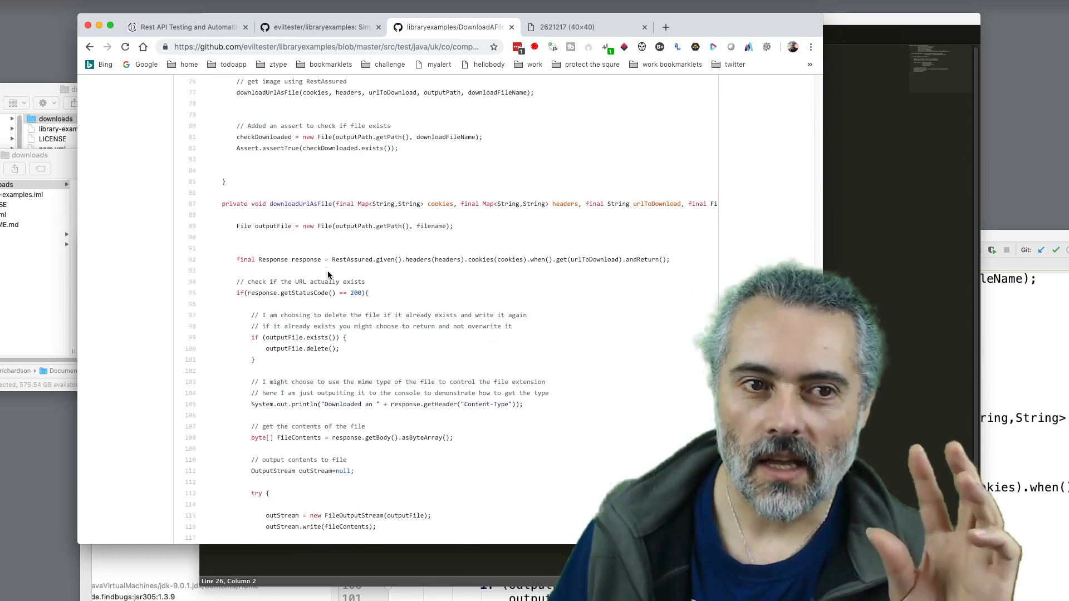
scroll(down, 3)
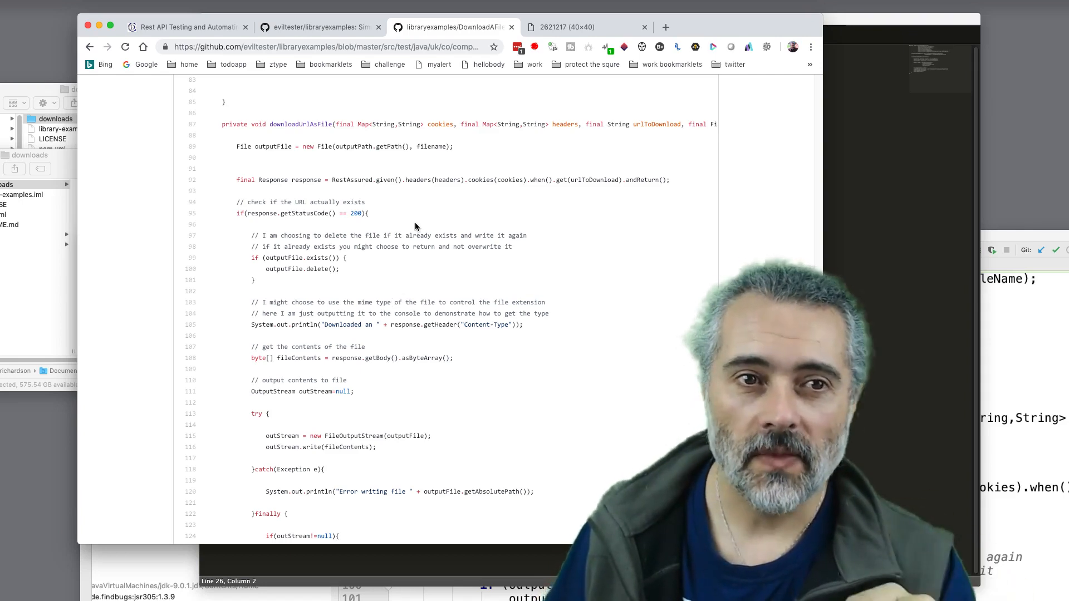
scroll(down, 3)
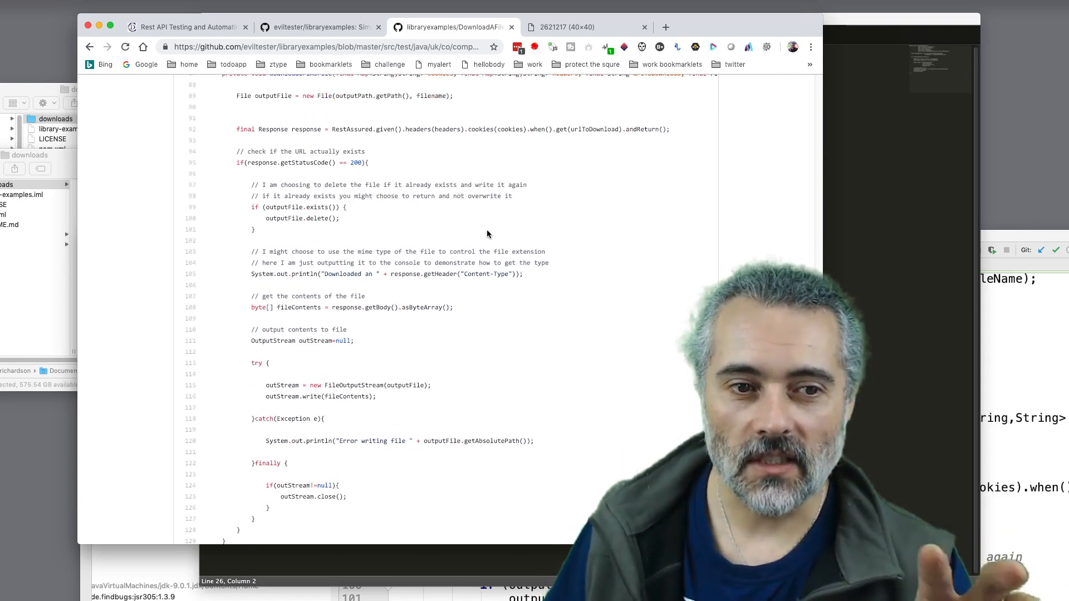
scroll(up, 3)
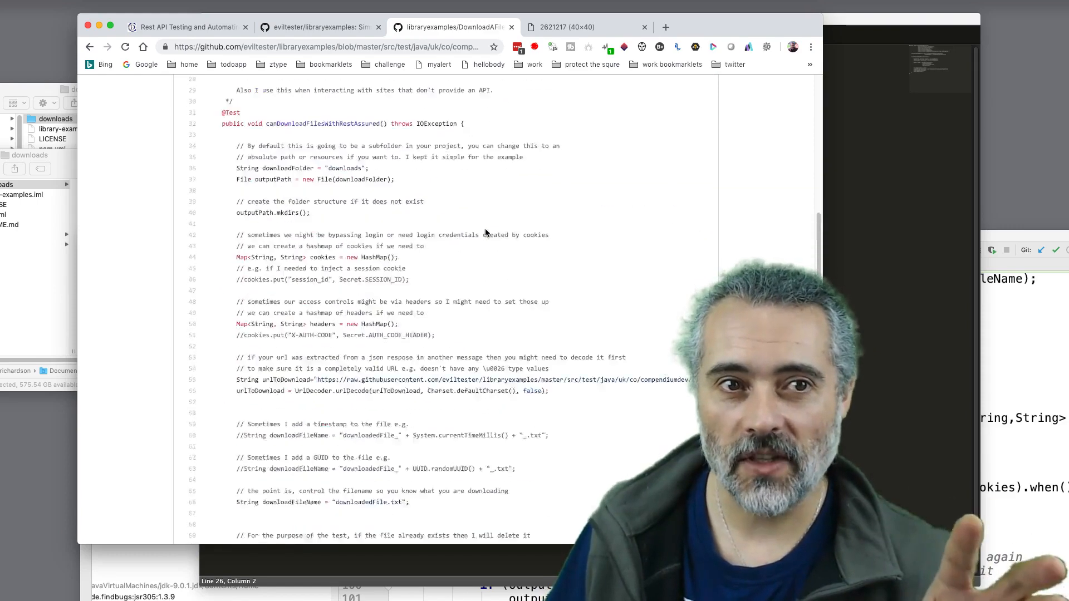
click(458, 205)
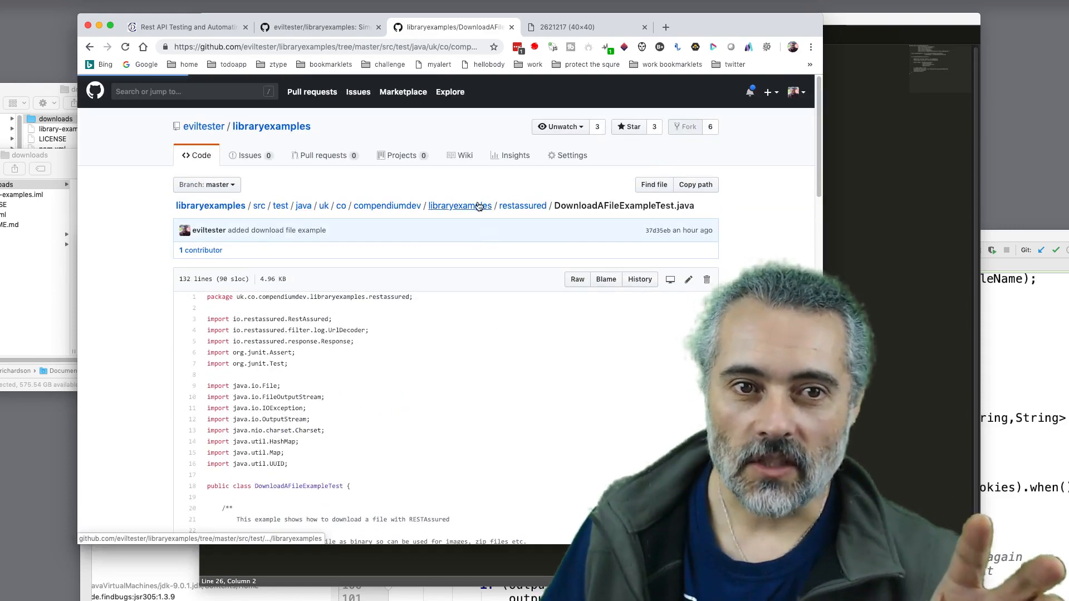
click(460, 205)
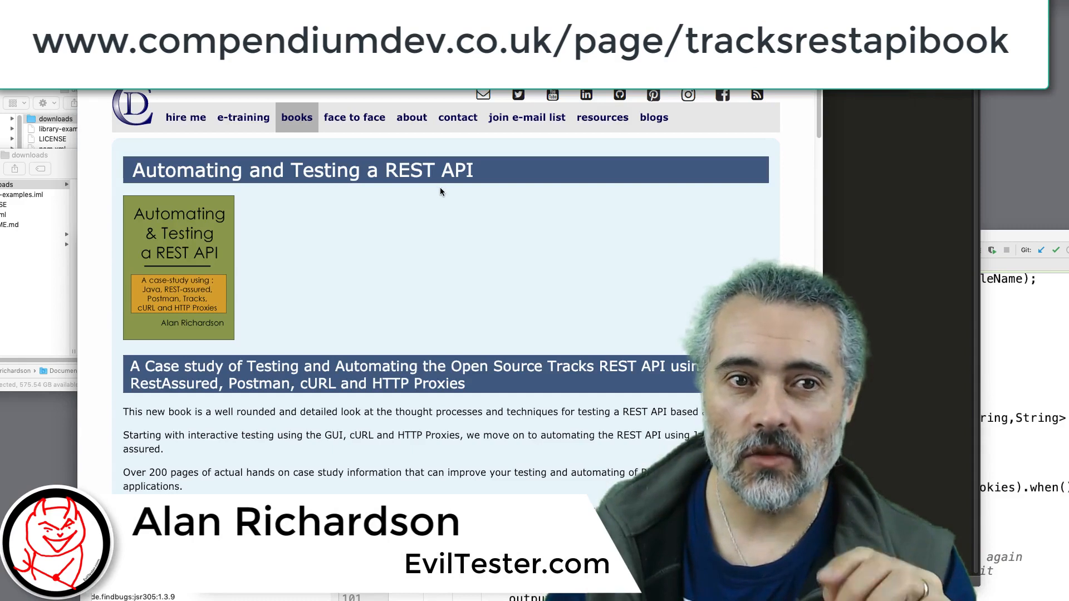
mouse_move(433, 288)
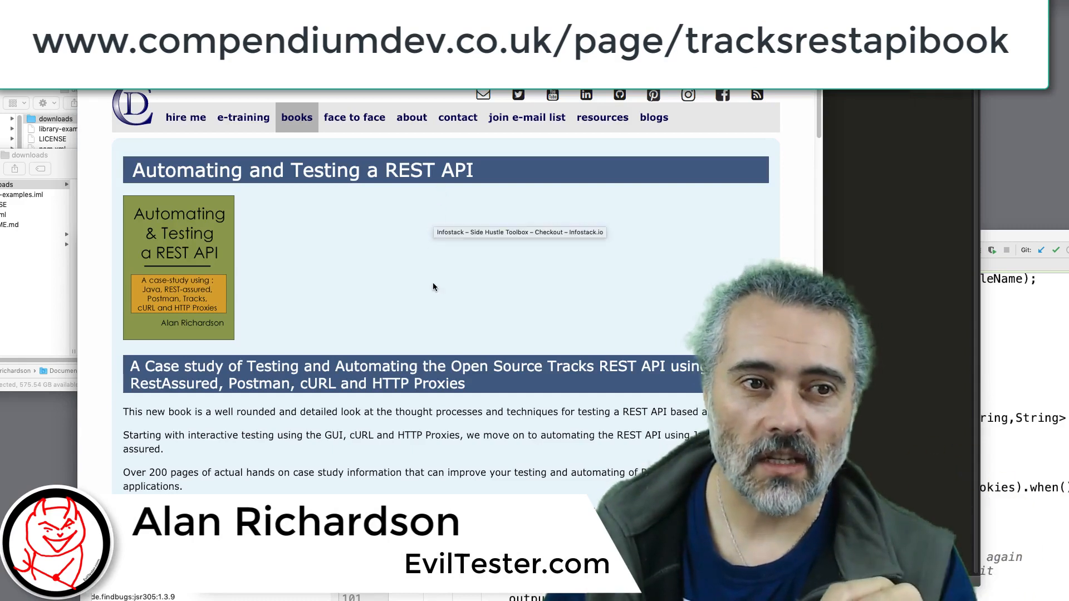